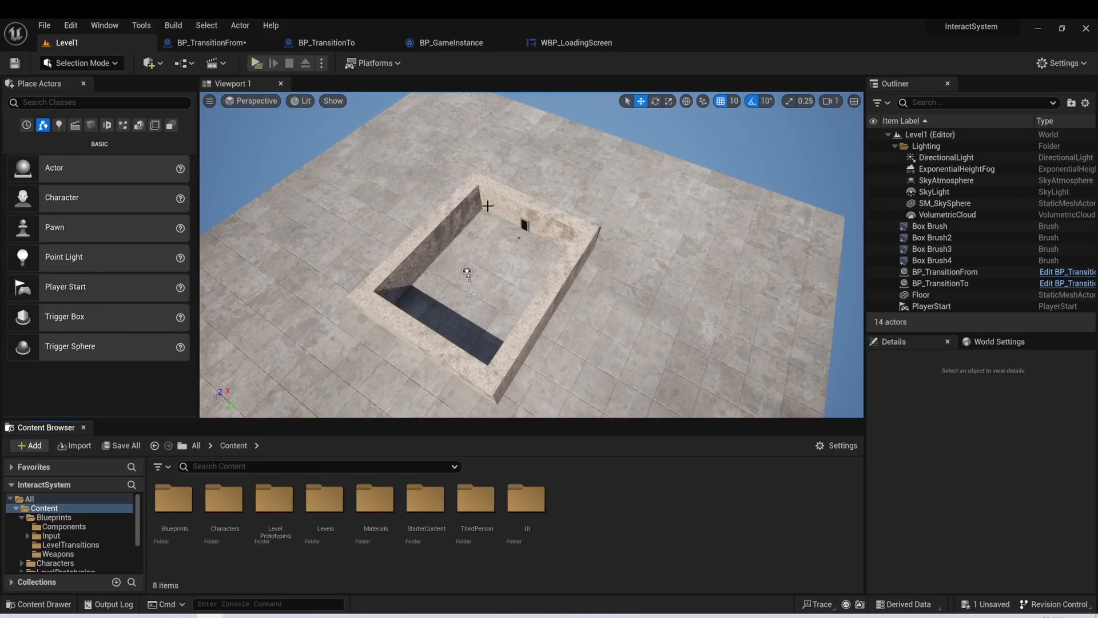
Step: Show WBP_LoadingScreen's canvas panel and its Animations drawer with the FadeInOut track
left_click(257, 62)
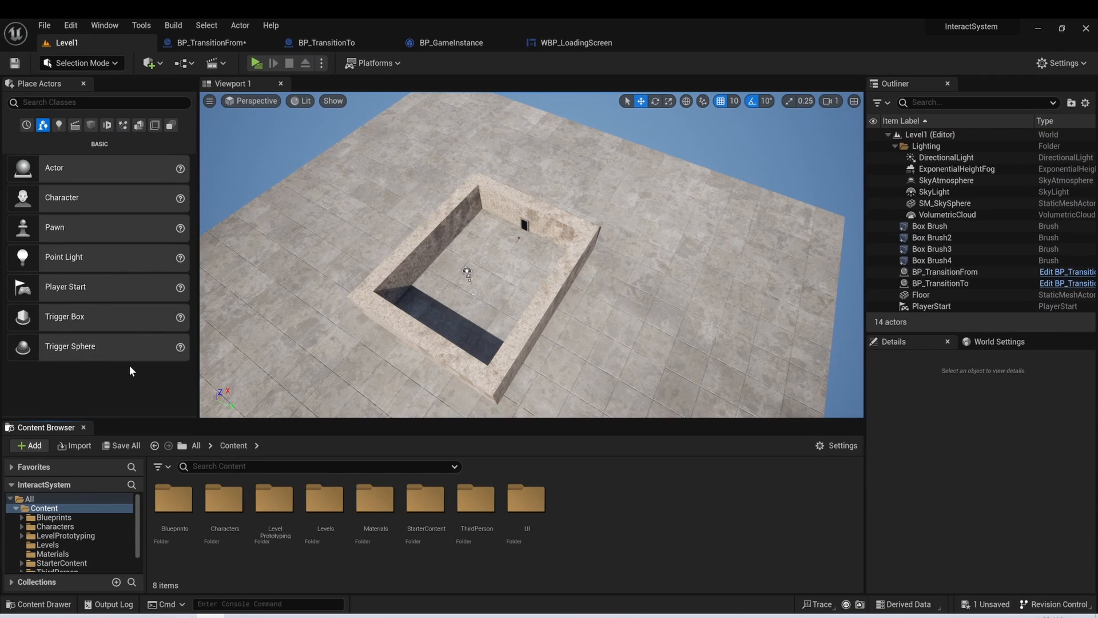
mouse_move(511, 65)
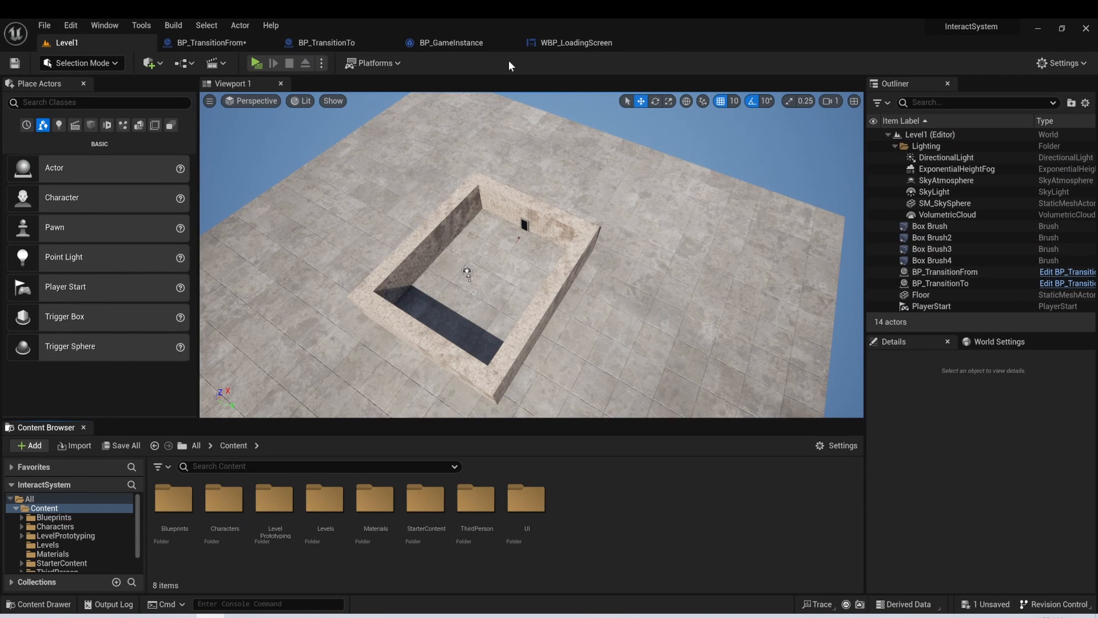
left_click(575, 42)
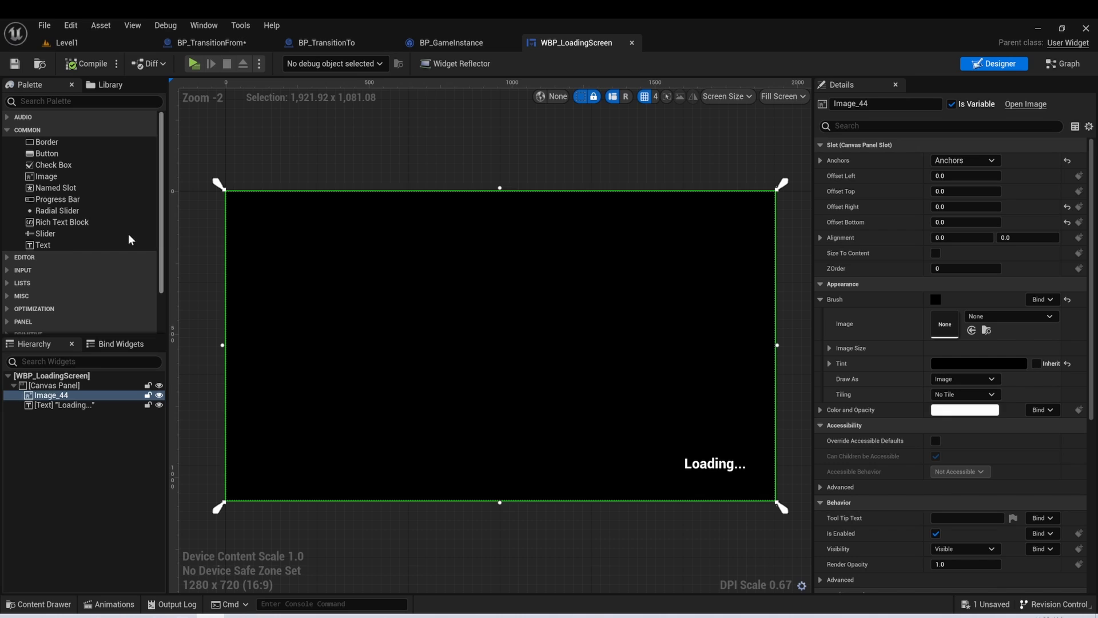
left_click(54, 386)
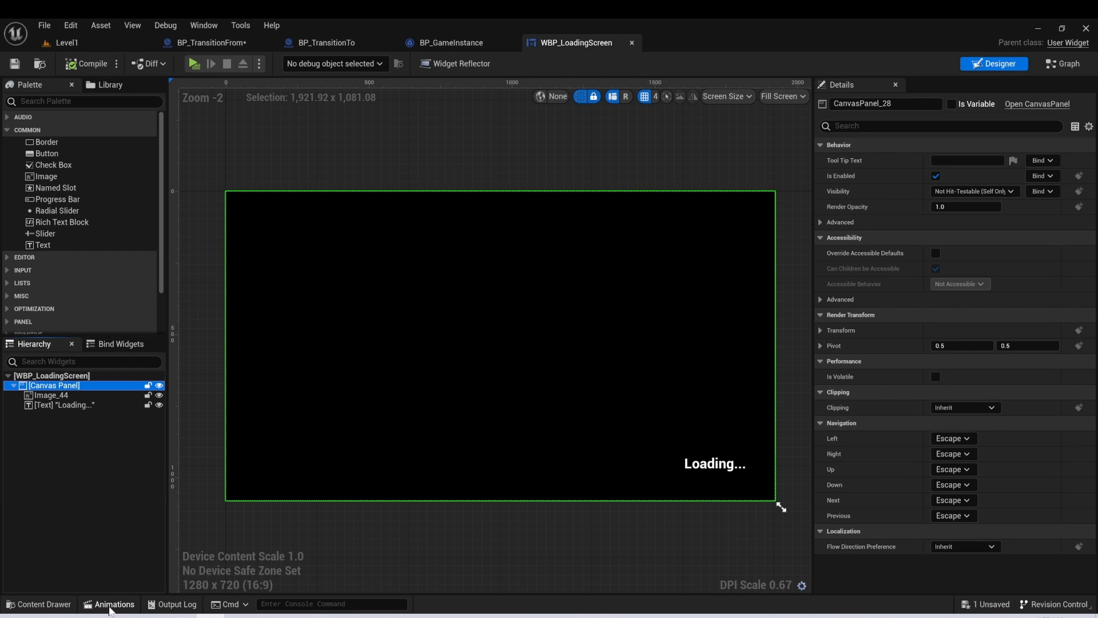
left_click(114, 604)
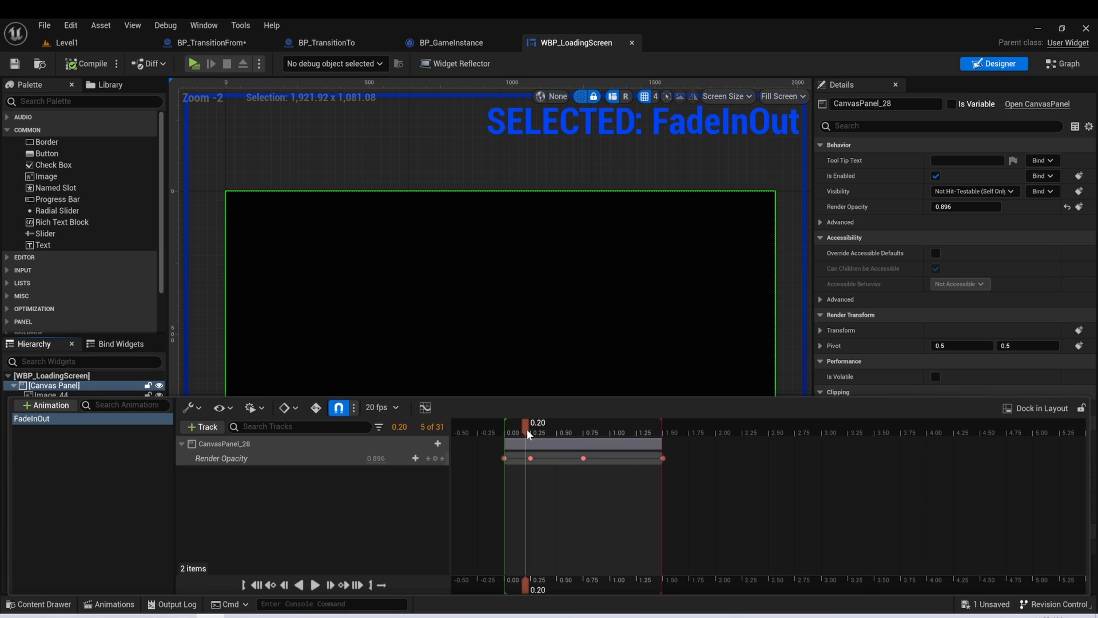
Step: Scrub FadeInOut partway and back to start, then hide the drawer and deselect
left_click_drag(528, 435, 629, 435)
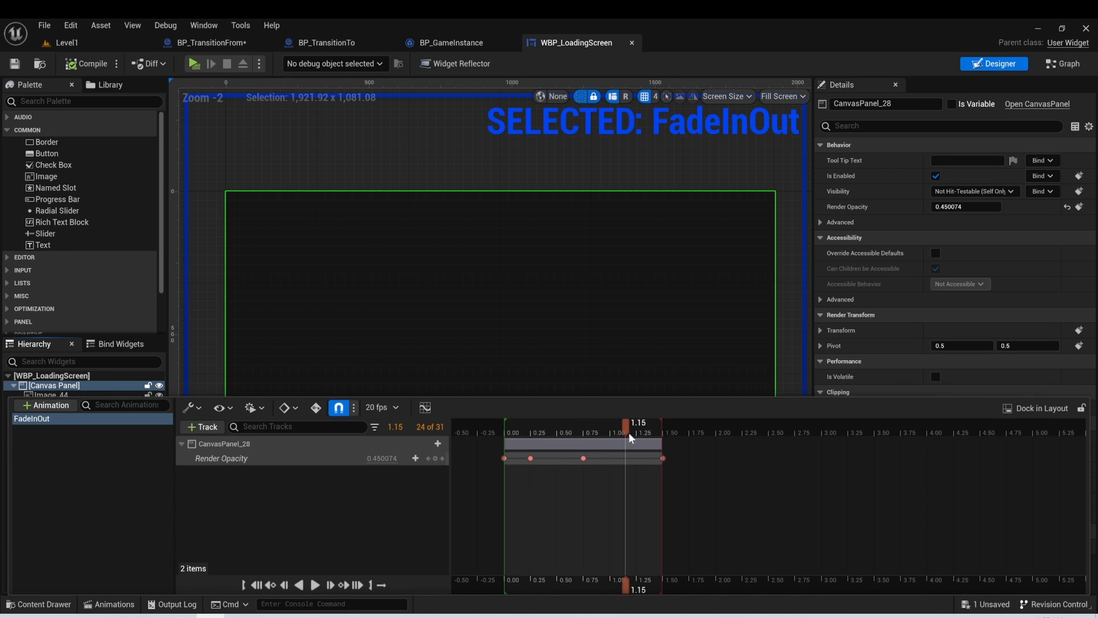
left_click_drag(630, 423, 647, 423)
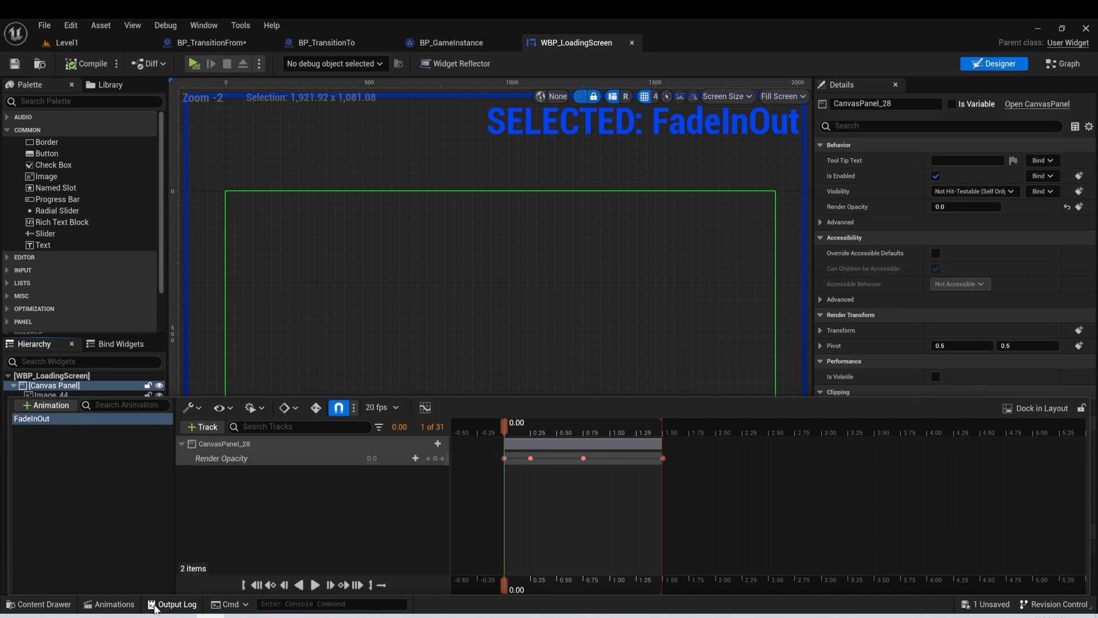
left_click(49, 395)
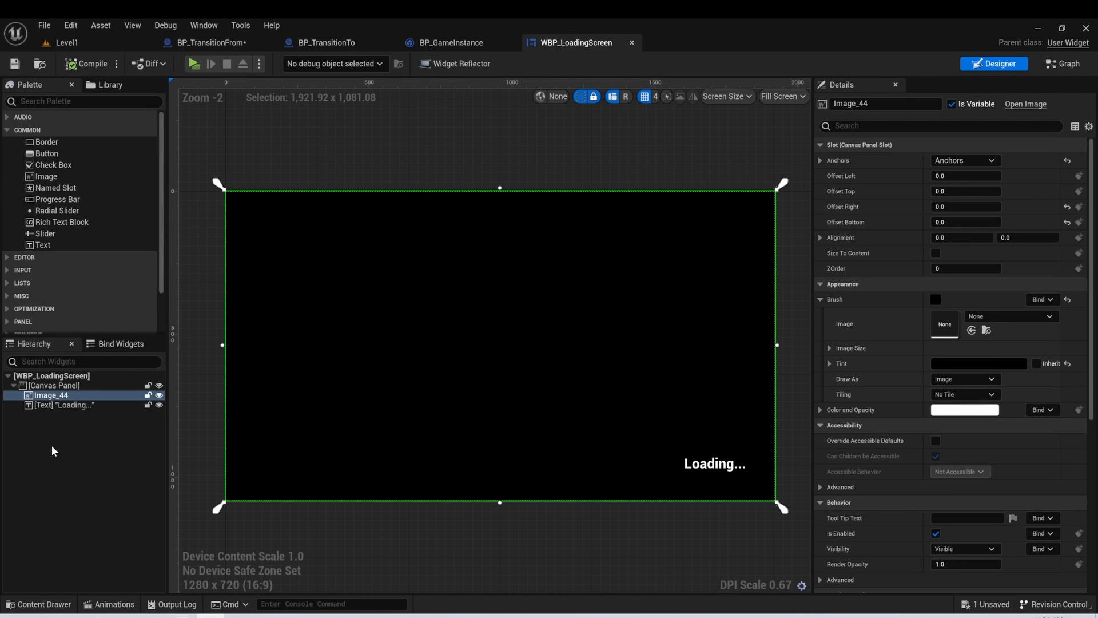
mouse_move(518, 282)
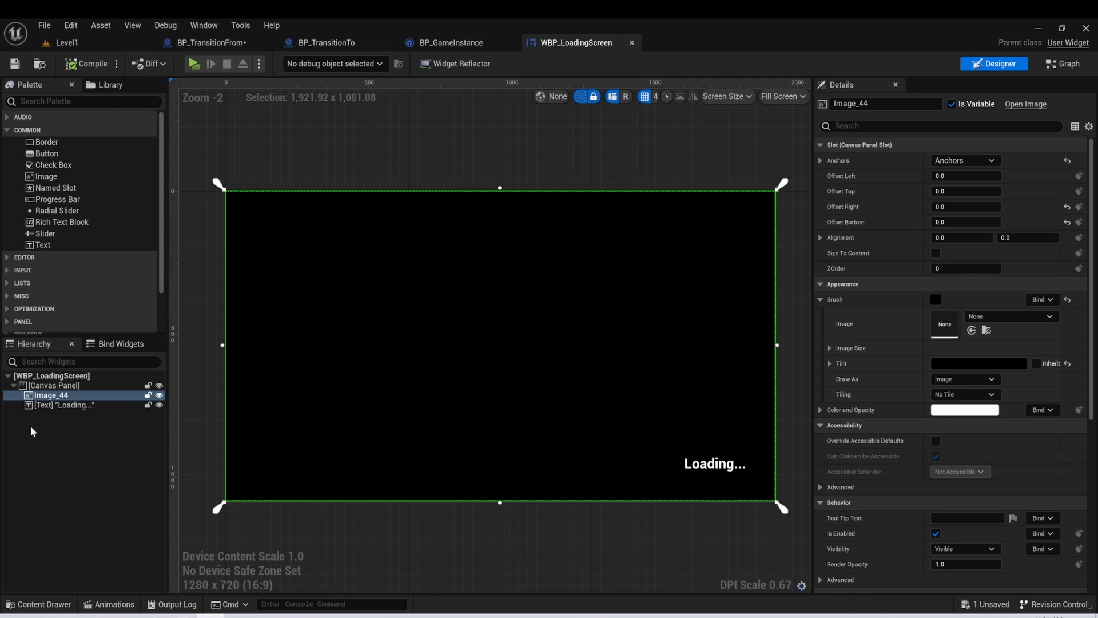
left_click(64, 405)
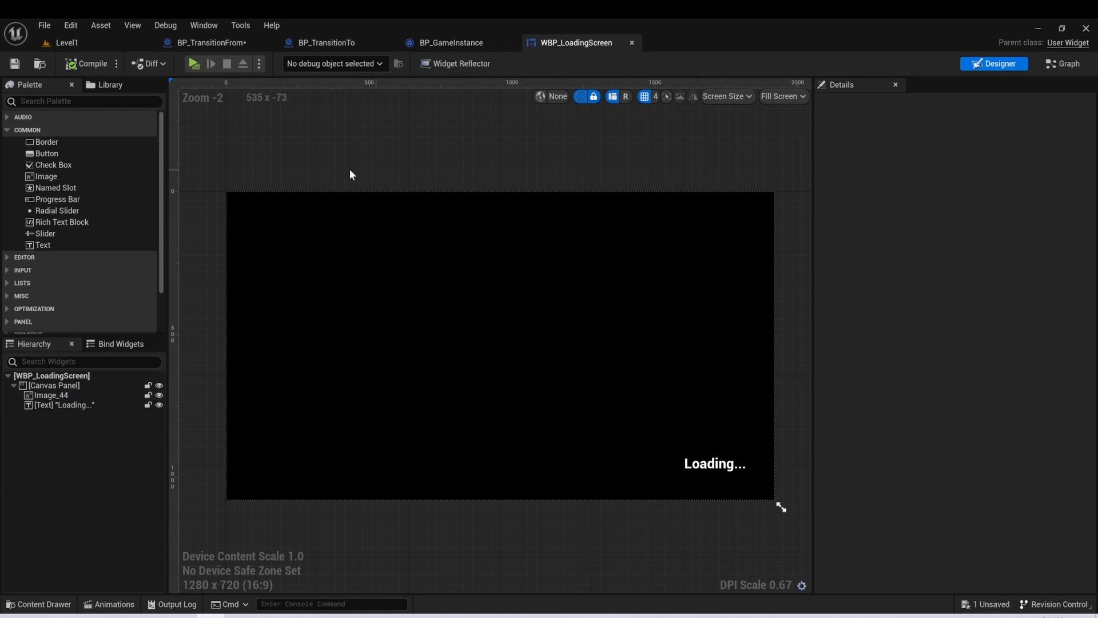
Step: Check BP_TransitionFrom's Level2Start transition and target level in the Level1 map
left_click(66, 43)
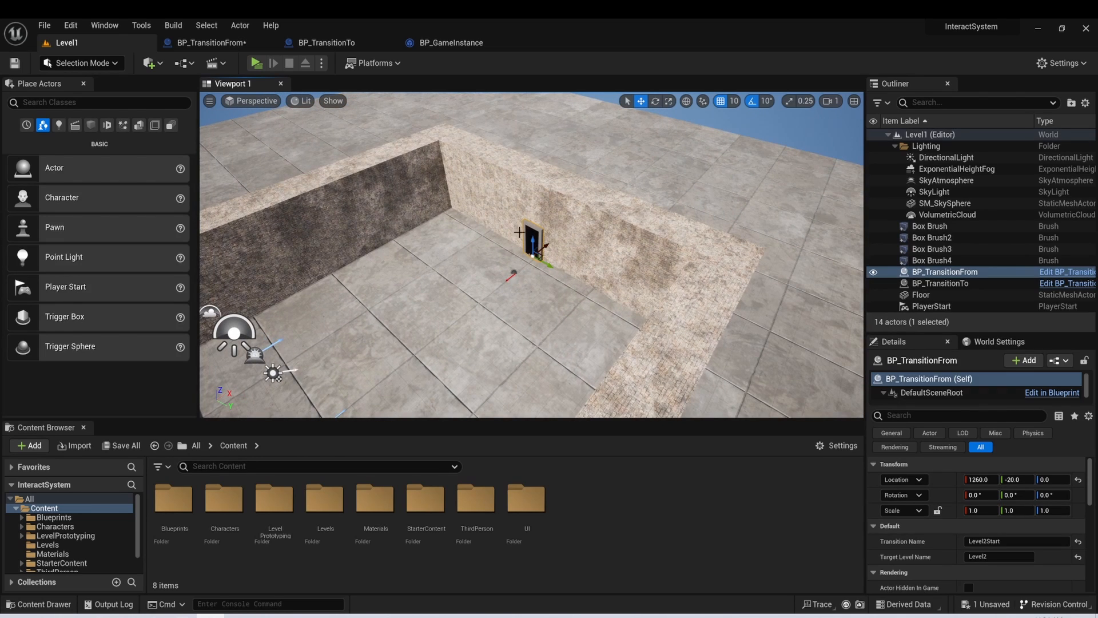
mouse_move(490, 138)
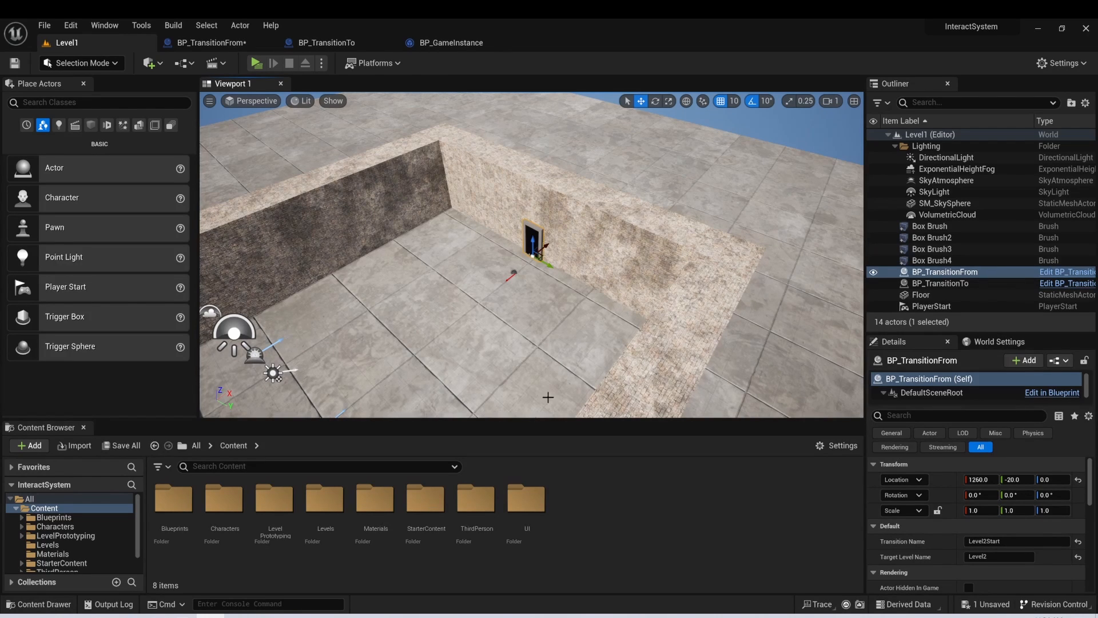
mouse_move(936, 282)
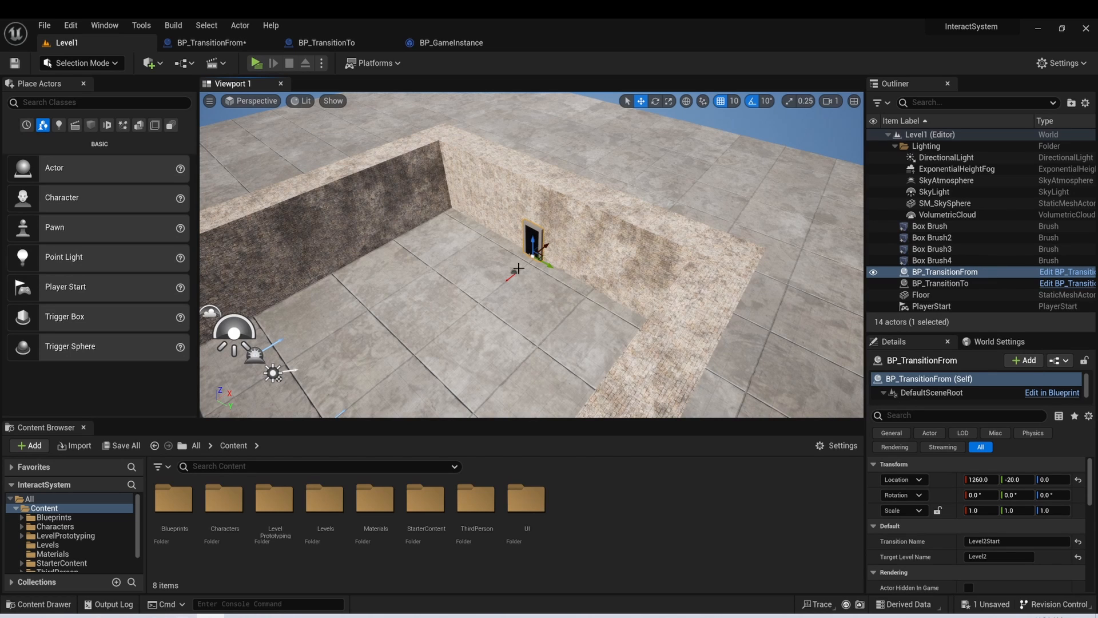
left_click(941, 283)
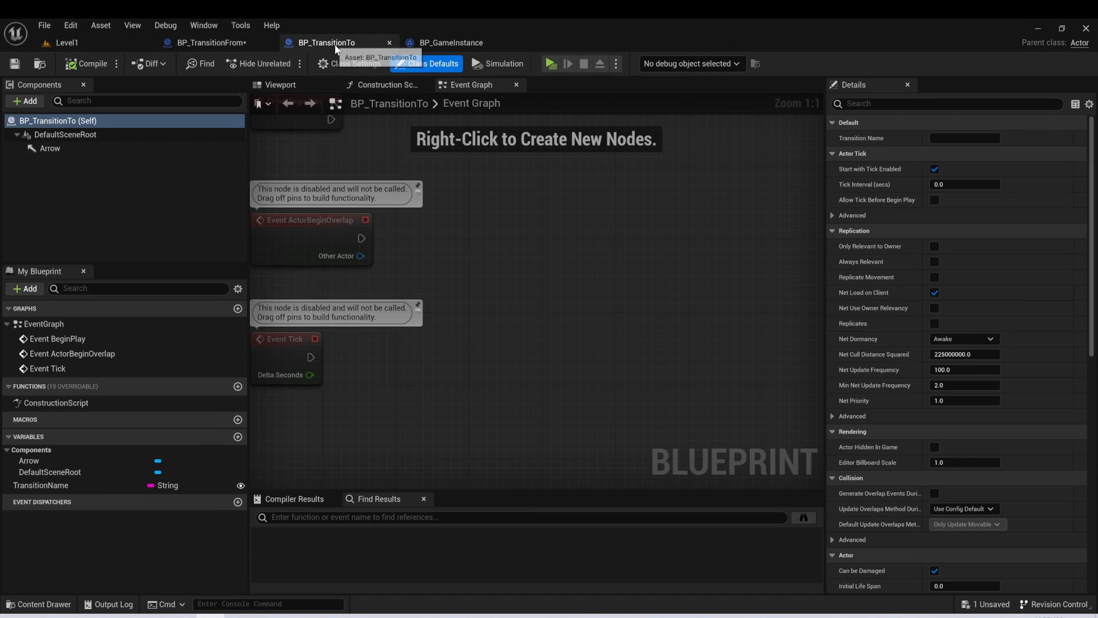
Step: View BP_GameInstance's TransitionName variable, then bring up BP_TransitionFrom
left_click(451, 42)
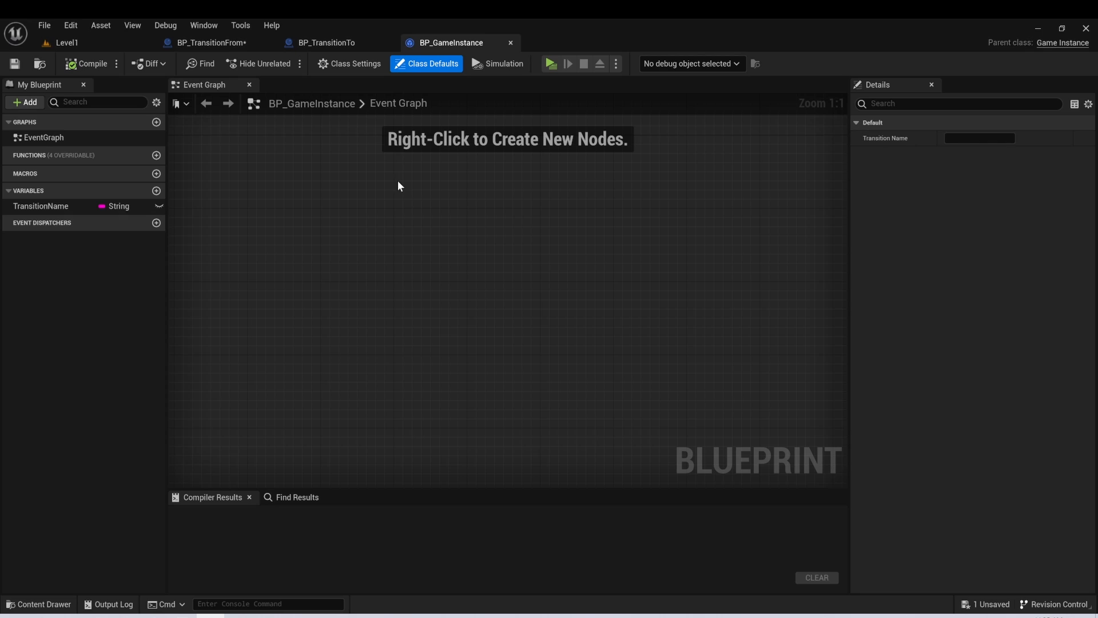
mouse_move(367, 173)
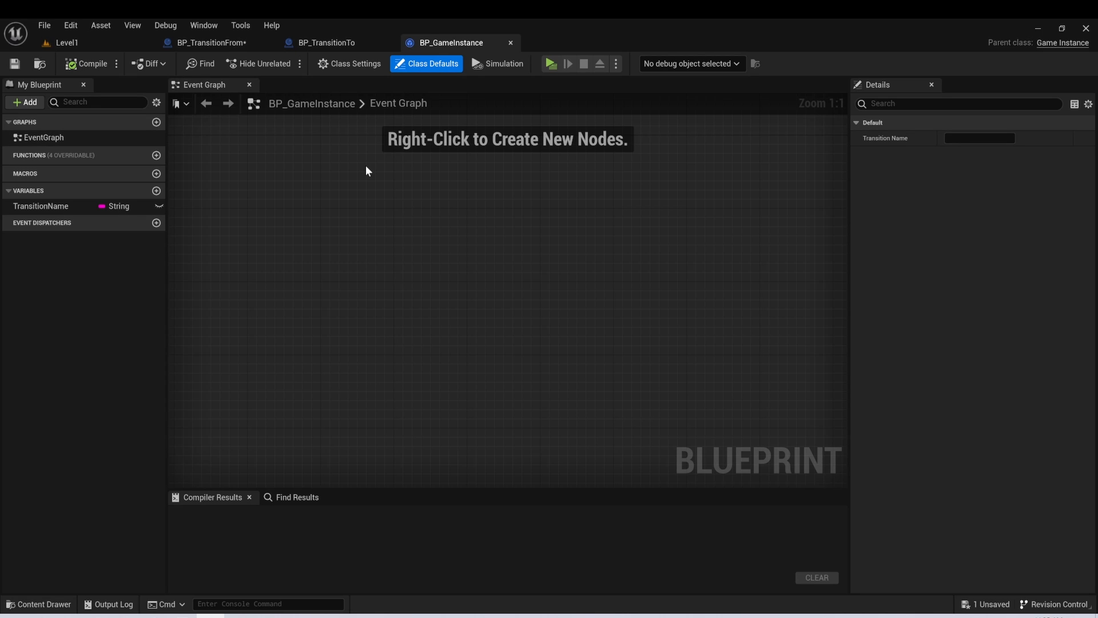
mouse_move(274, 147)
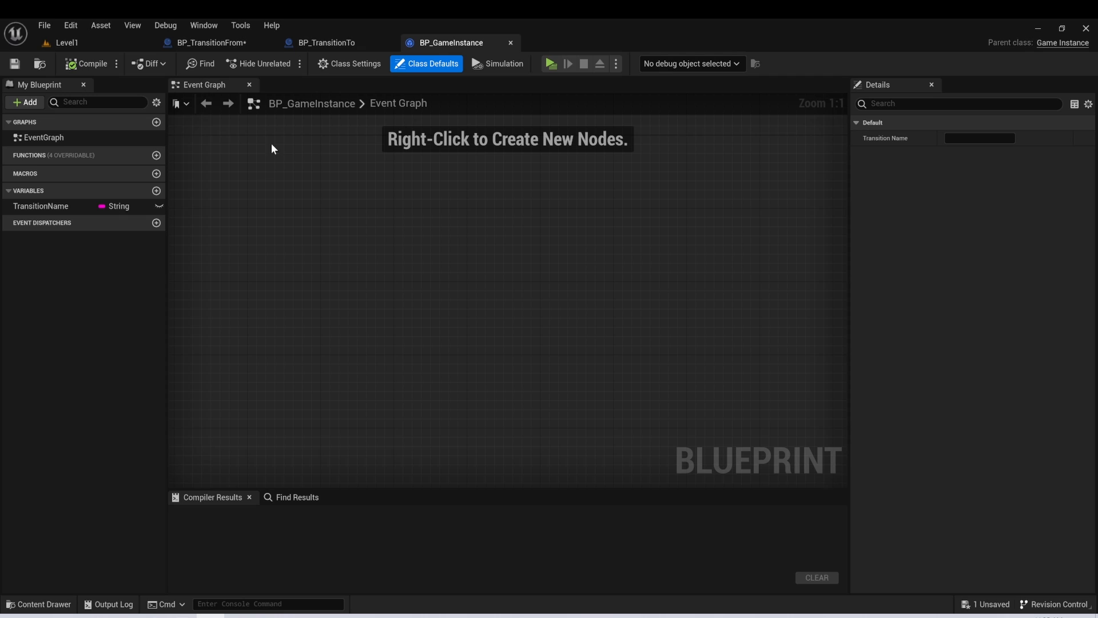
mouse_move(382, 167)
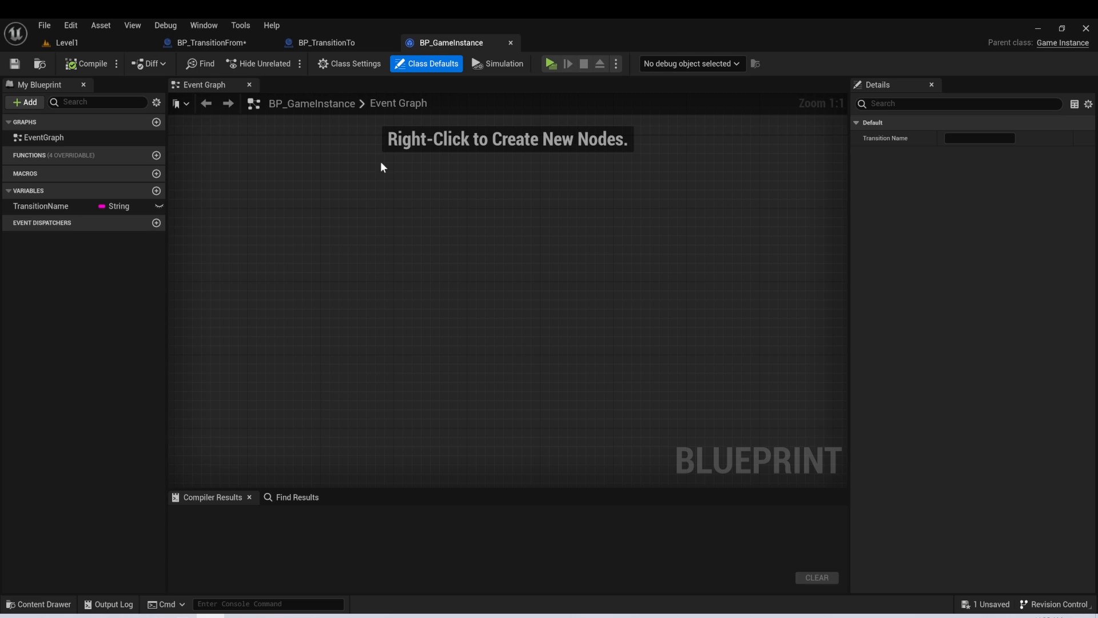
left_click(207, 43)
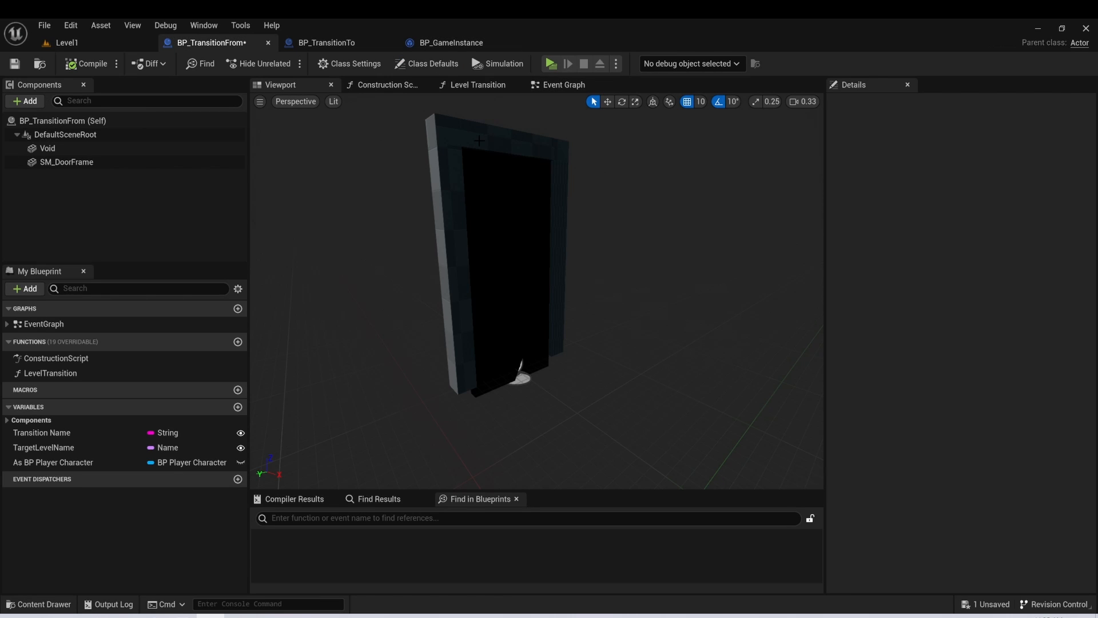
left_click(47, 148)
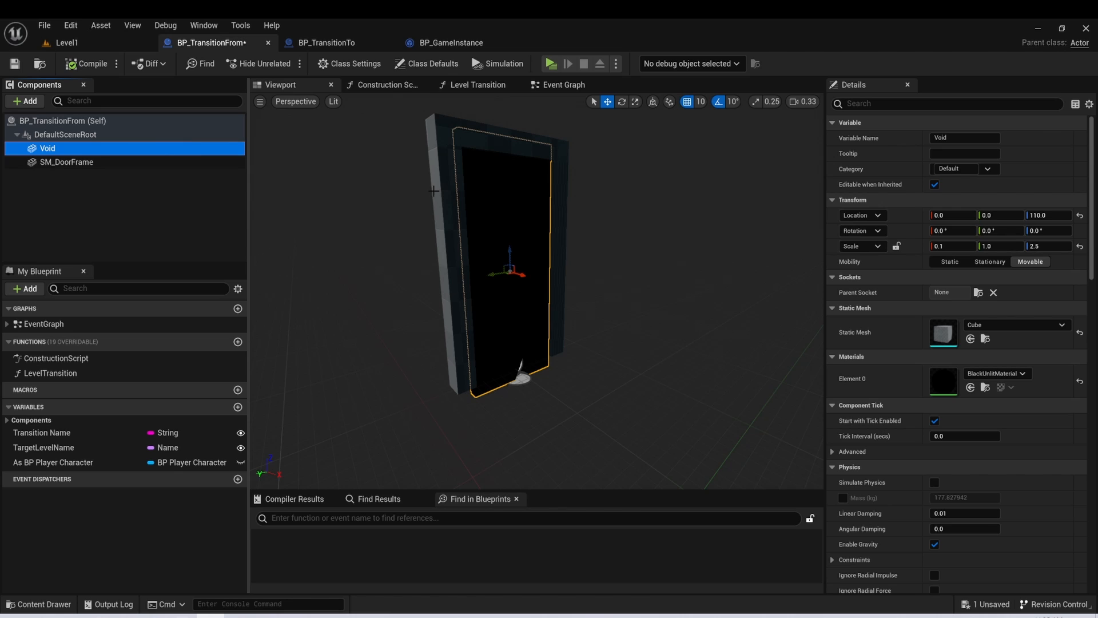
left_click(67, 162)
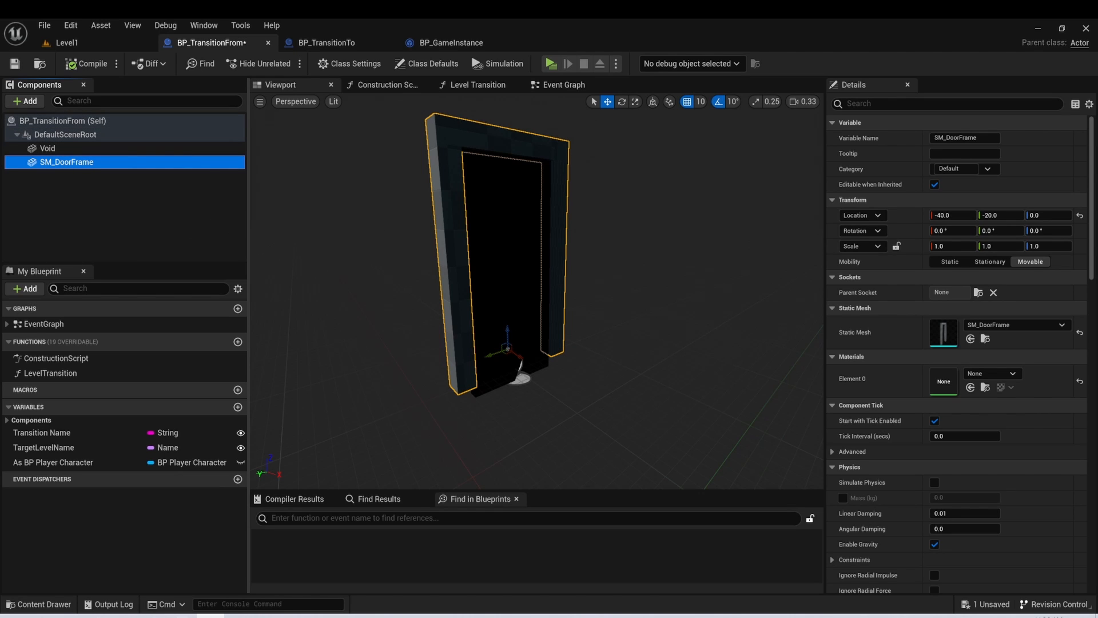
mouse_move(335, 253)
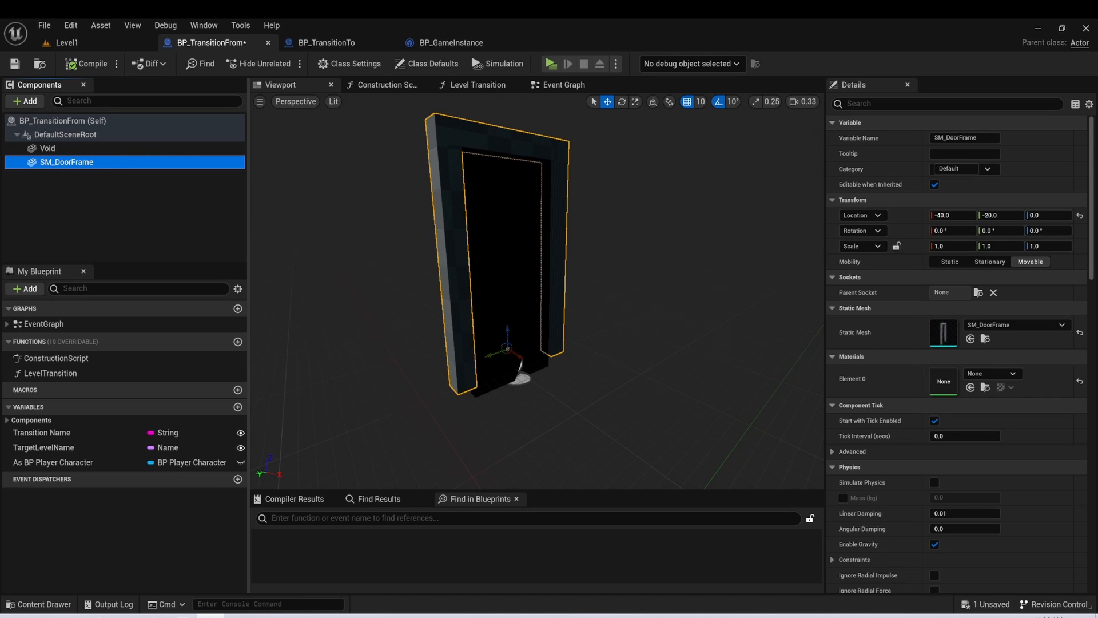
mouse_move(419, 220)
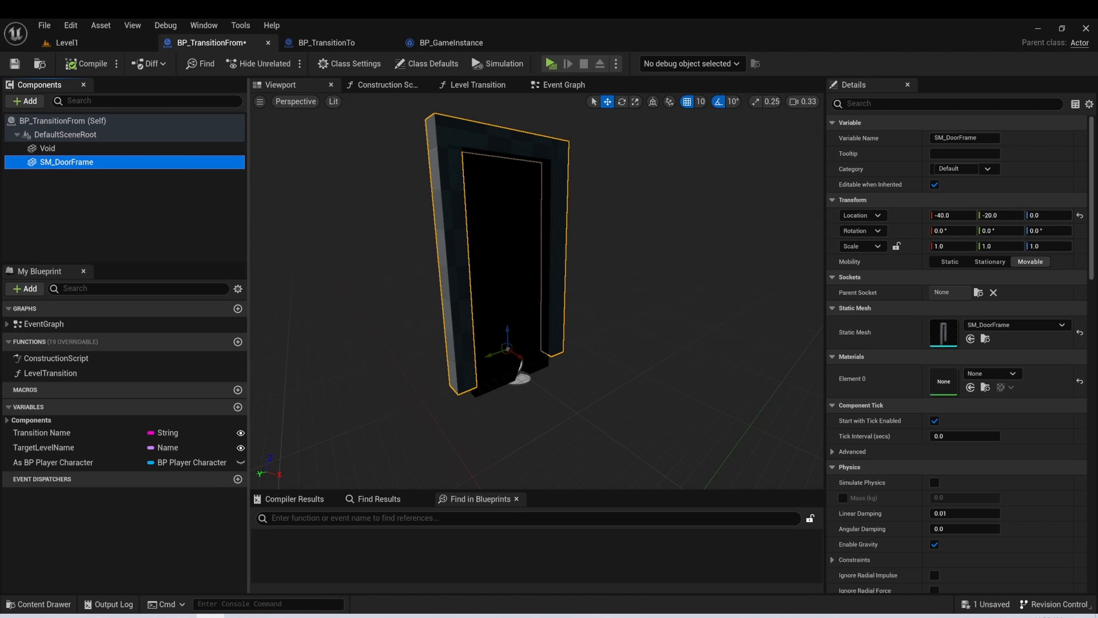
mouse_move(426, 233)
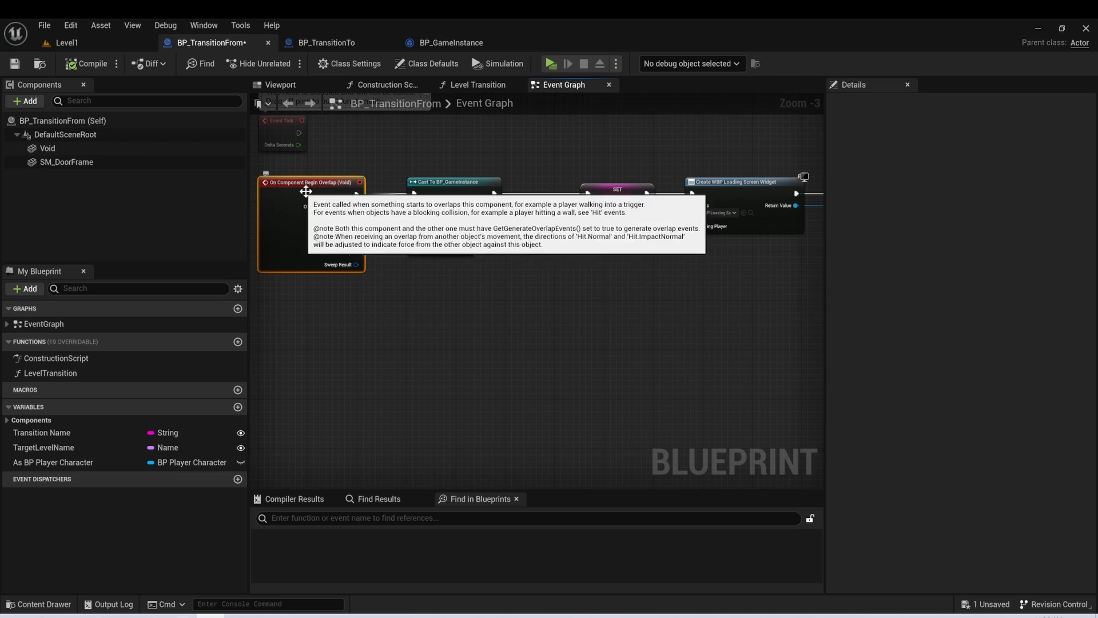
mouse_move(276, 201)
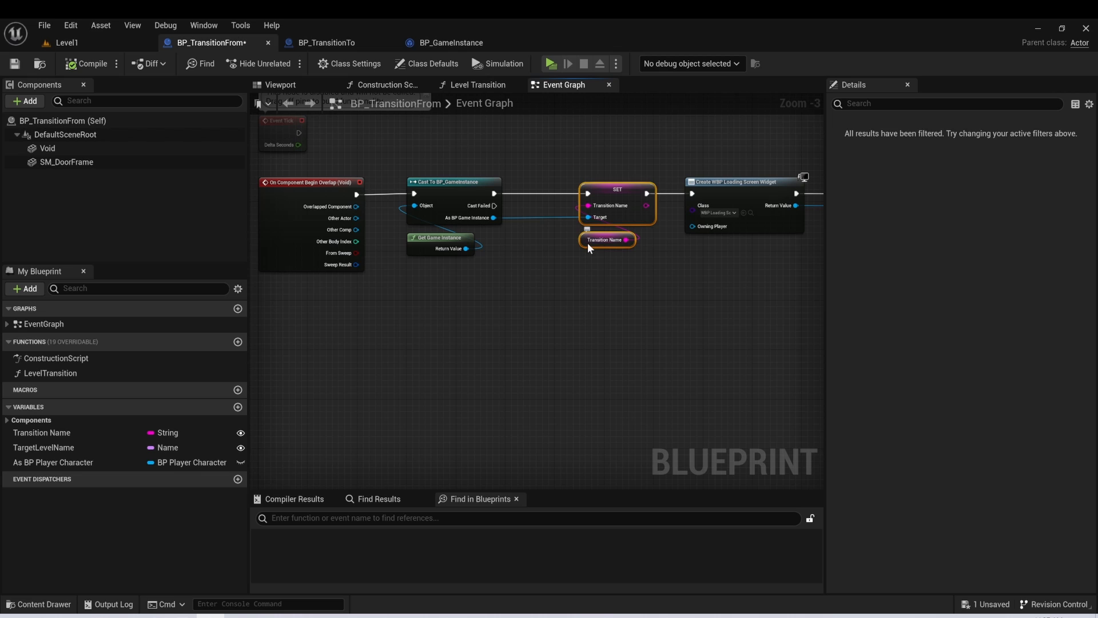
Step: Inspect the Transition Name SET node and enter the LevelTransition function graph
left_click(606, 239)
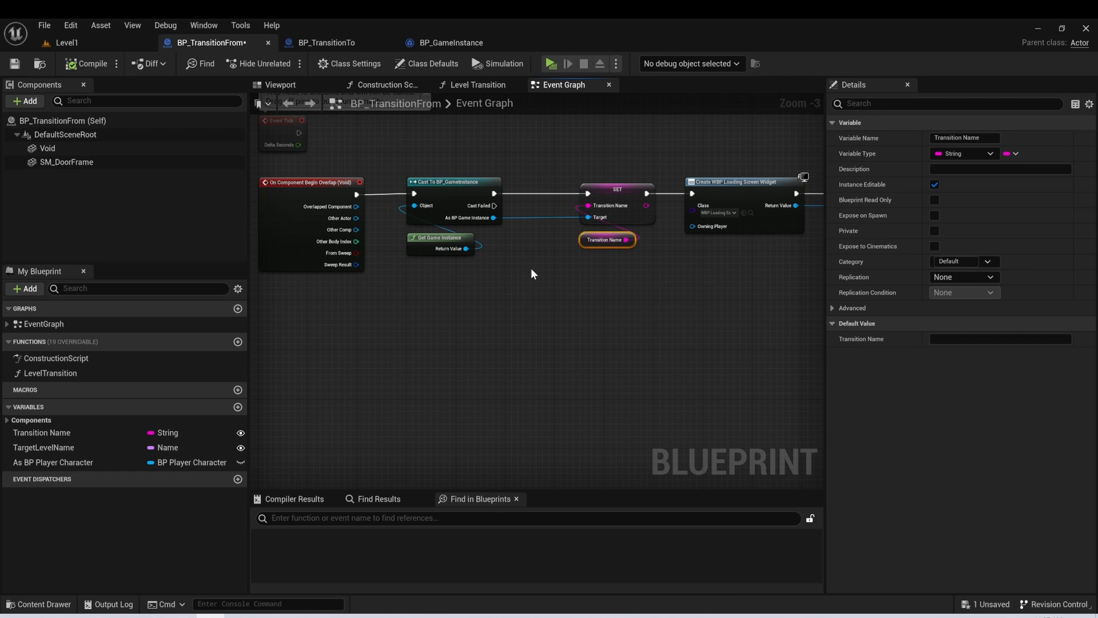
mouse_move(667, 272)
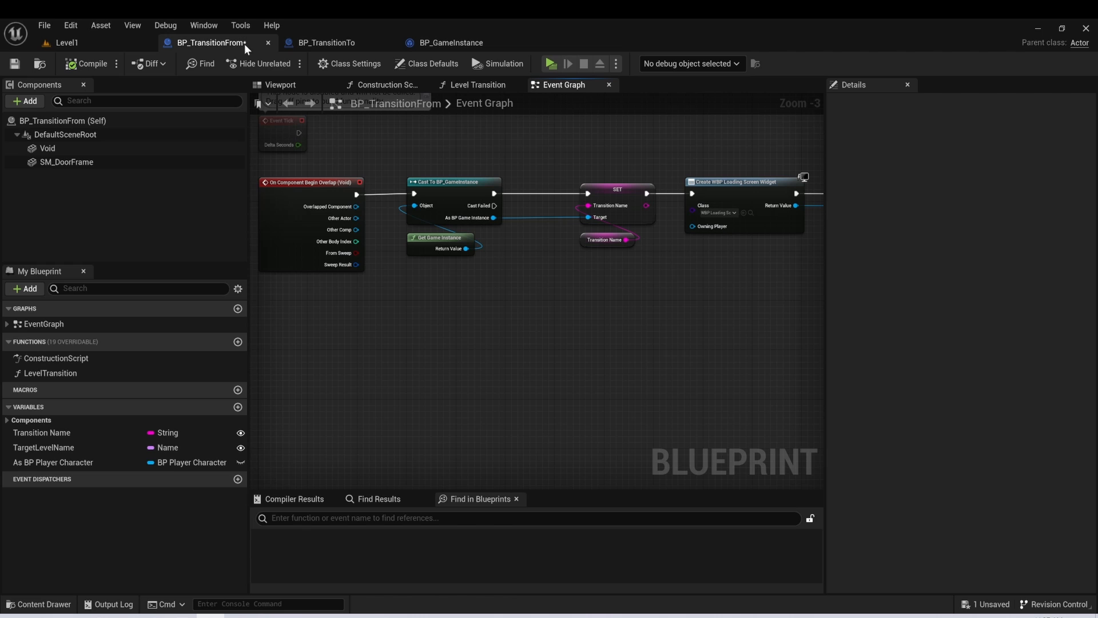
mouse_move(569, 220)
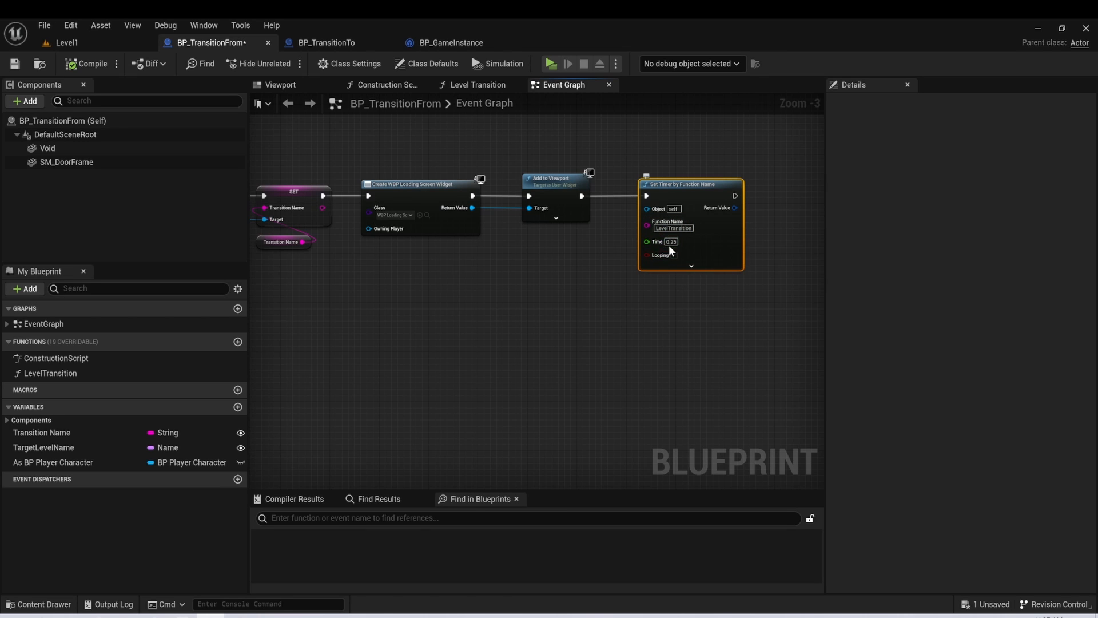
mouse_move(660, 241)
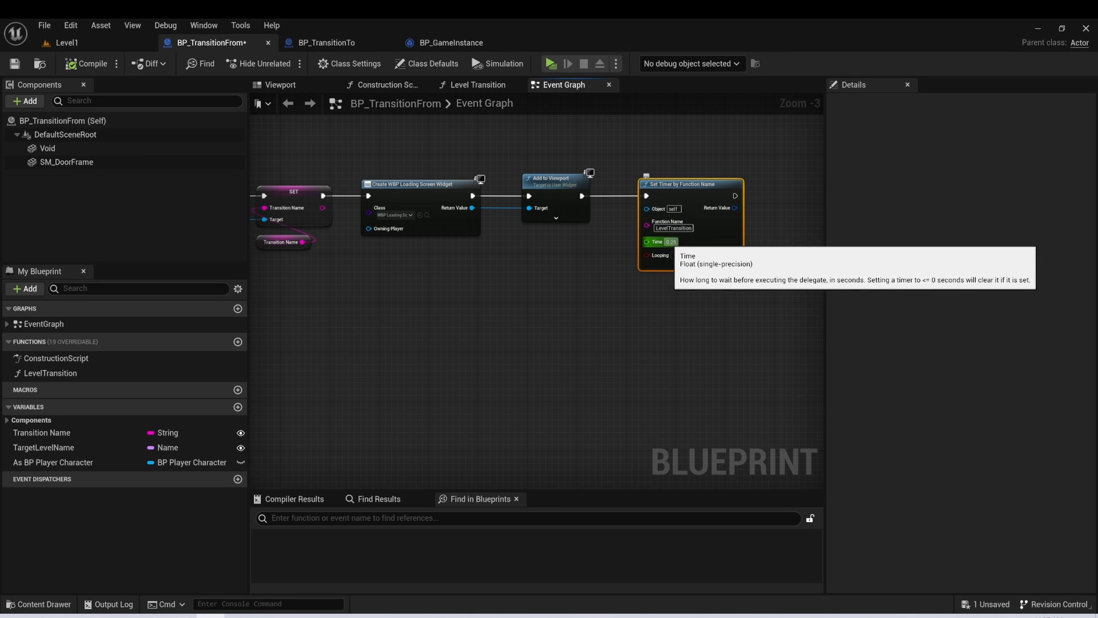
mouse_move(357, 142)
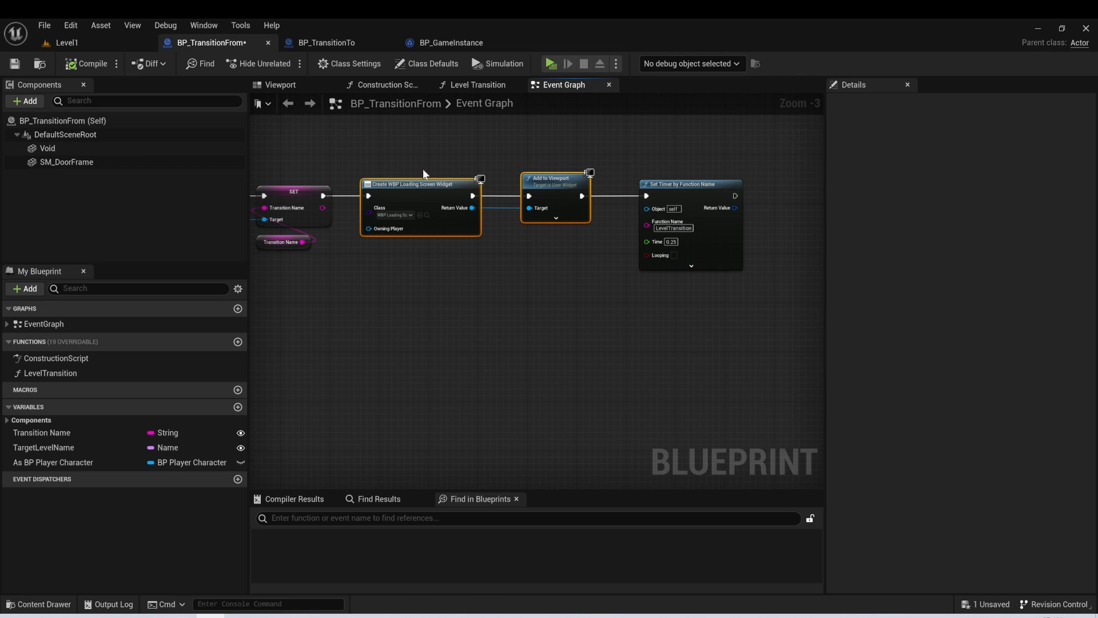
mouse_move(436, 158)
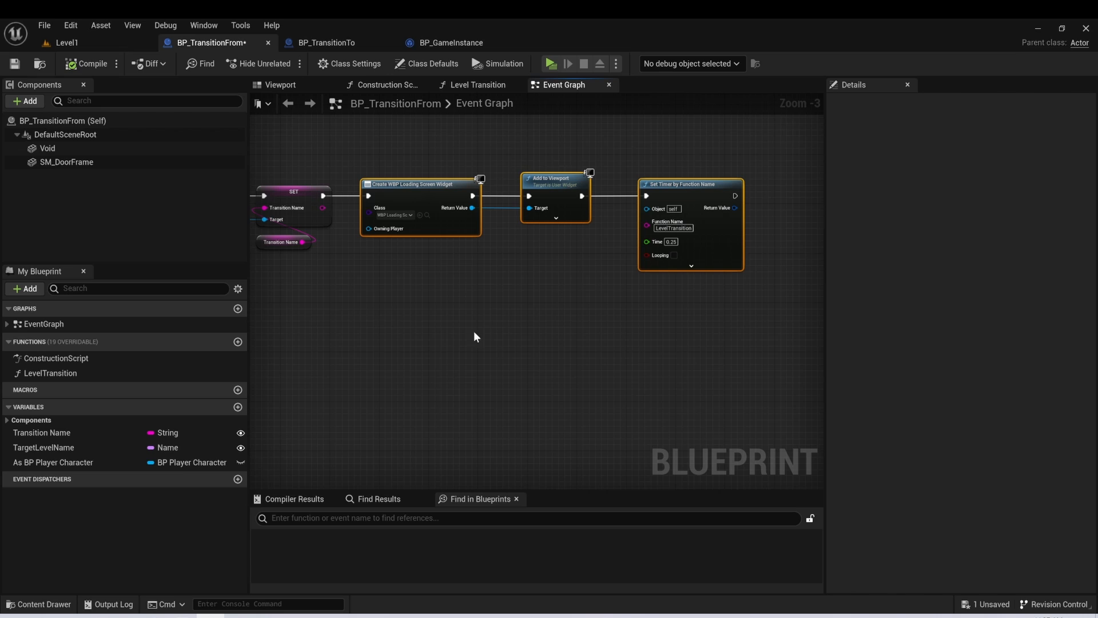
mouse_move(439, 277)
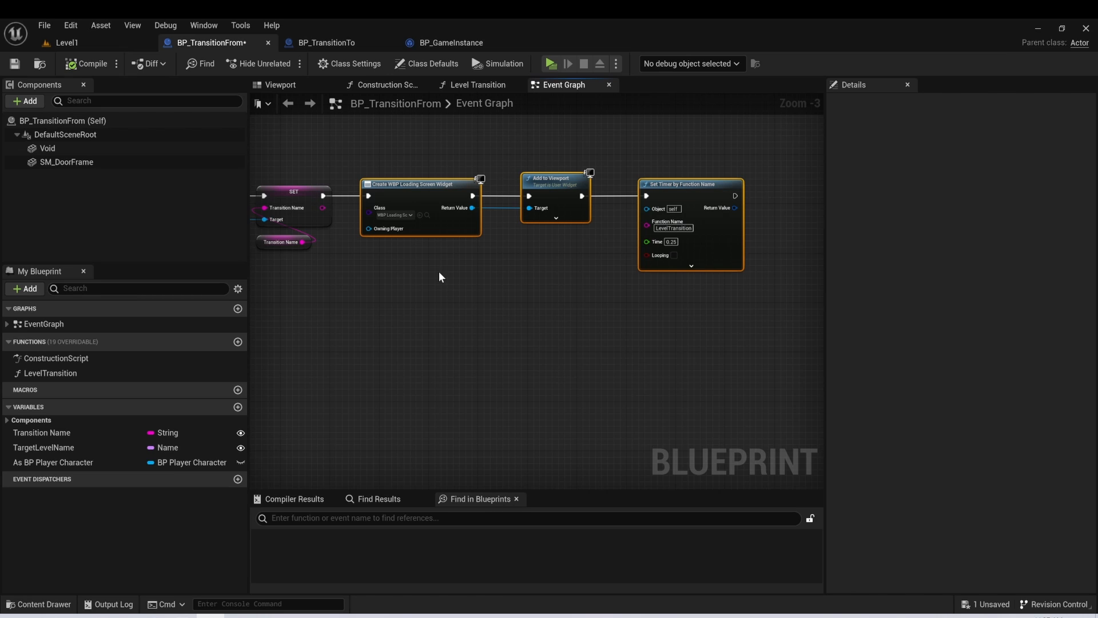
mouse_move(463, 279)
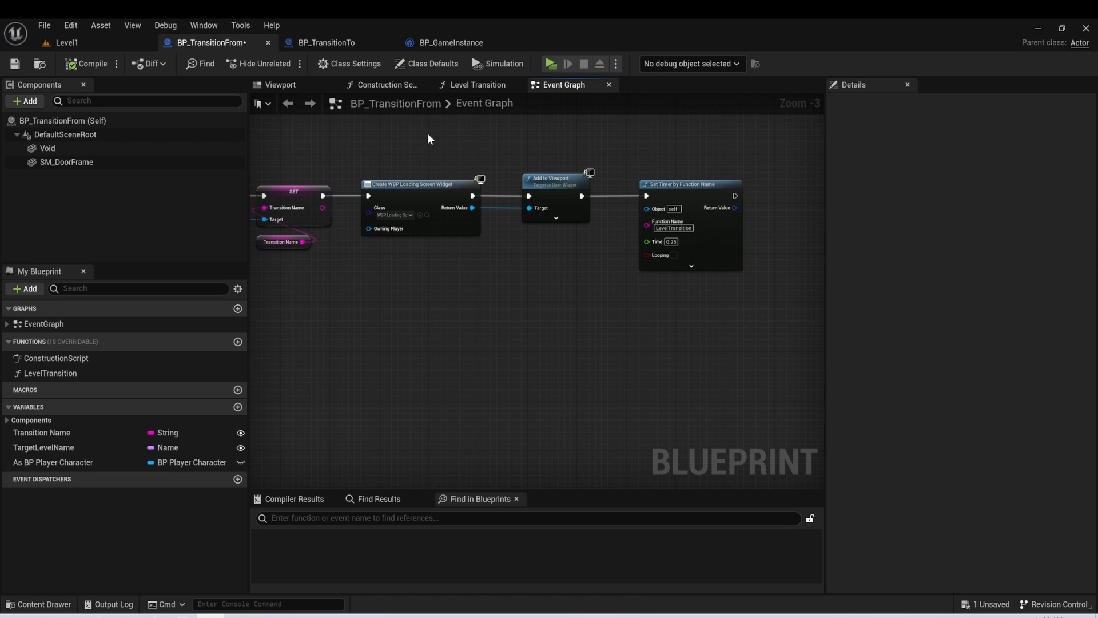
mouse_move(753, 257)
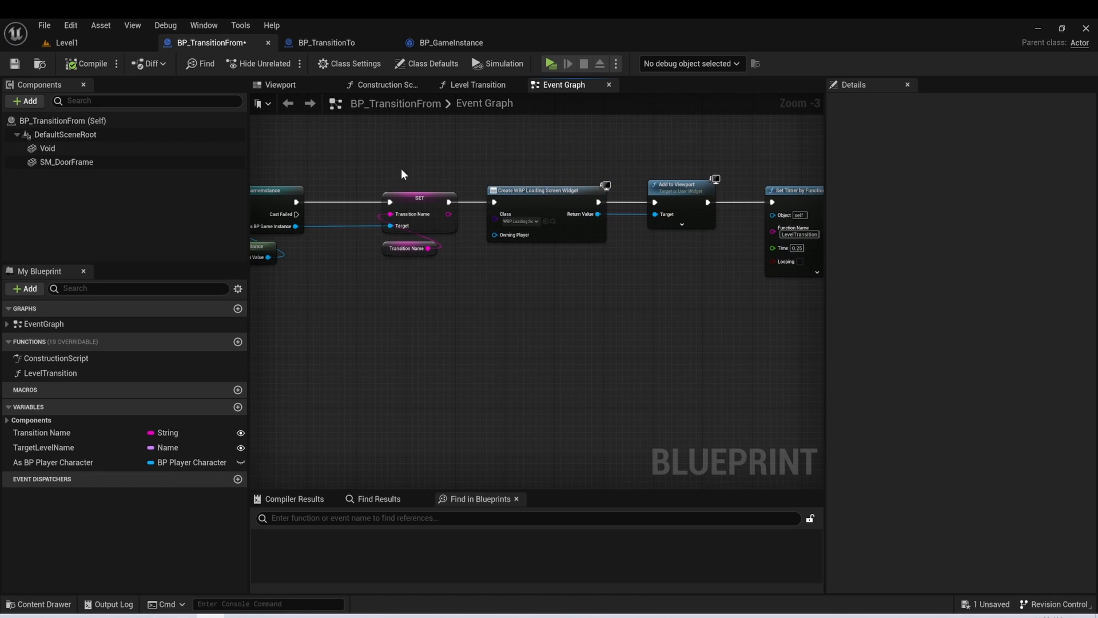
left_click(419, 198)
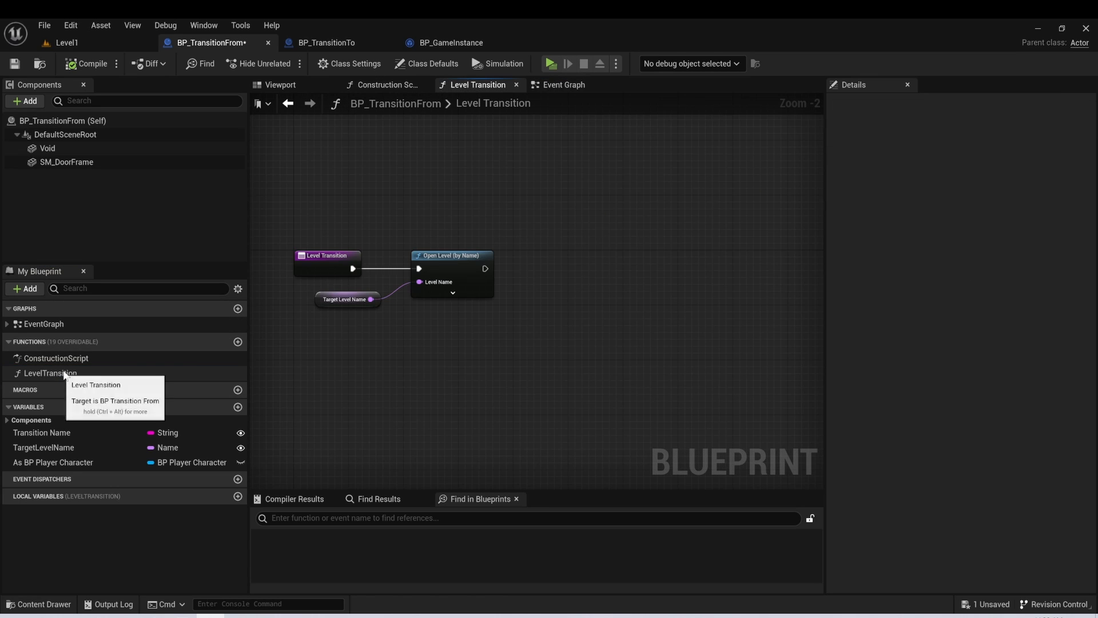
Step: Delete As BP Player Character, verify Transition Name and TargetLevelName, then return to Level1
left_click(347, 298)
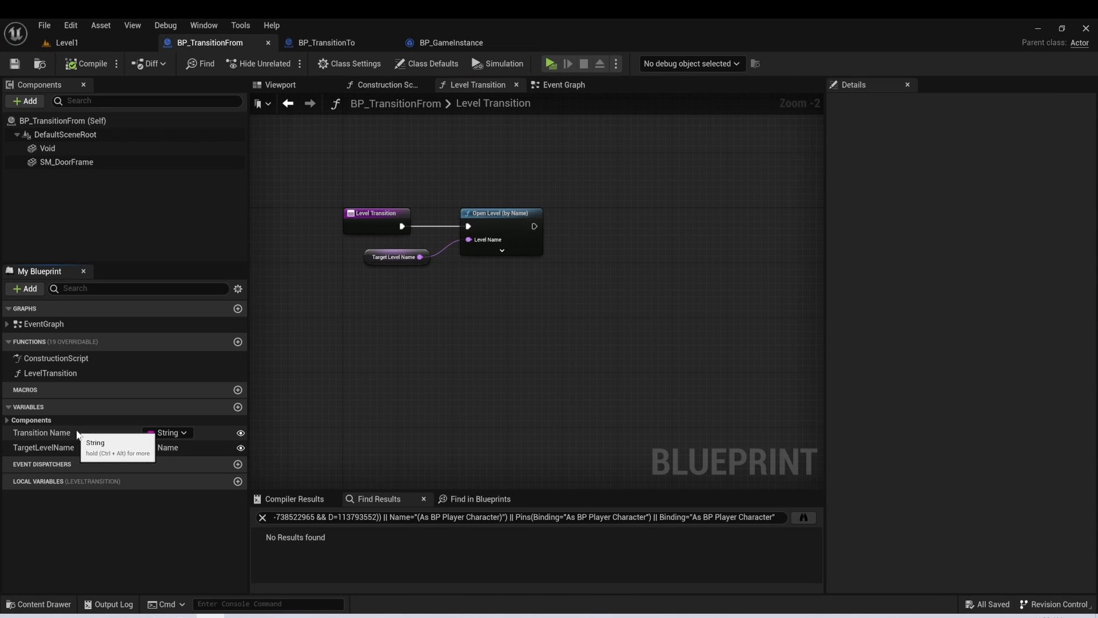
left_click(42, 432)
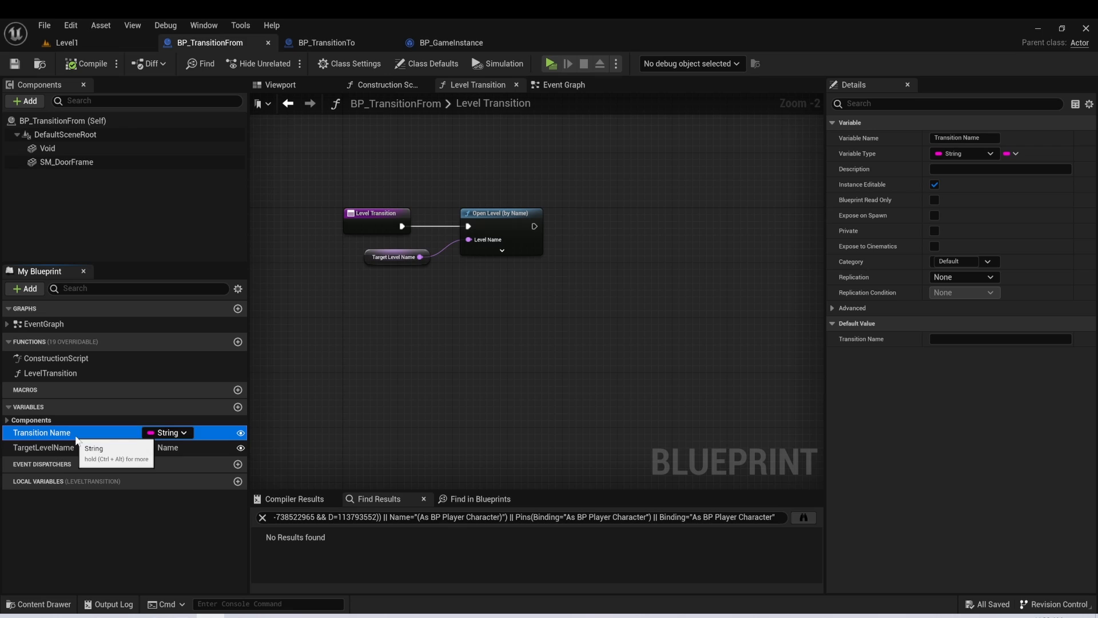
left_click(43, 448)
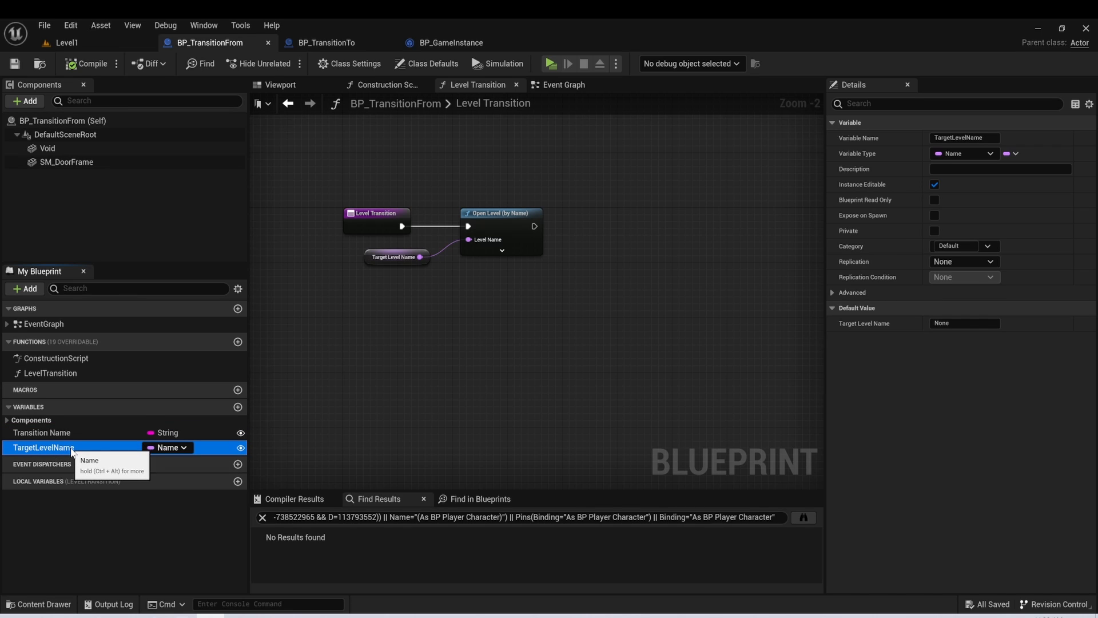
left_click(43, 432)
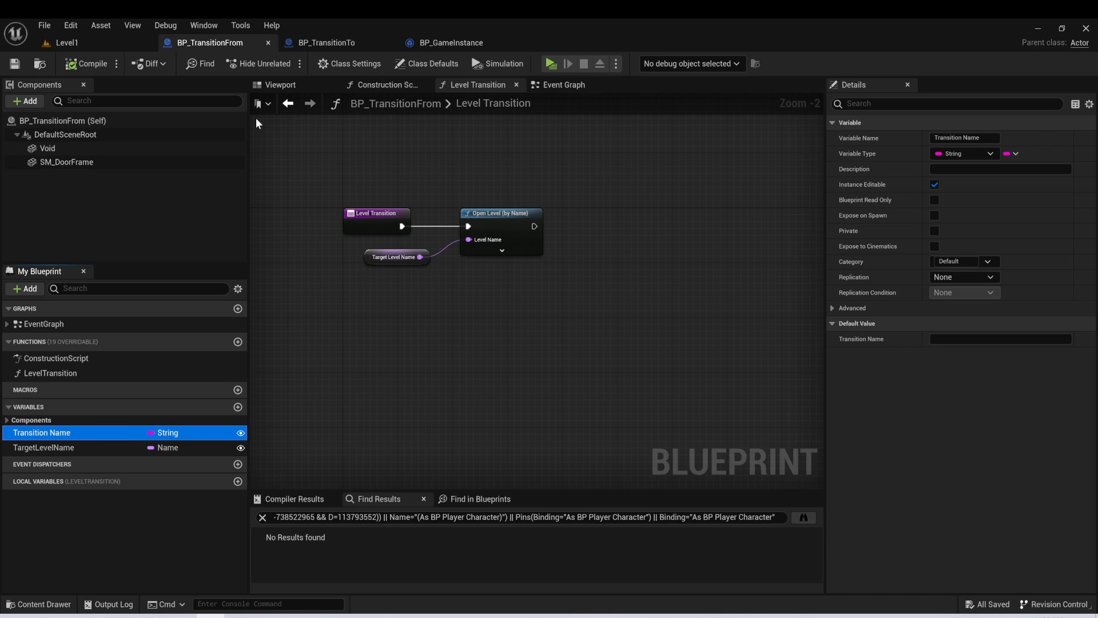
left_click(66, 42)
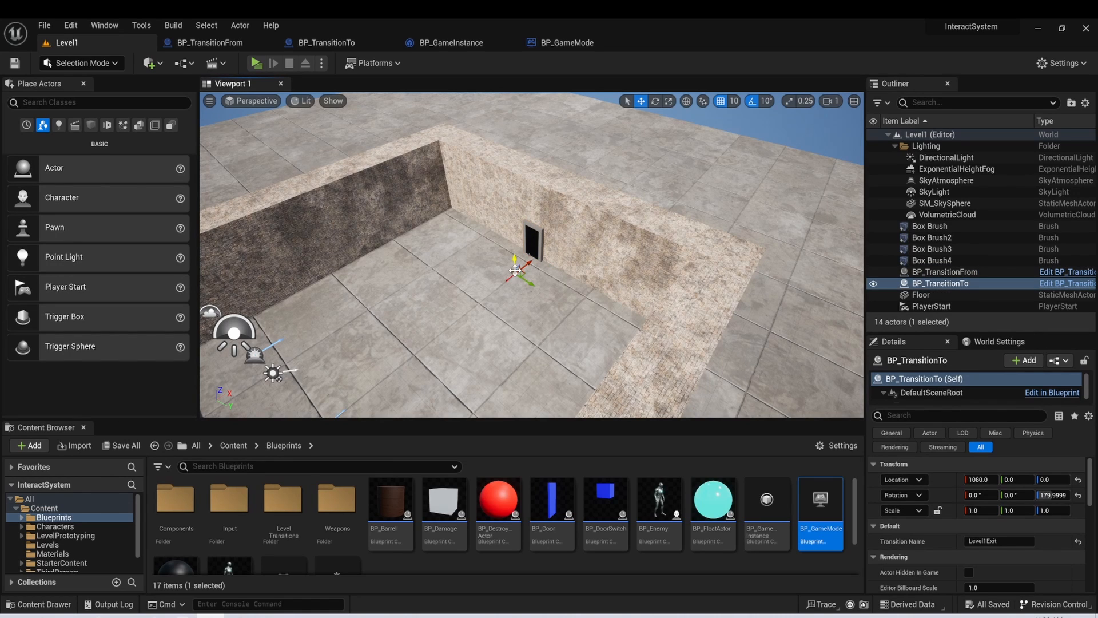
mouse_move(493, 242)
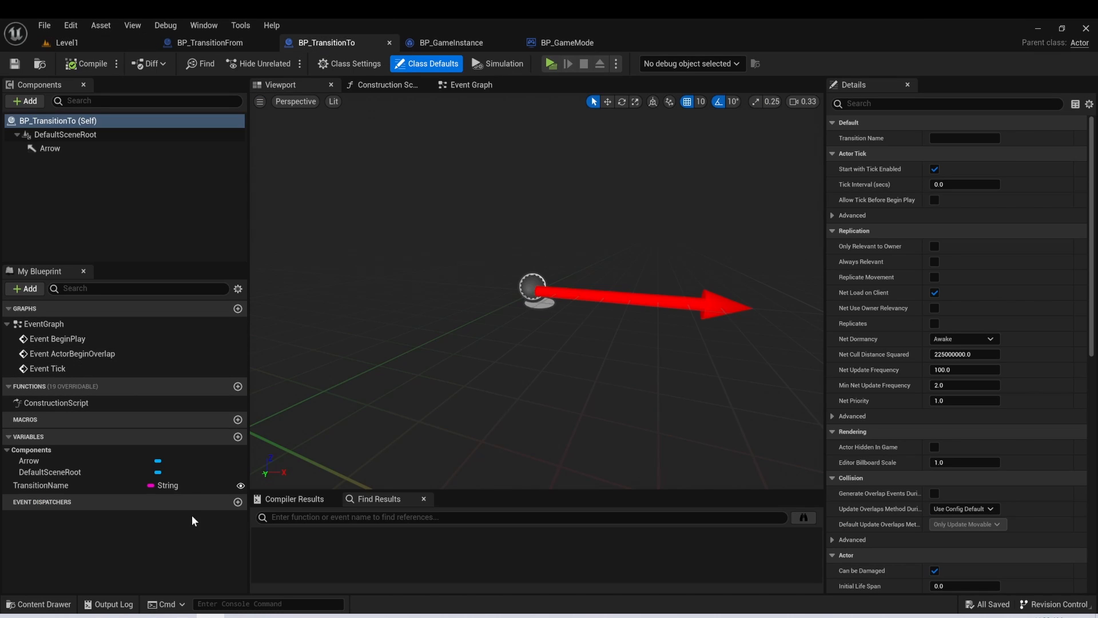
Step: Compare BP_TransitionTo's TransitionName with BP_GameInstance's, ending on BP_GameMode's graph
left_click(40, 485)
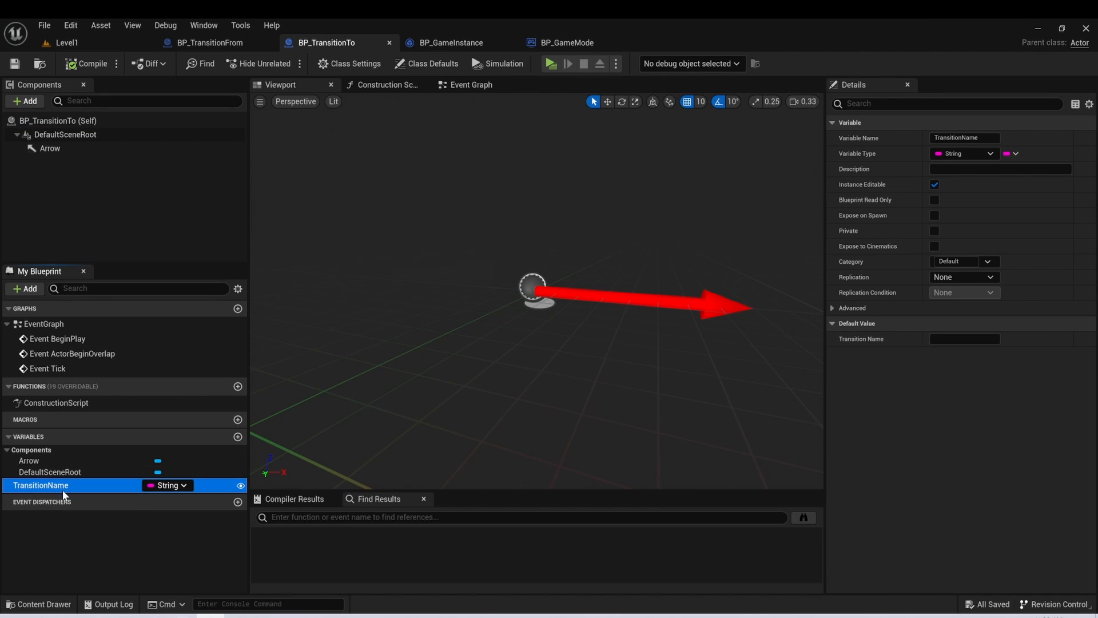
mouse_move(165, 25)
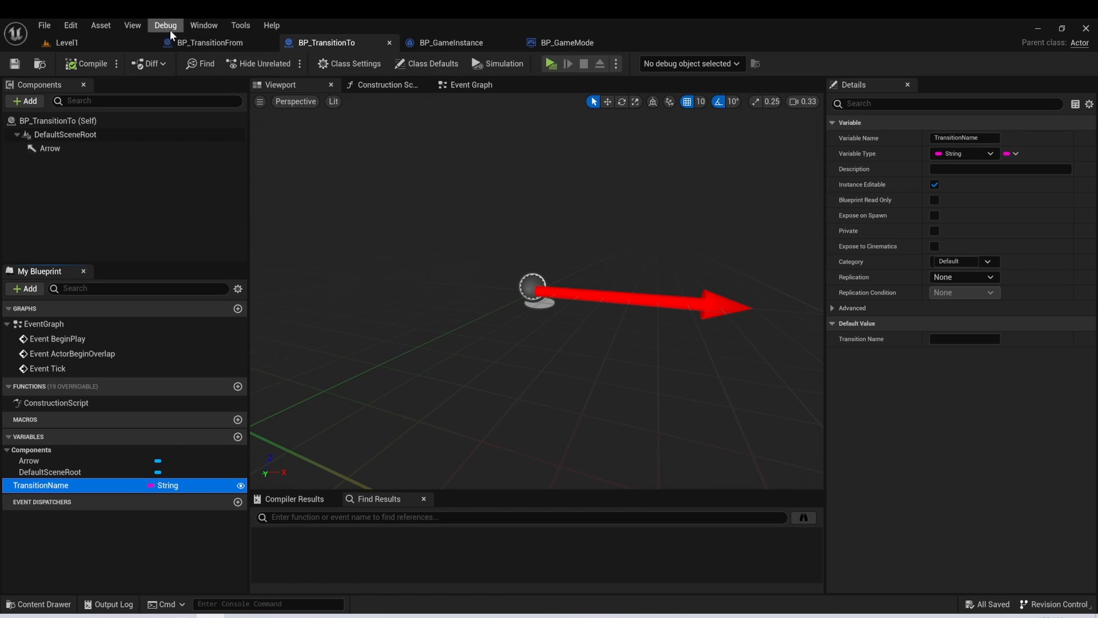
left_click(209, 43)
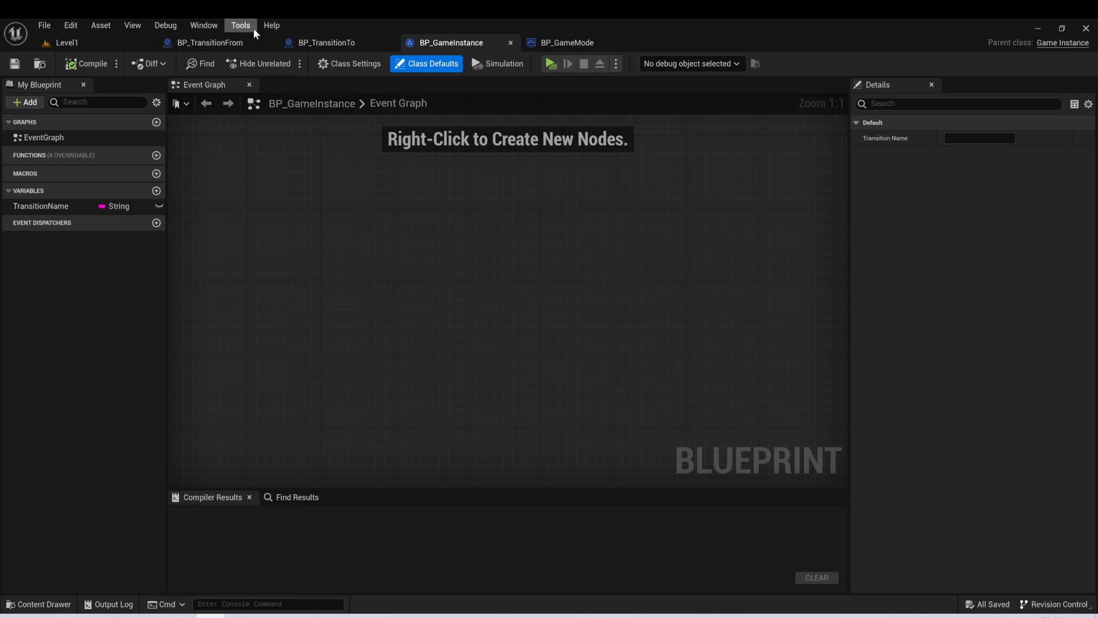
mouse_move(385, 221)
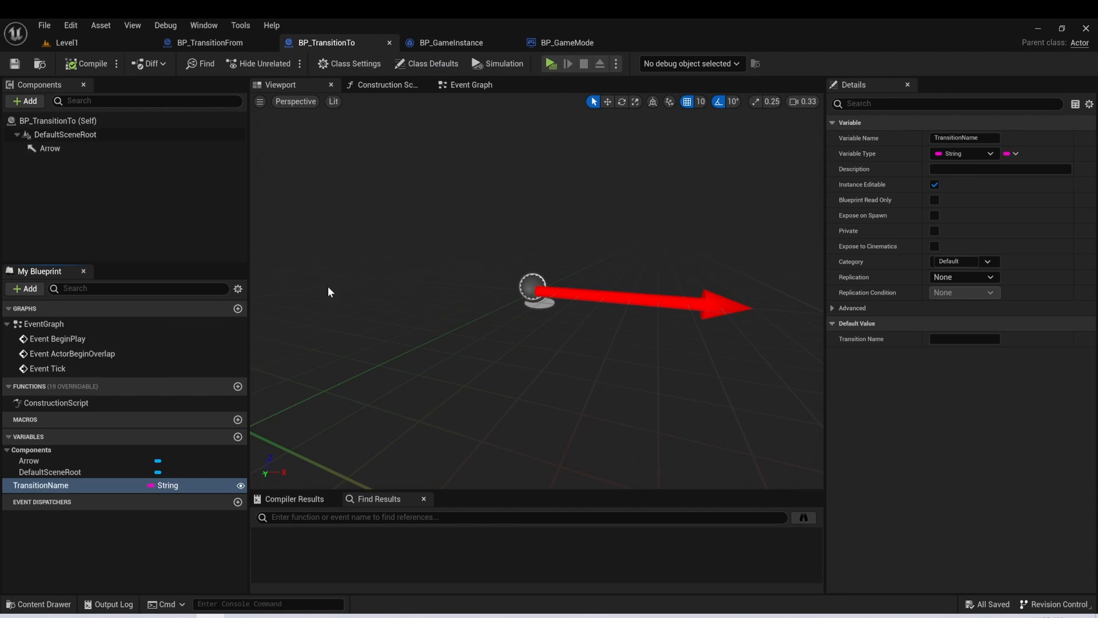
left_click(567, 42)
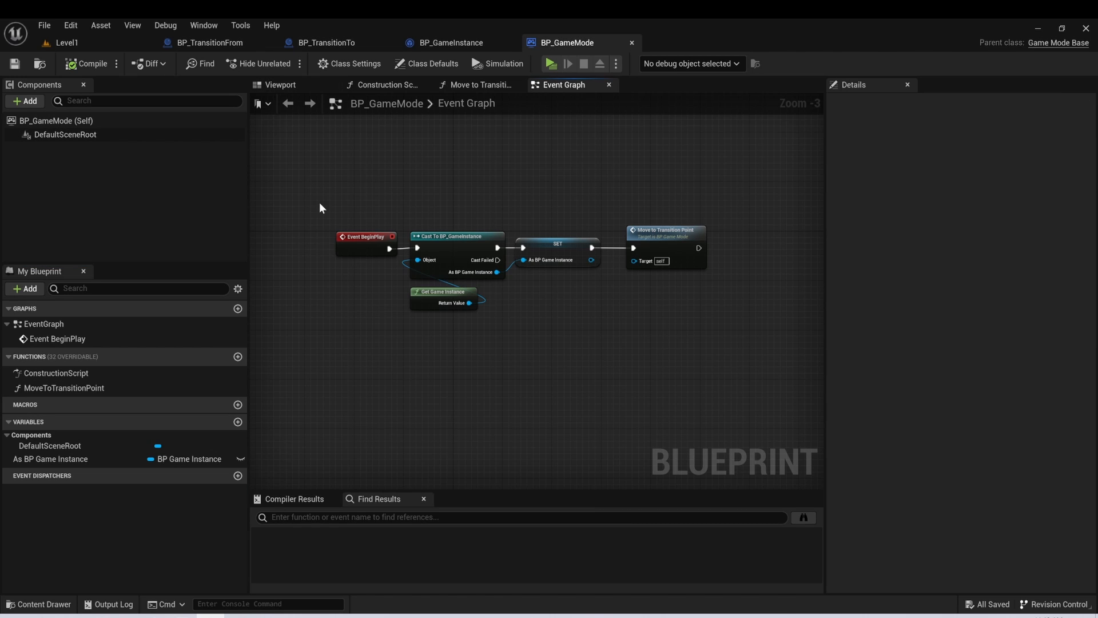
mouse_move(351, 194)
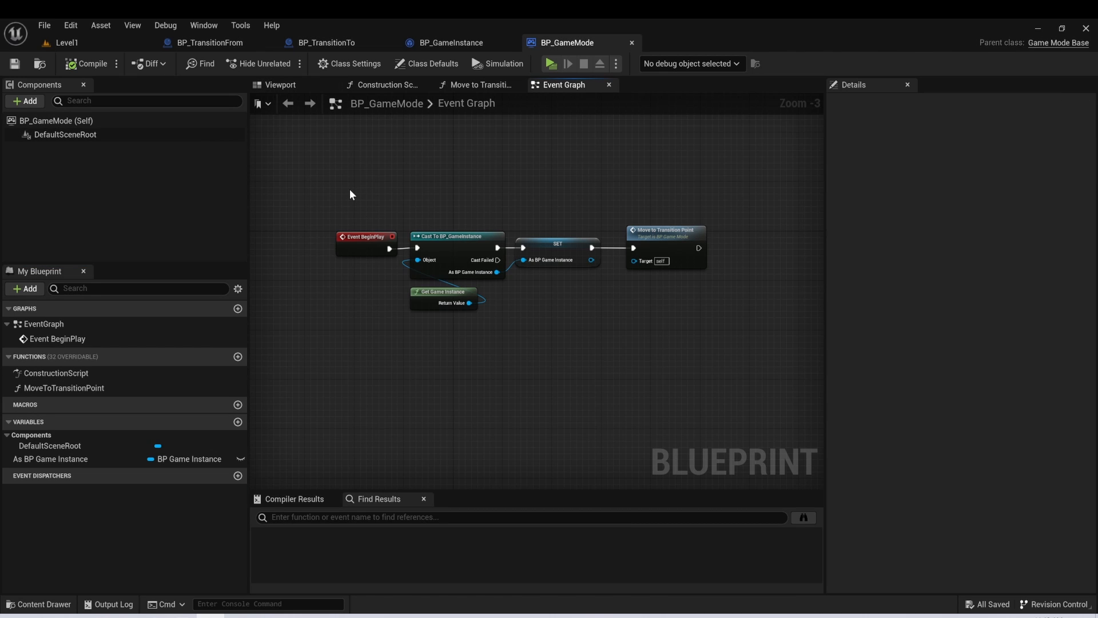
mouse_move(350, 171)
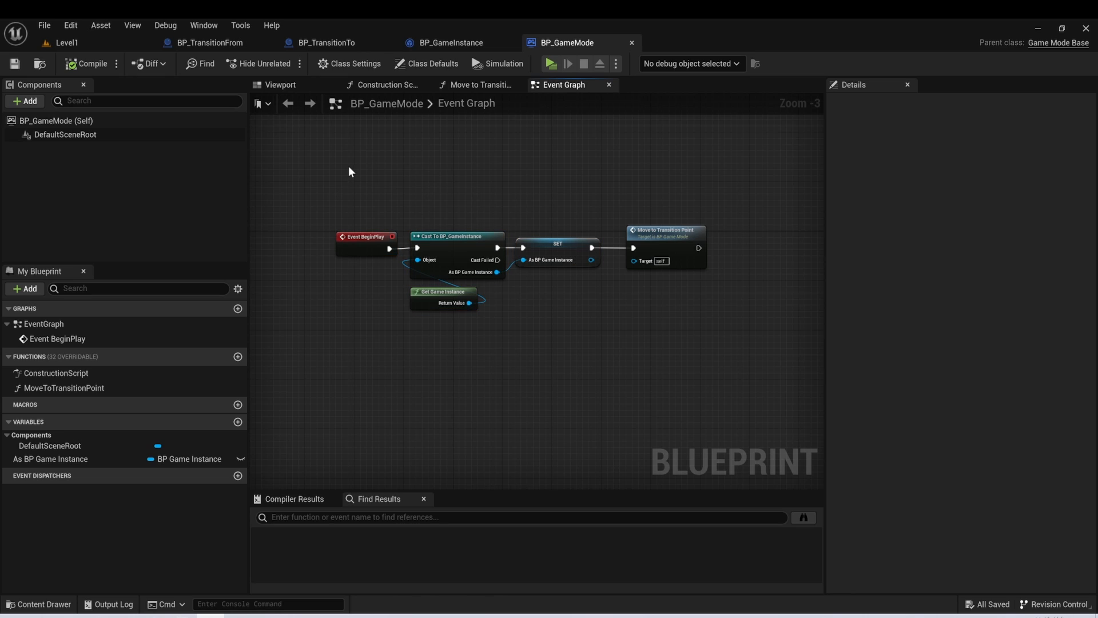
mouse_move(333, 171)
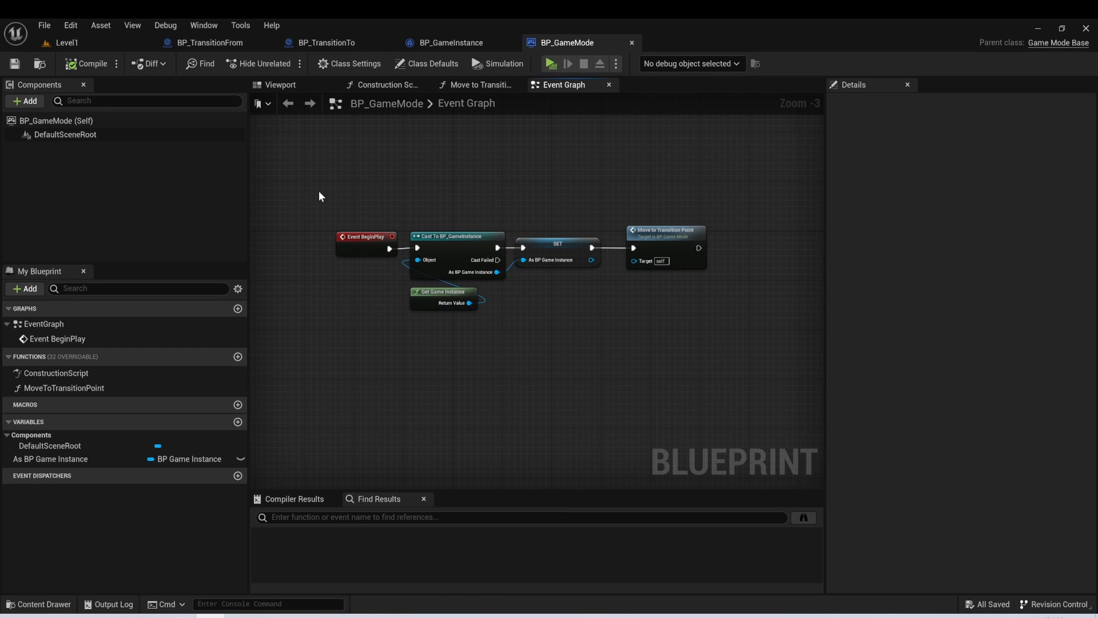
mouse_move(322, 201)
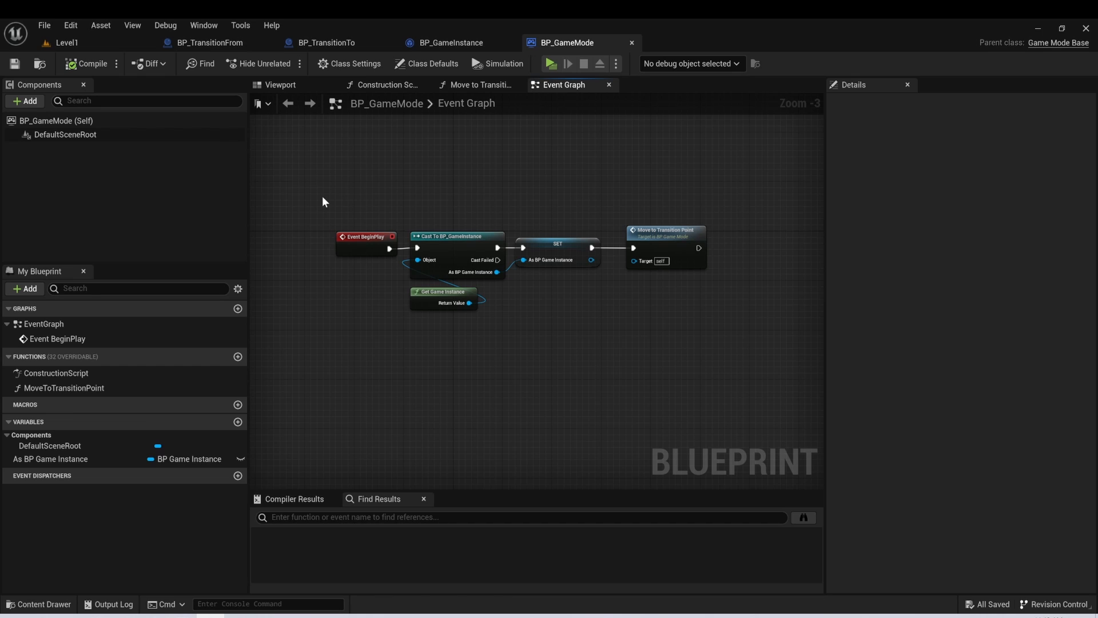
mouse_move(330, 208)
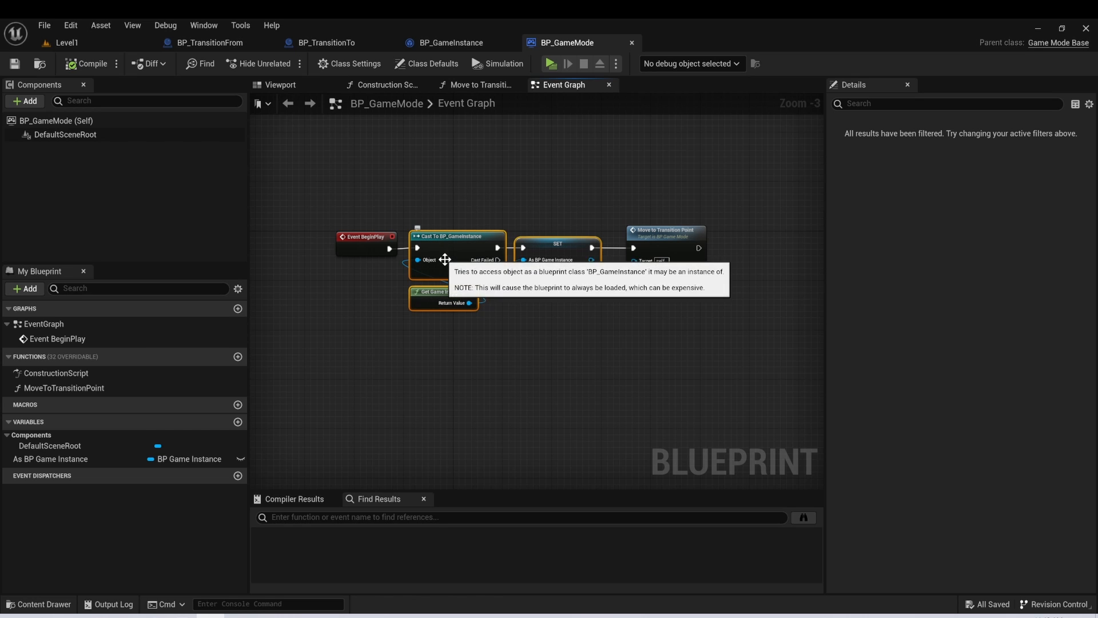
Step: Inspect the As BP Game Instance SET node in BeginPlay, then deselect
left_click(557, 242)
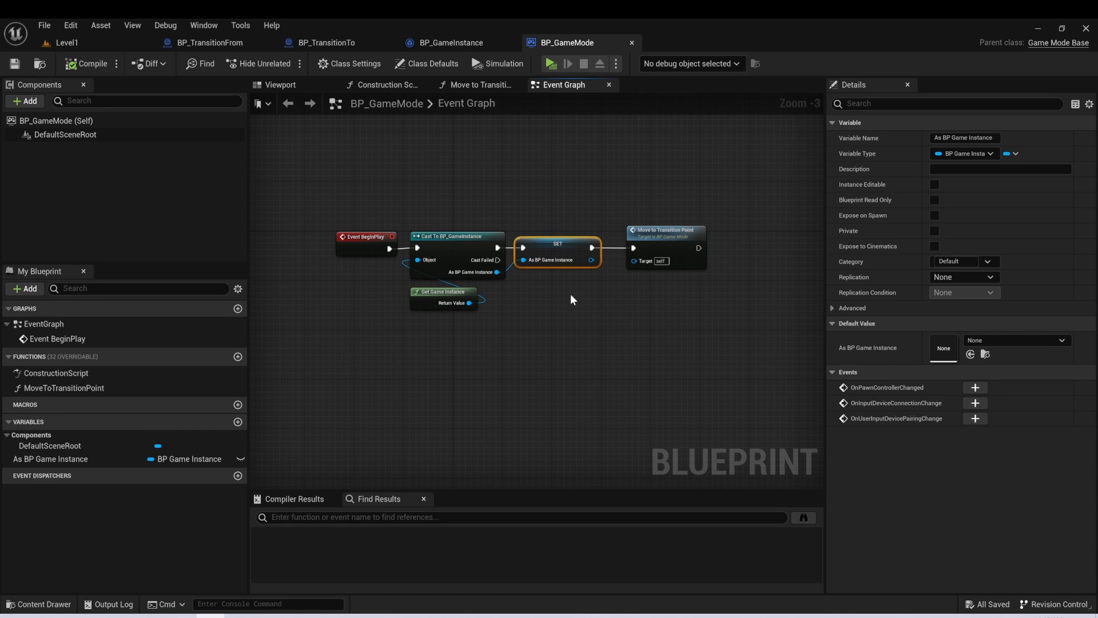
left_click(574, 313)
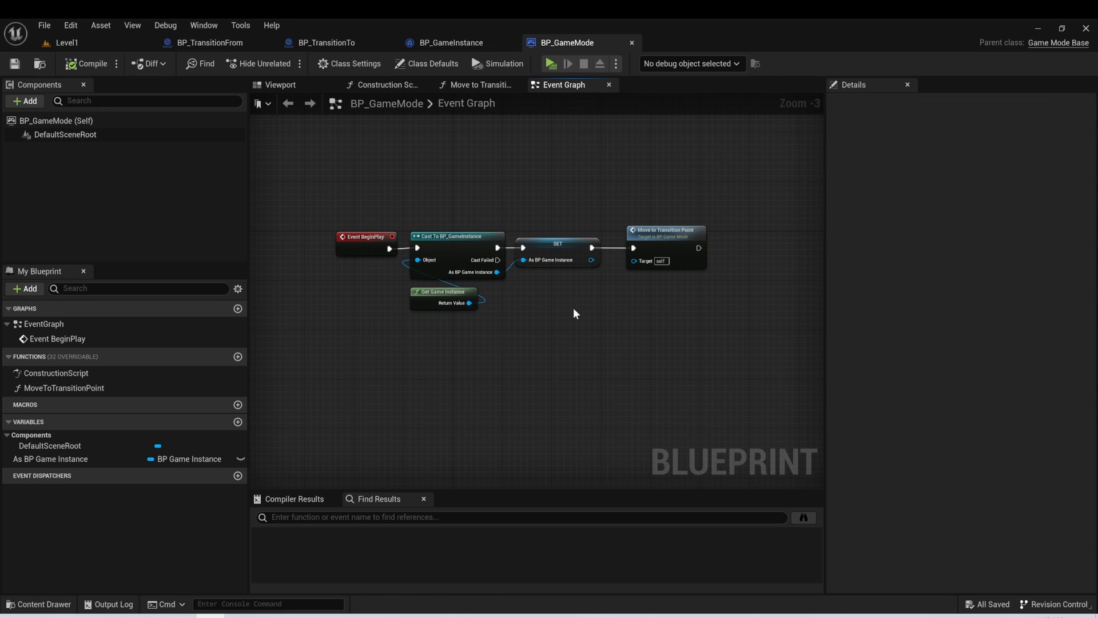
mouse_move(664, 242)
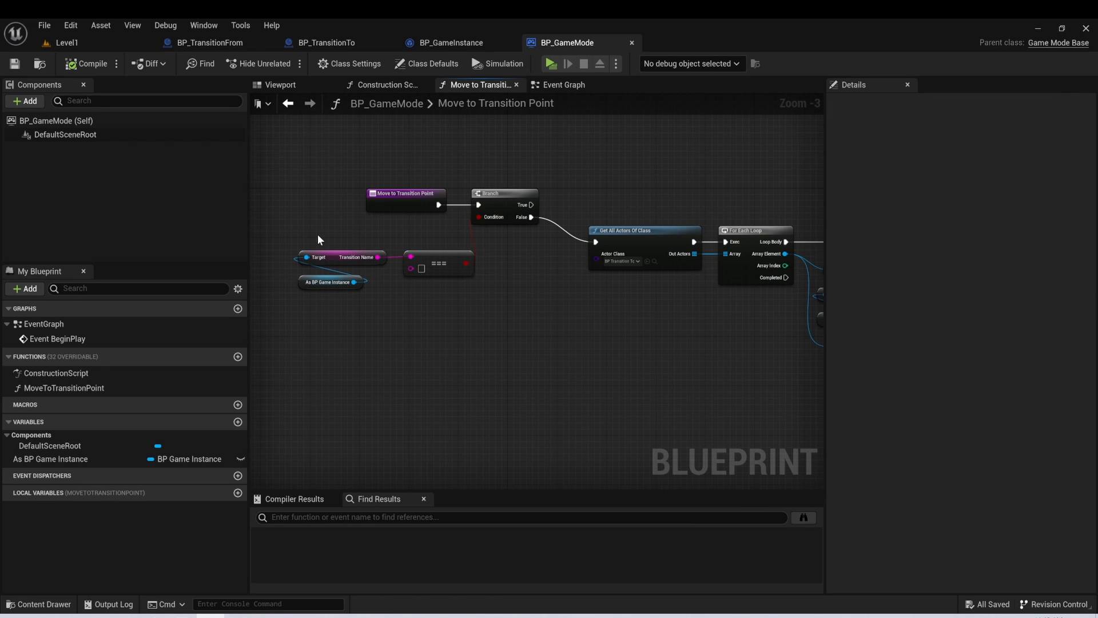
left_click_drag(318, 239, 393, 316)
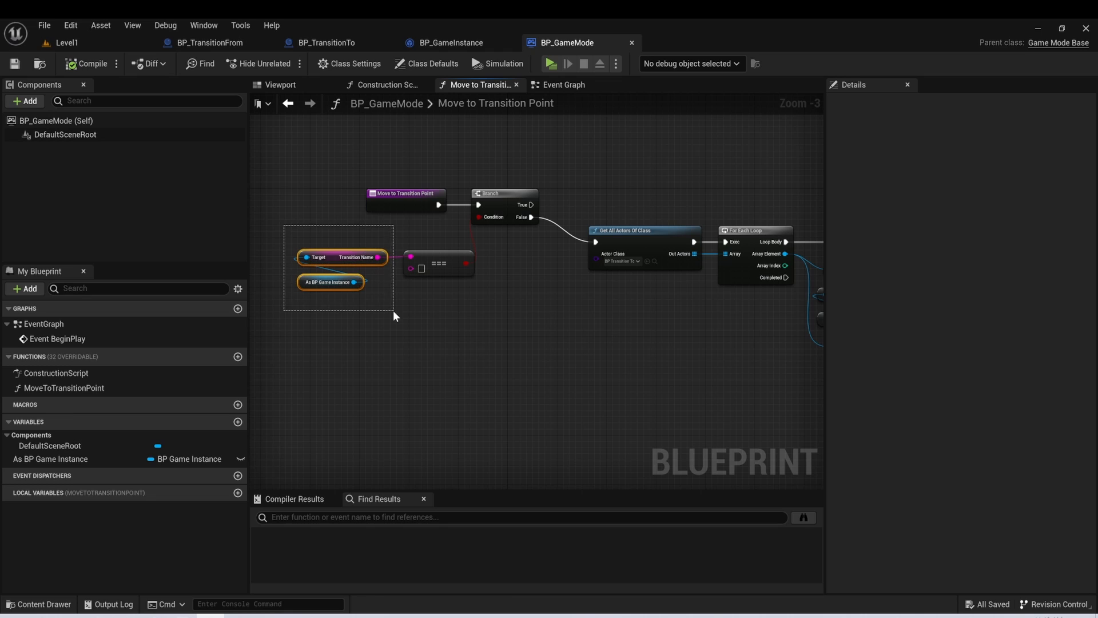
left_click(329, 282)
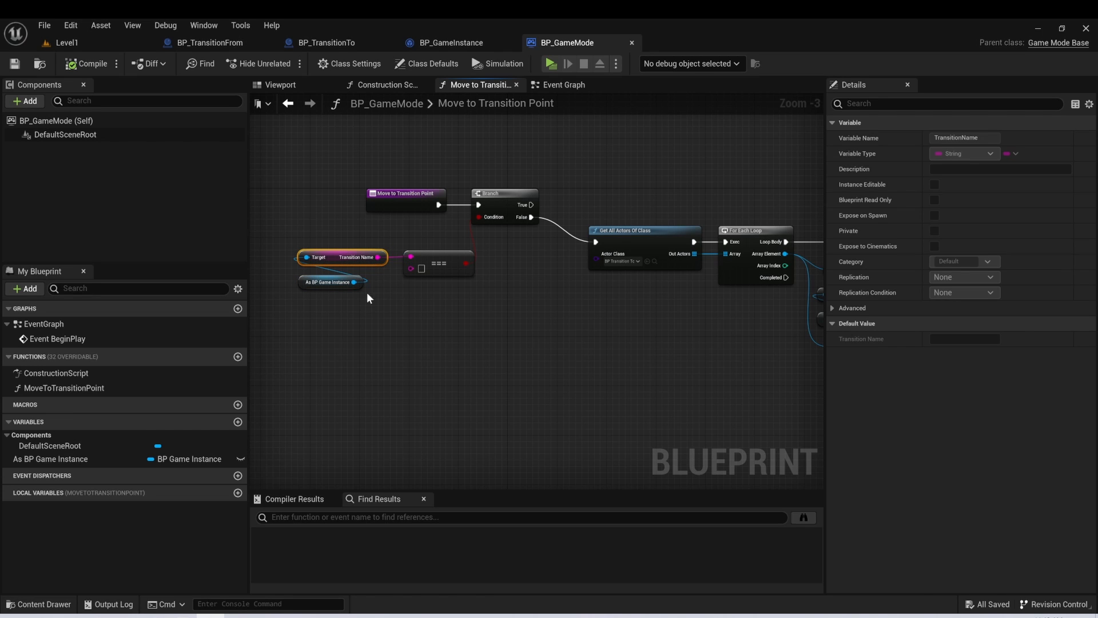
left_click(330, 282)
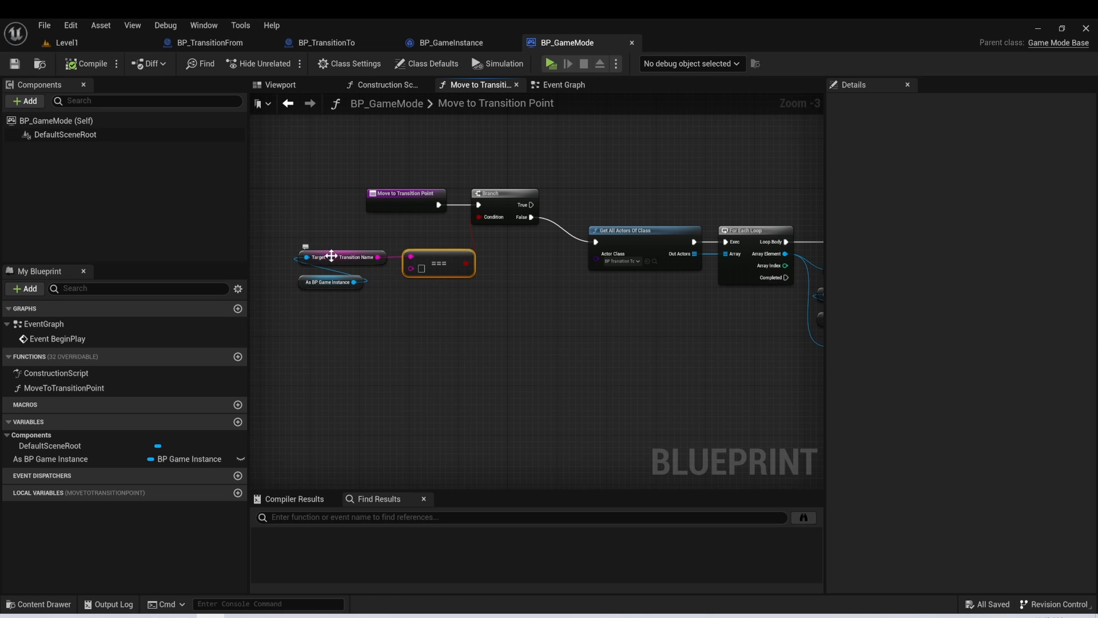
left_click(341, 257)
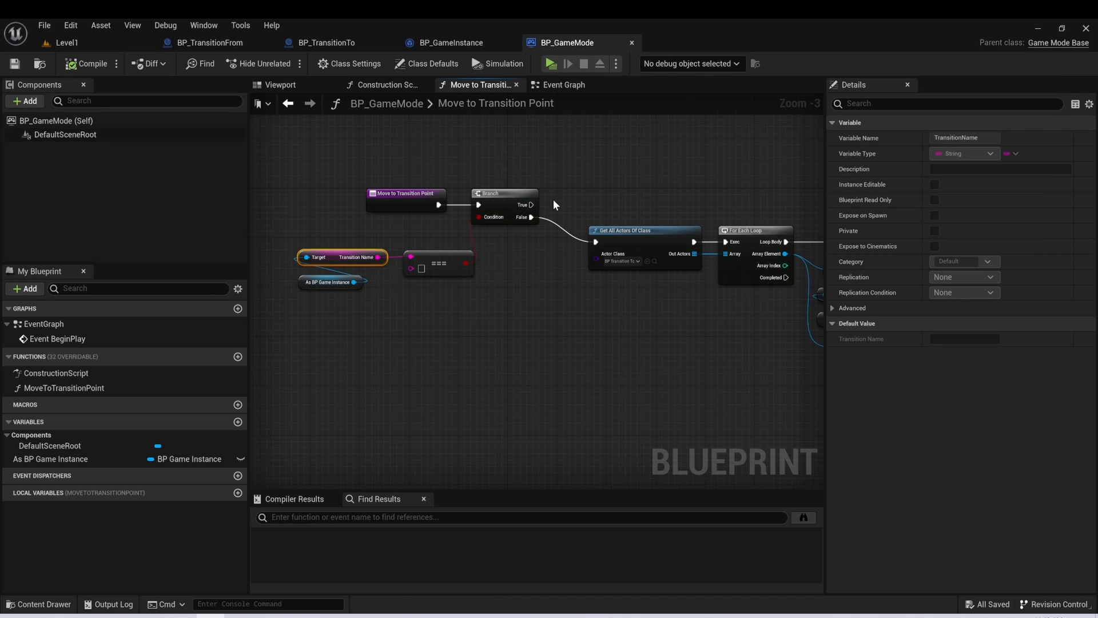
mouse_move(541, 313)
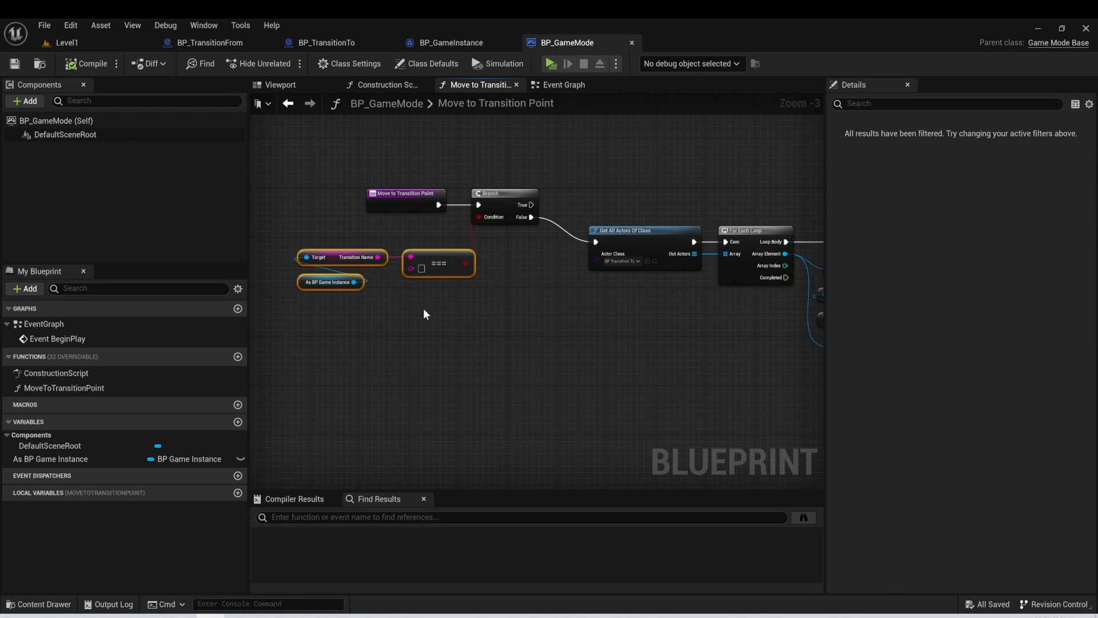
left_click(420, 311)
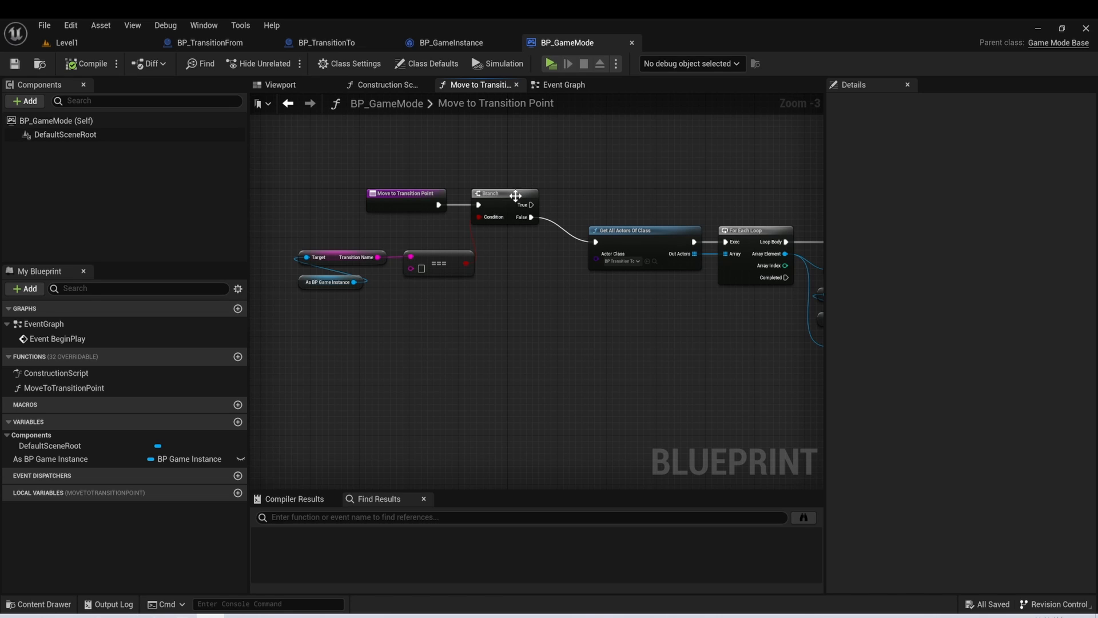
mouse_move(335, 249)
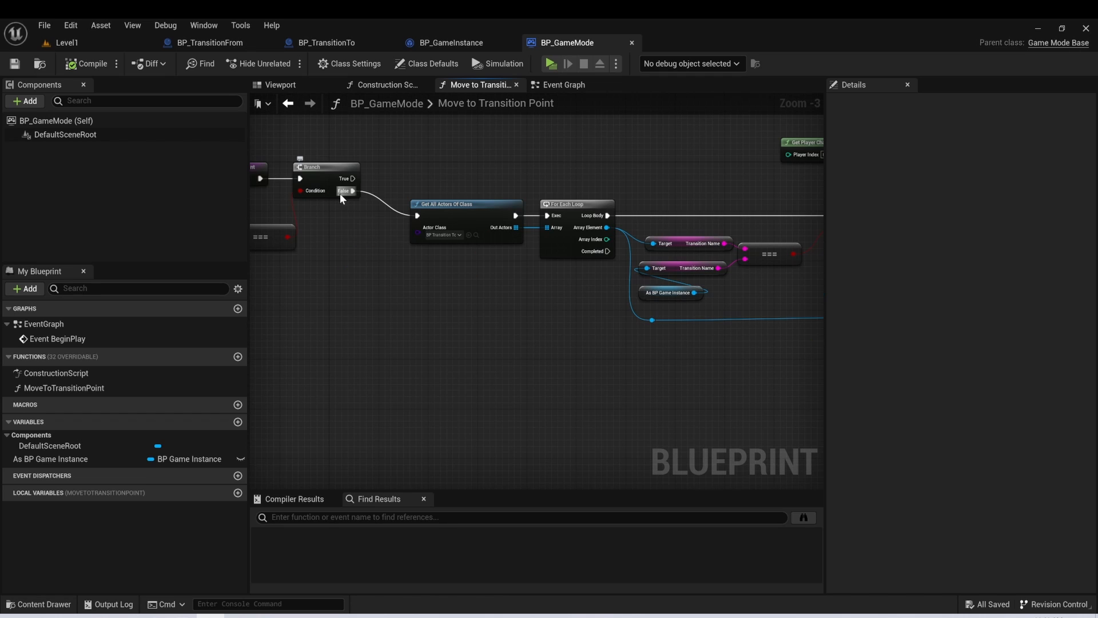
mouse_move(415, 184)
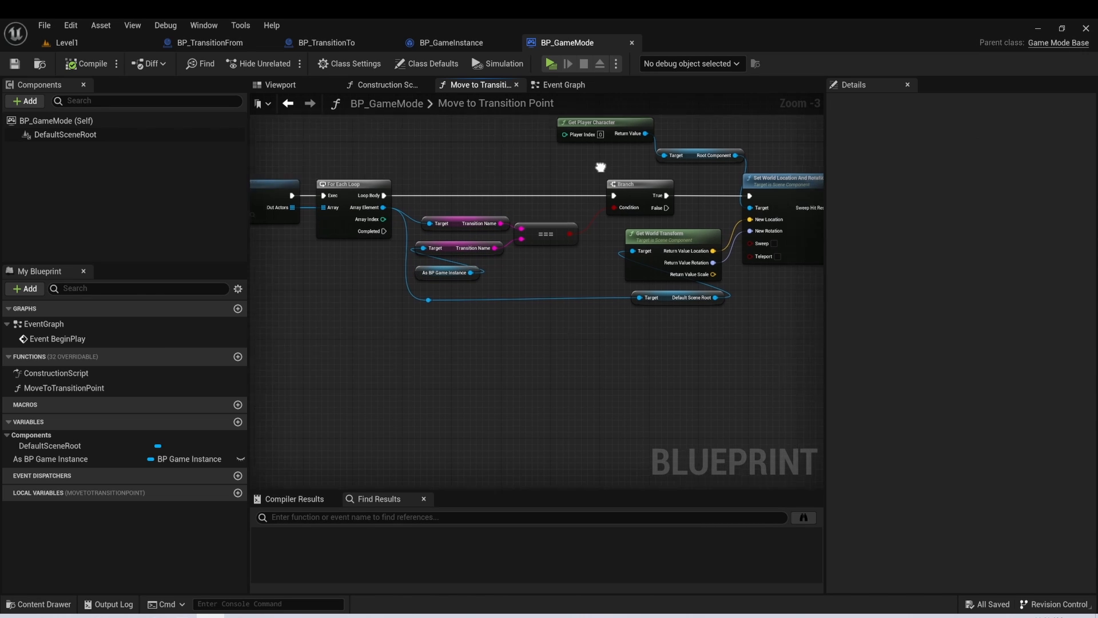
left_click_drag(601, 167, 671, 213)
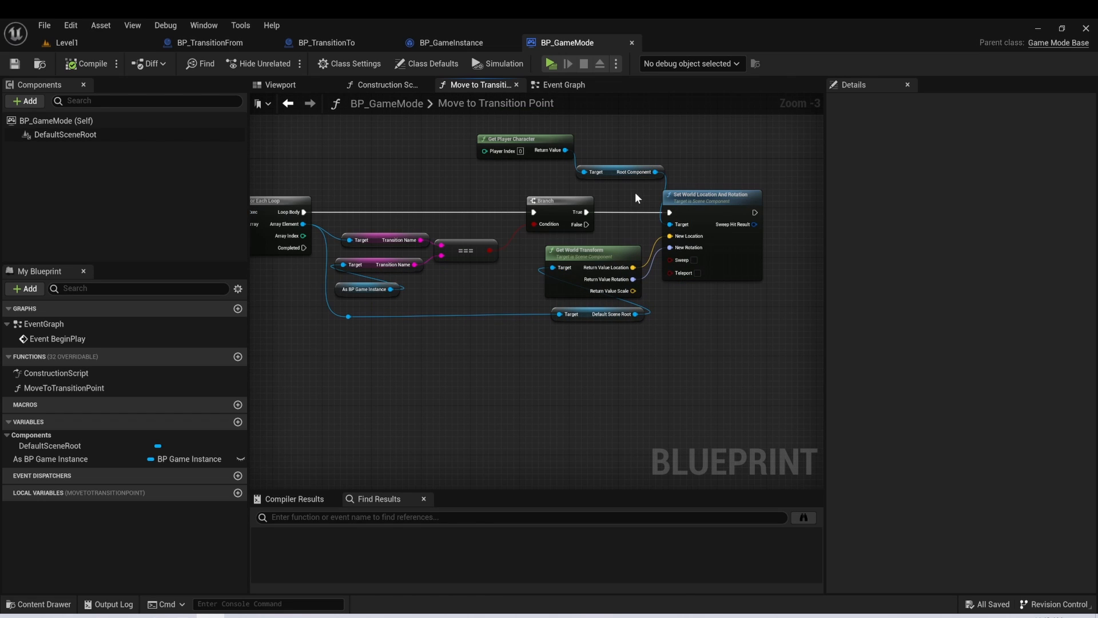
mouse_move(302, 223)
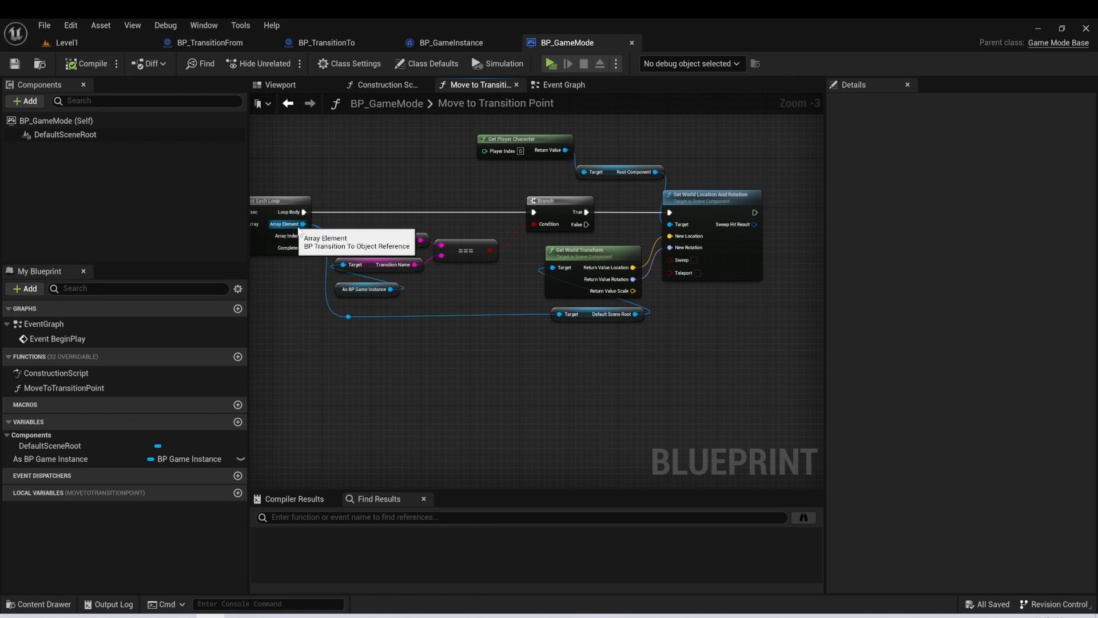
mouse_move(579, 288)
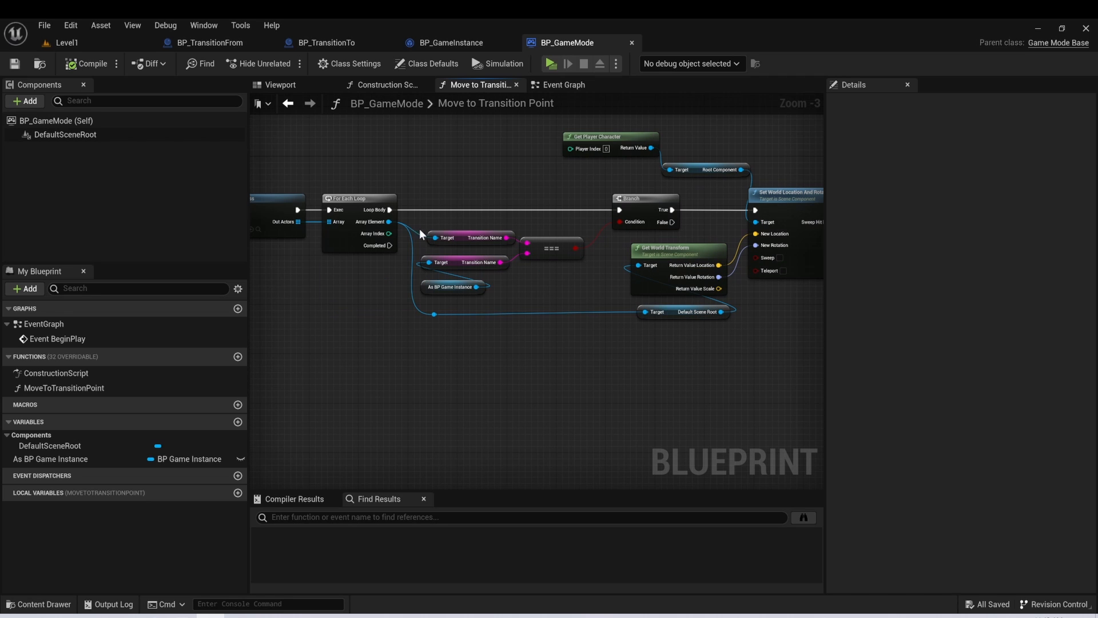
mouse_move(469, 211)
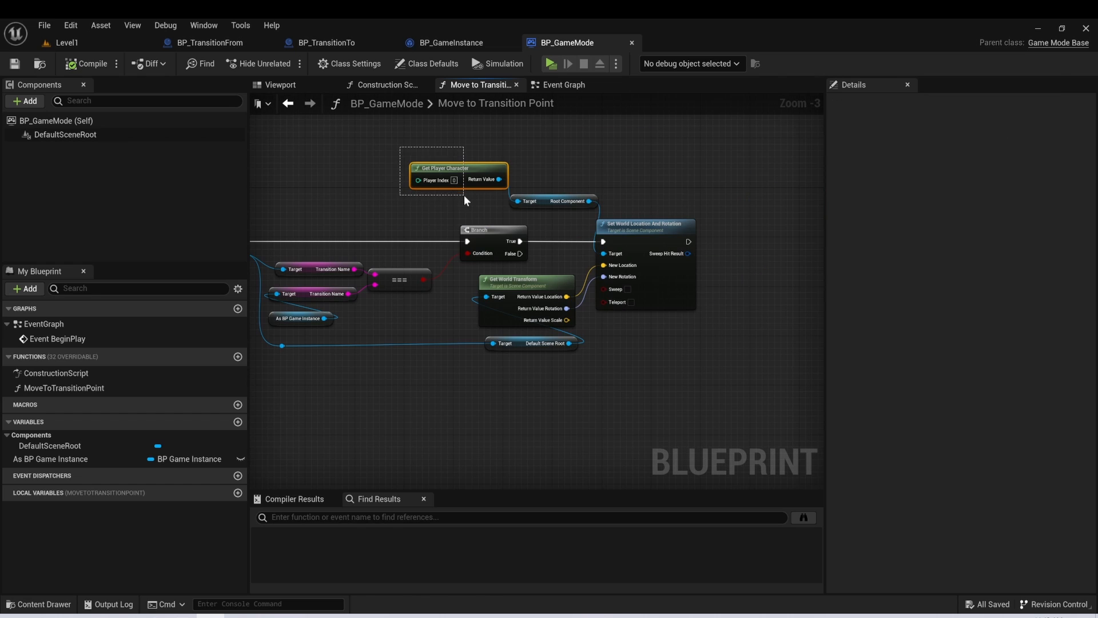
left_click(552, 201)
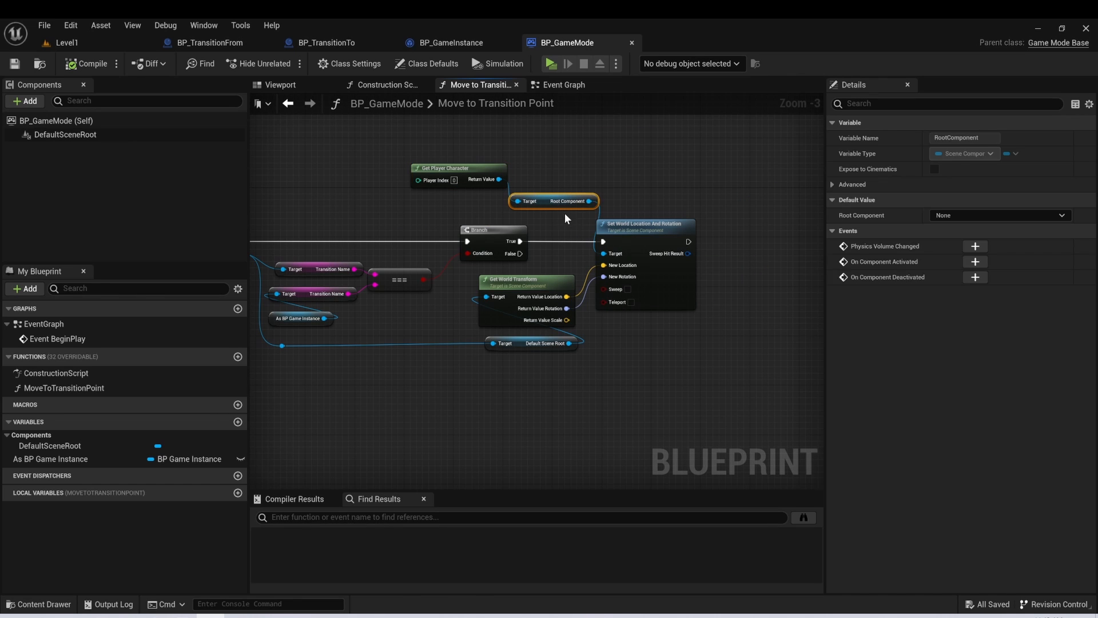
mouse_move(647, 232)
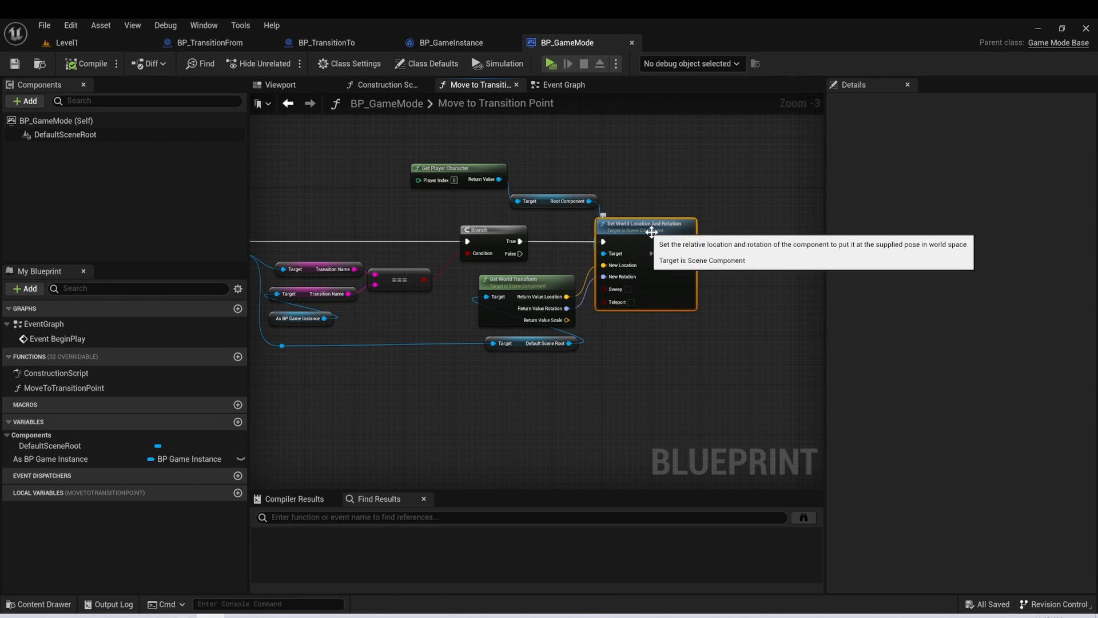
mouse_move(561, 251)
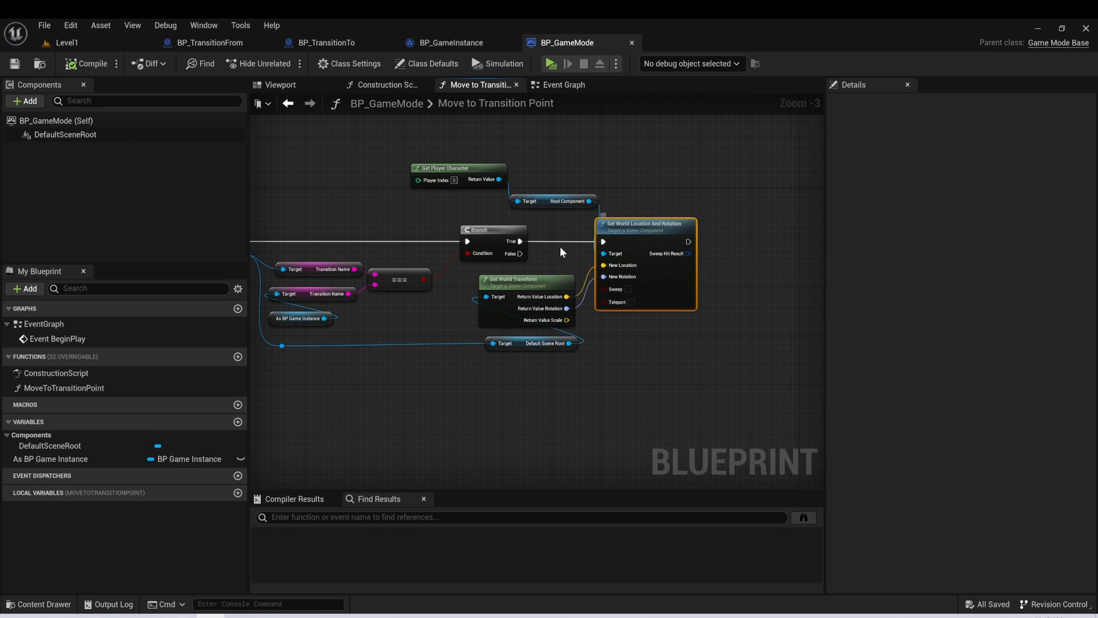
mouse_move(545, 296)
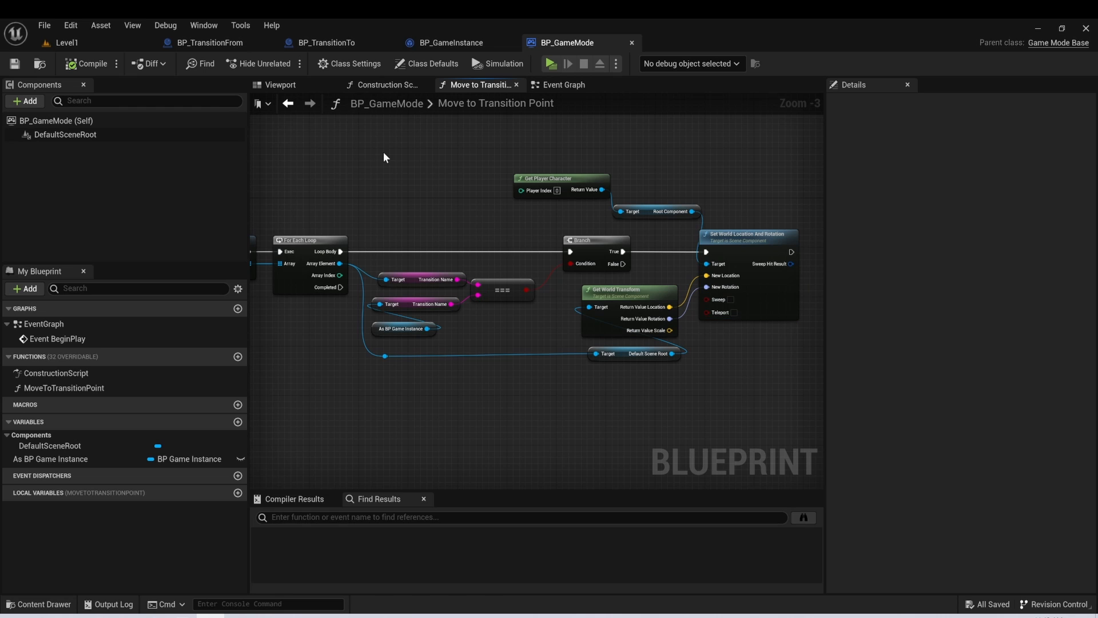
left_click(68, 43)
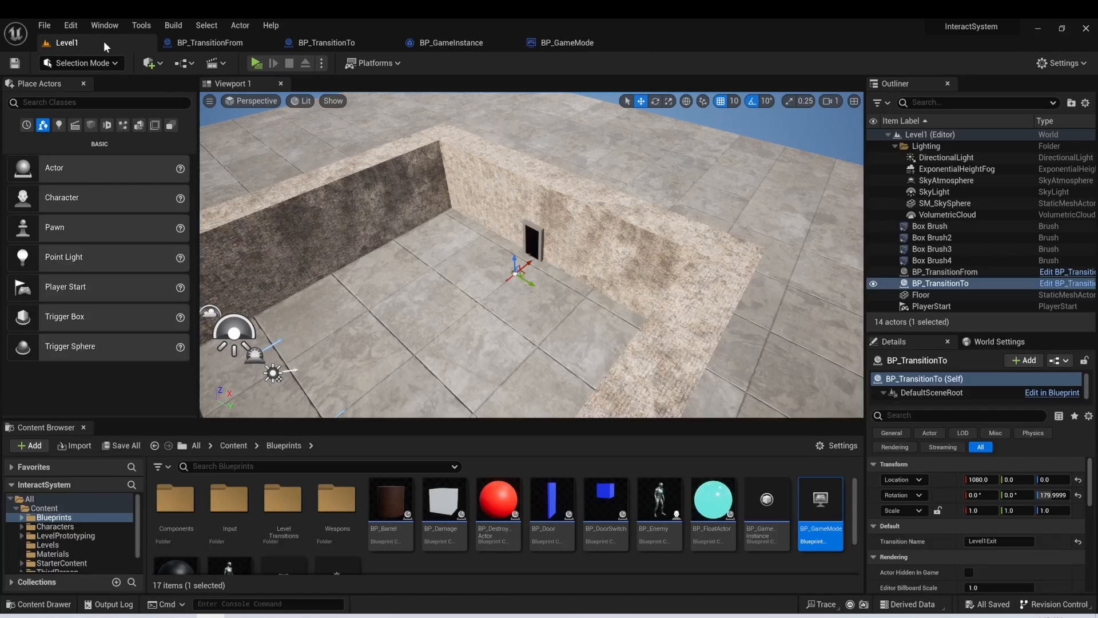
mouse_move(503, 284)
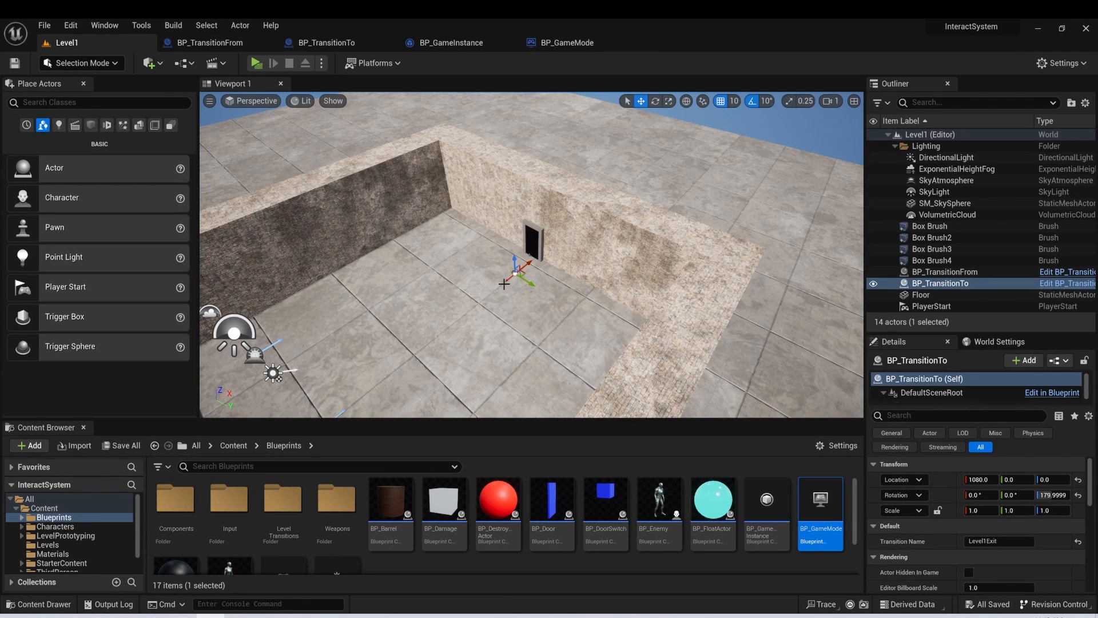
left_click(210, 42)
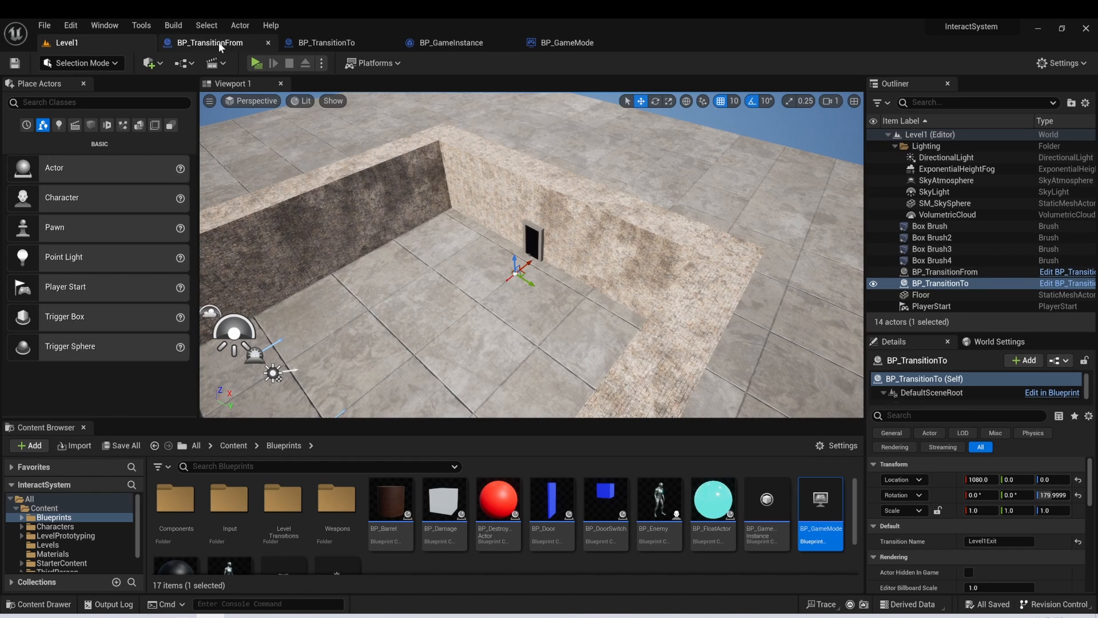
left_click(450, 42)
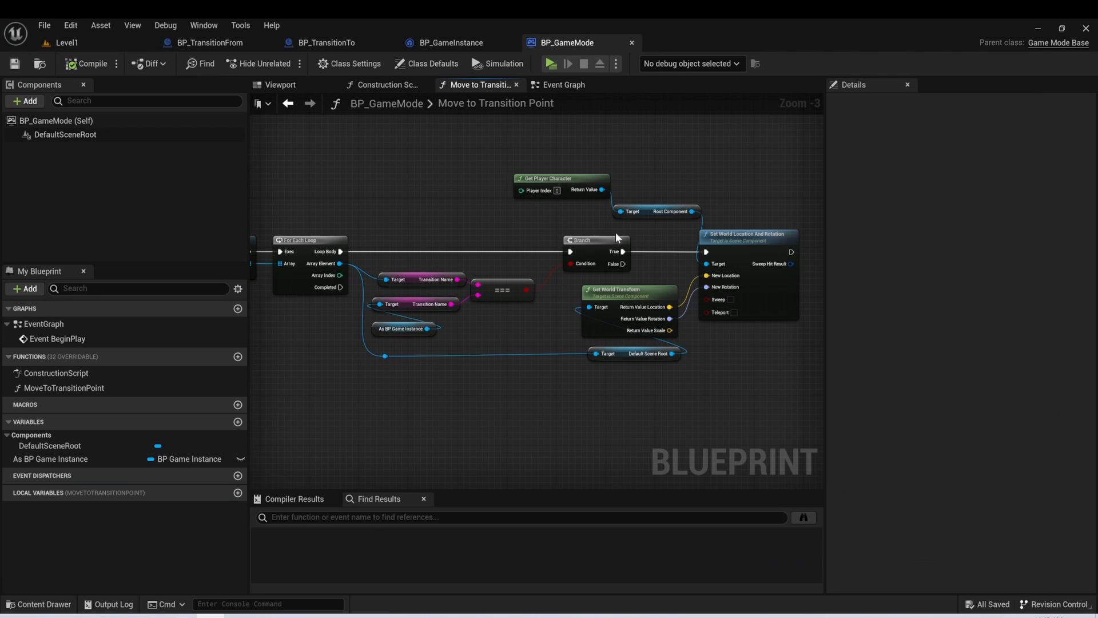
mouse_move(374, 250)
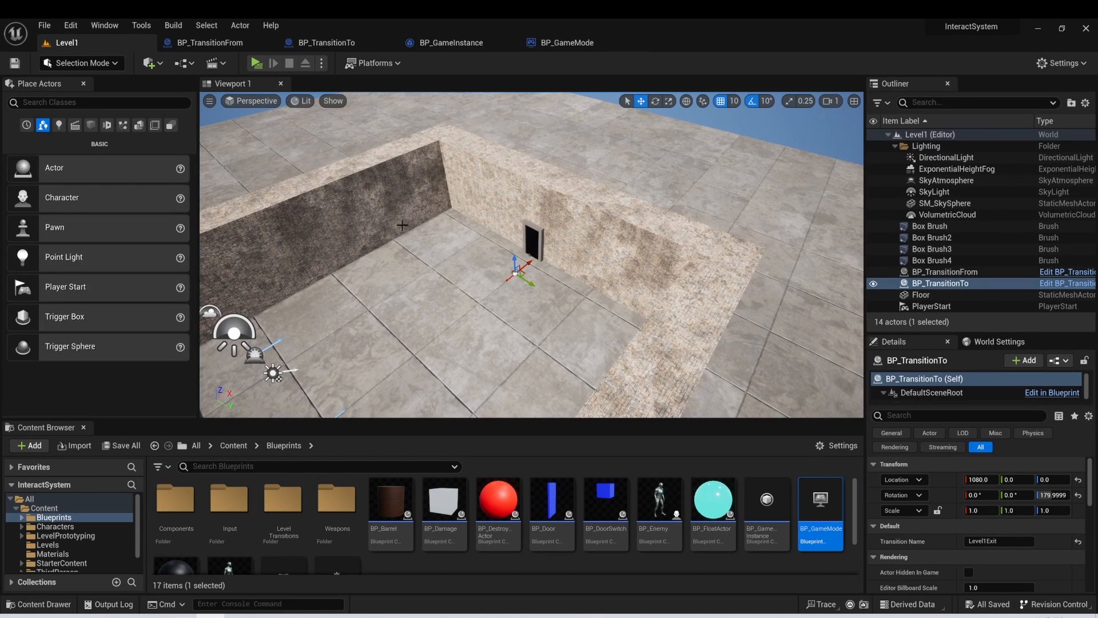
mouse_move(481, 300)
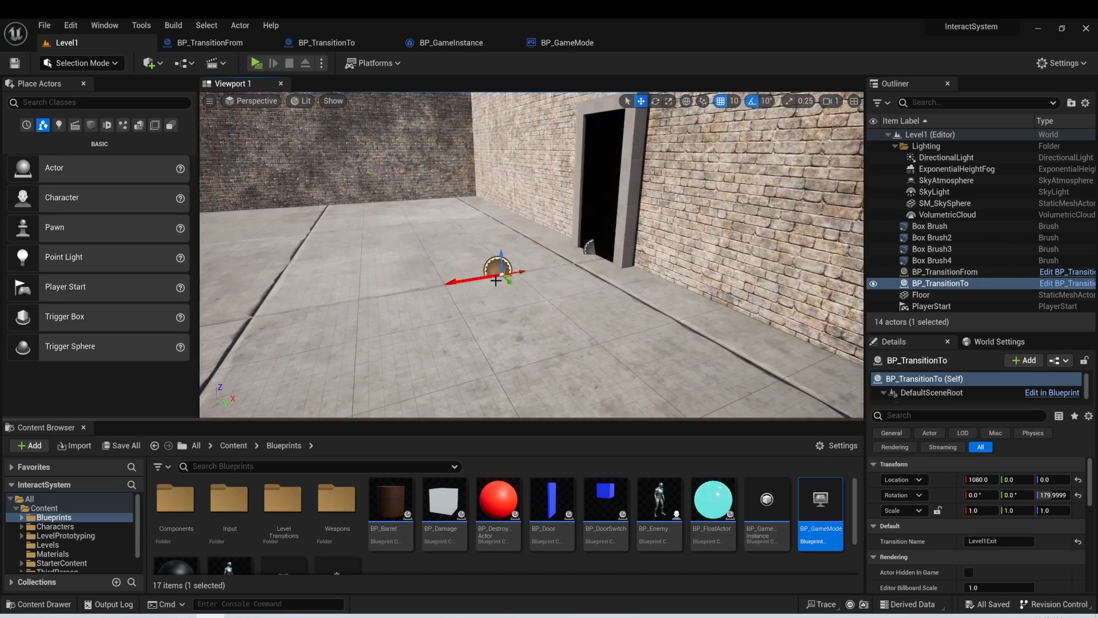
mouse_move(663, 298)
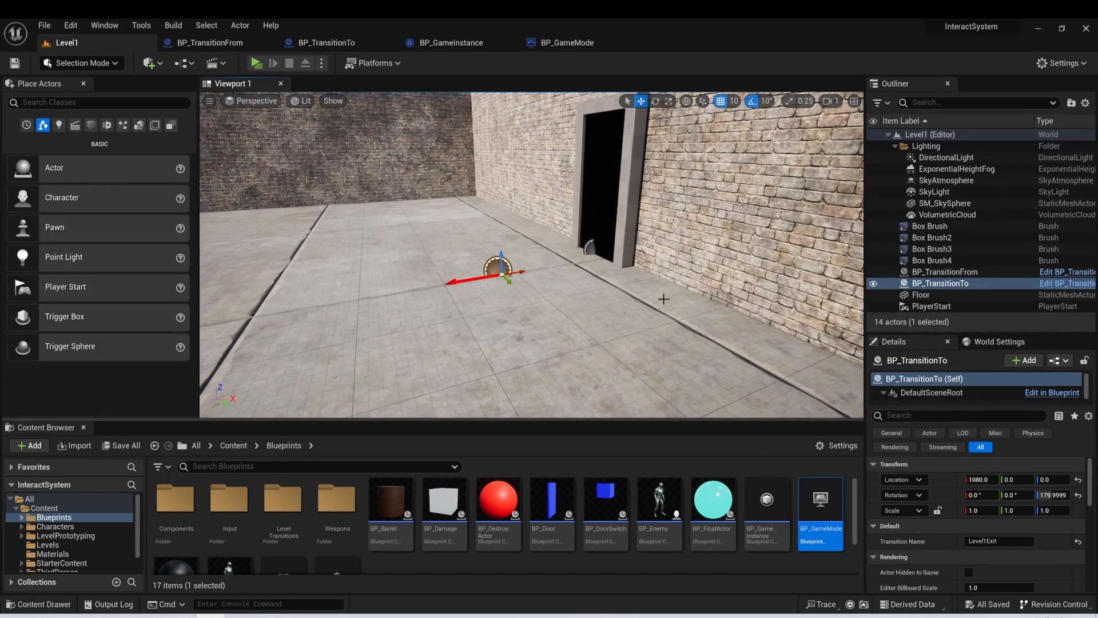
Step: Check Level1's Level2Start departure actor, the Levels folder maps, and the Level1Exit arrival actor
left_click(326, 43)
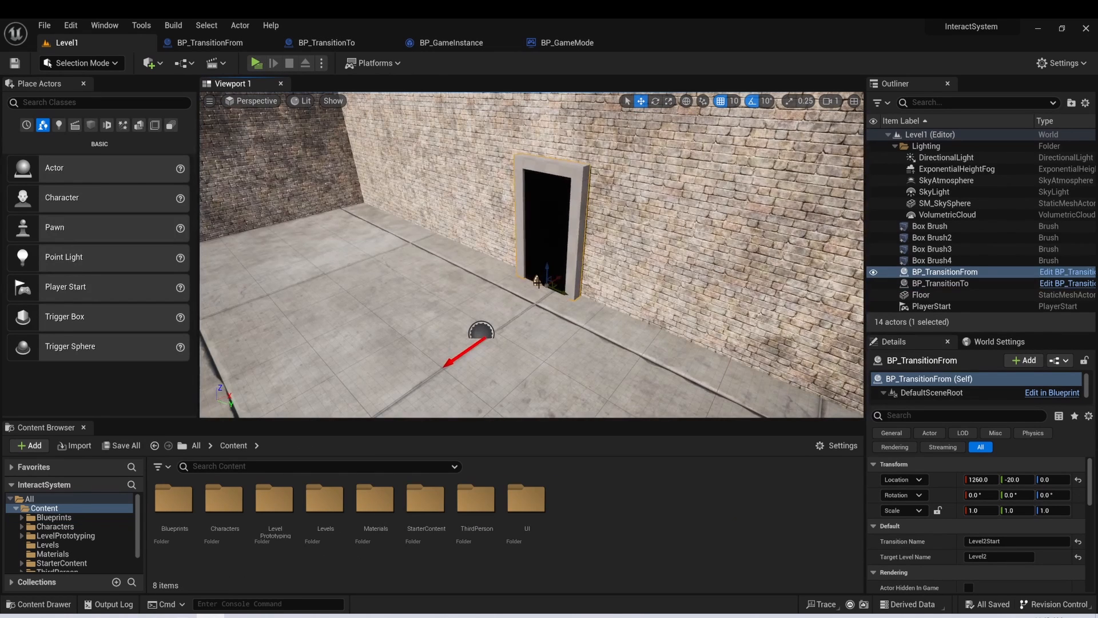
mouse_move(596, 159)
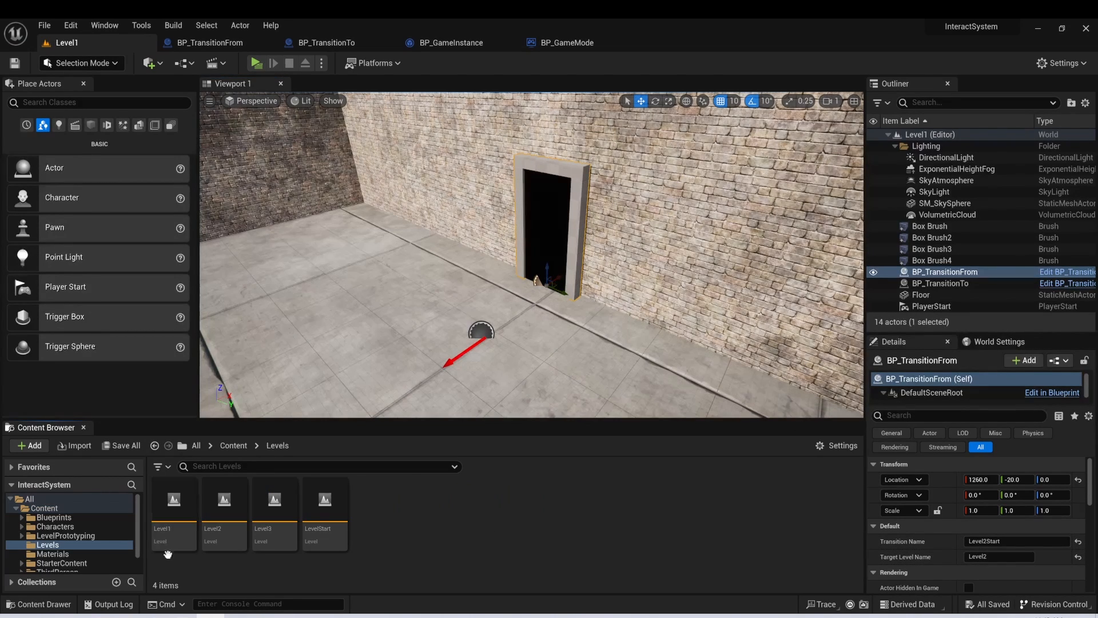
left_click(273, 498)
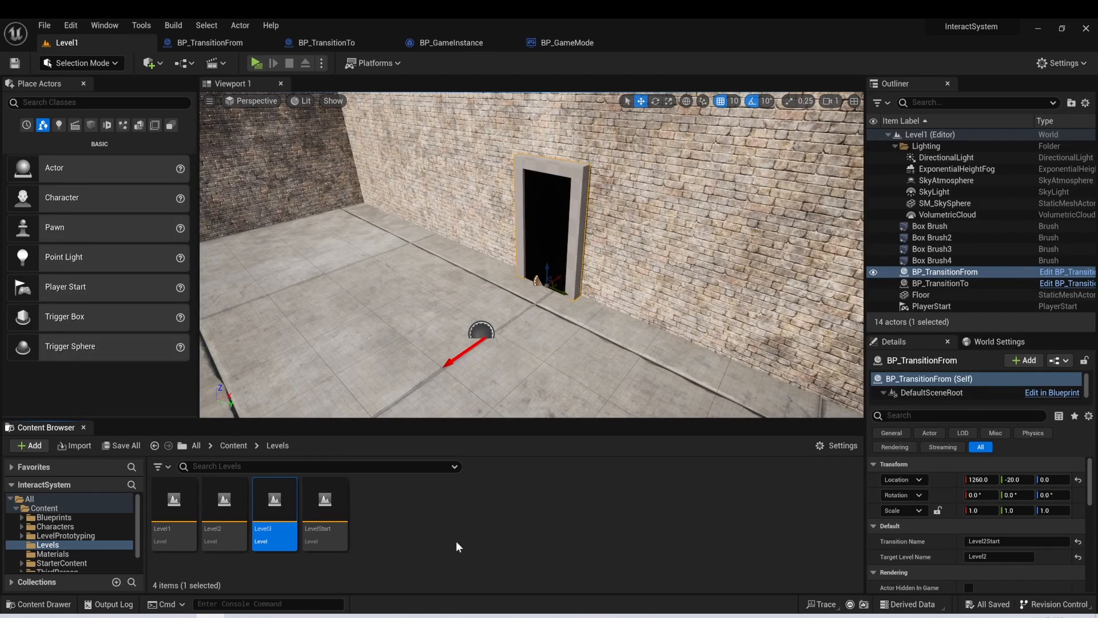
mouse_move(935, 547)
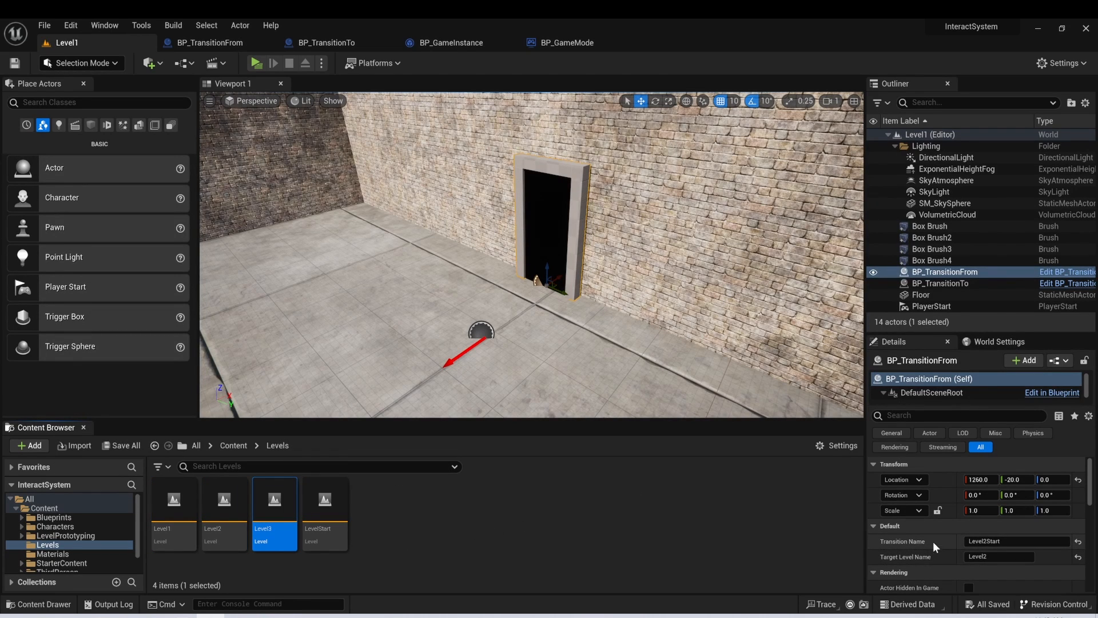
mouse_move(1021, 554)
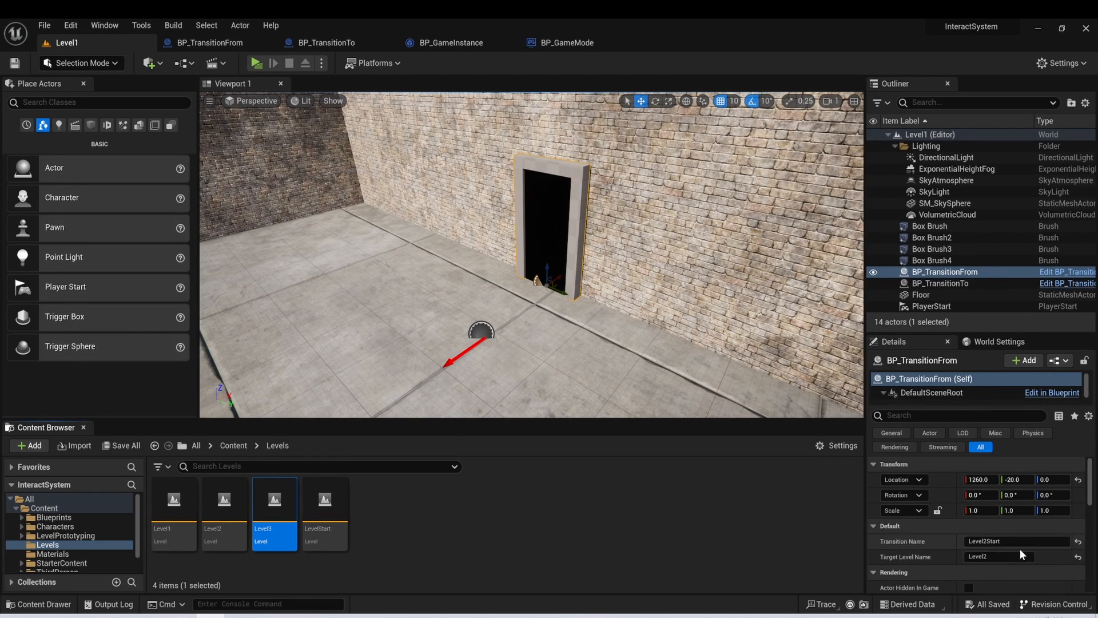
mouse_move(1016, 556)
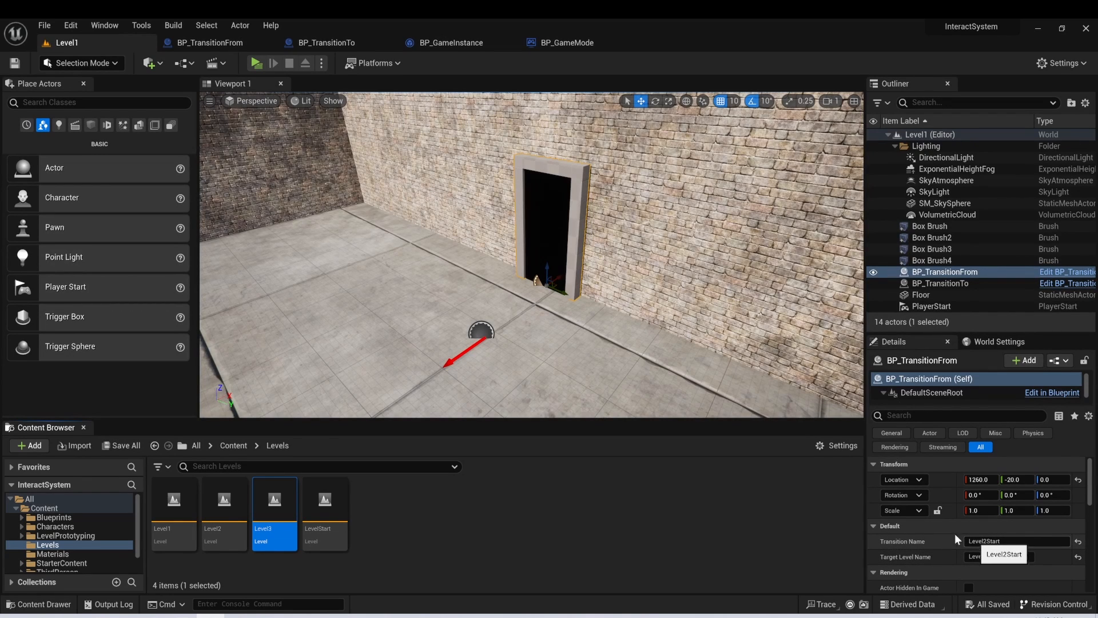
left_click(1003, 553)
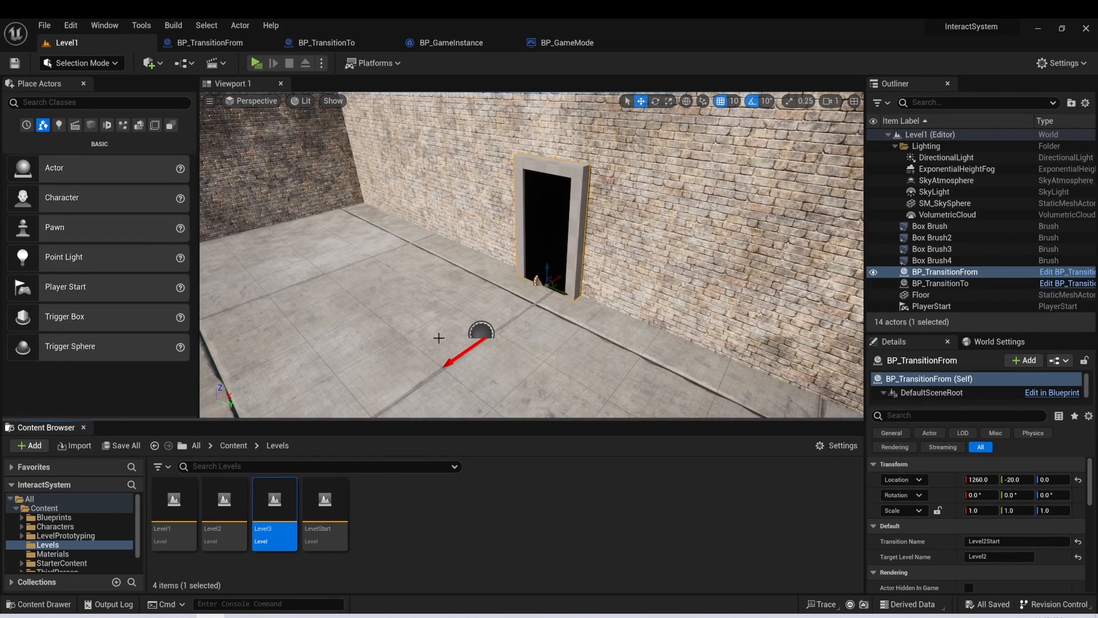
left_click(942, 282)
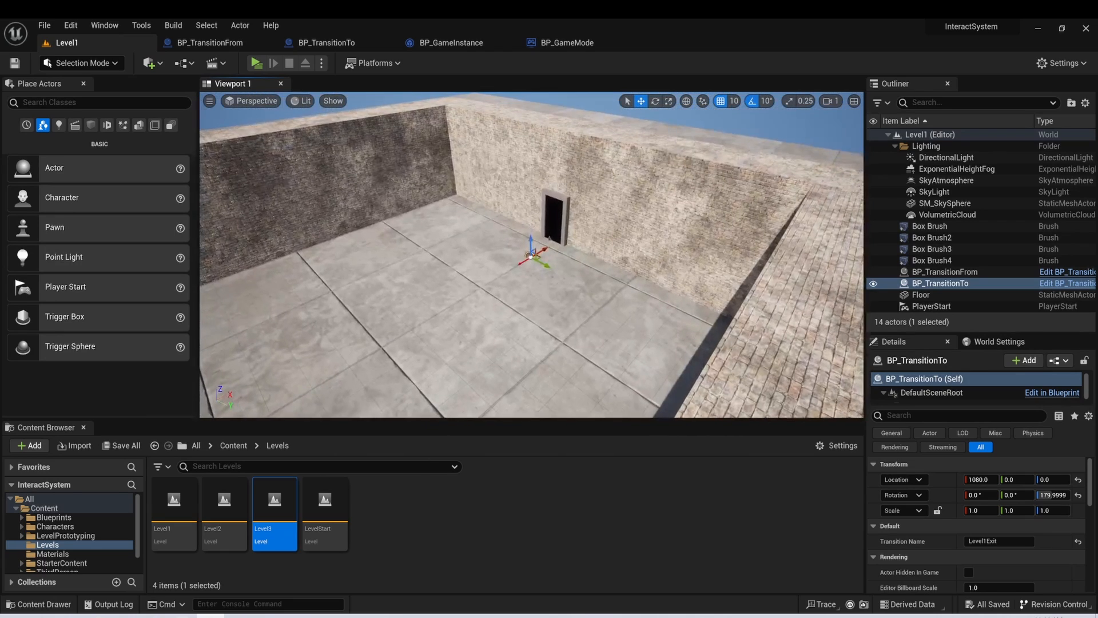
double_click(223, 500)
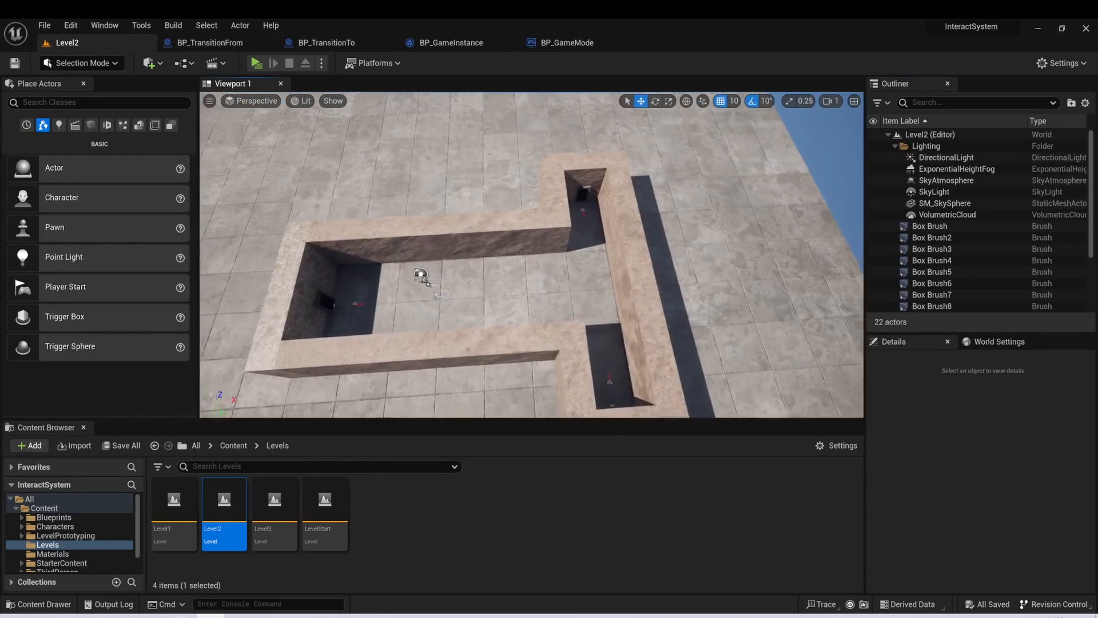
left_click(946, 260)
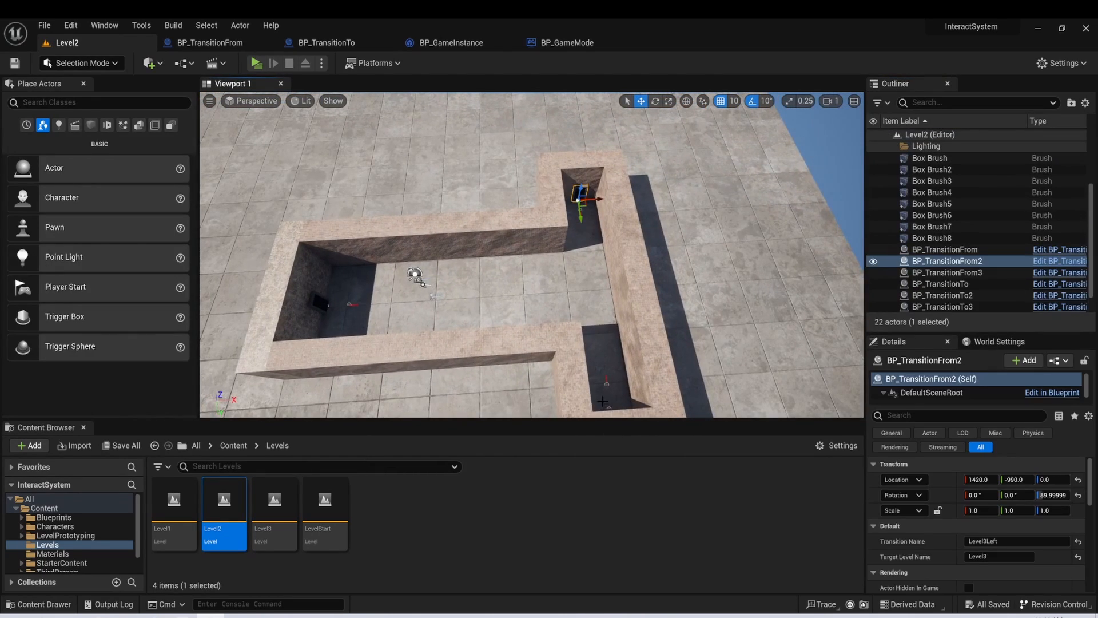
left_click(946, 272)
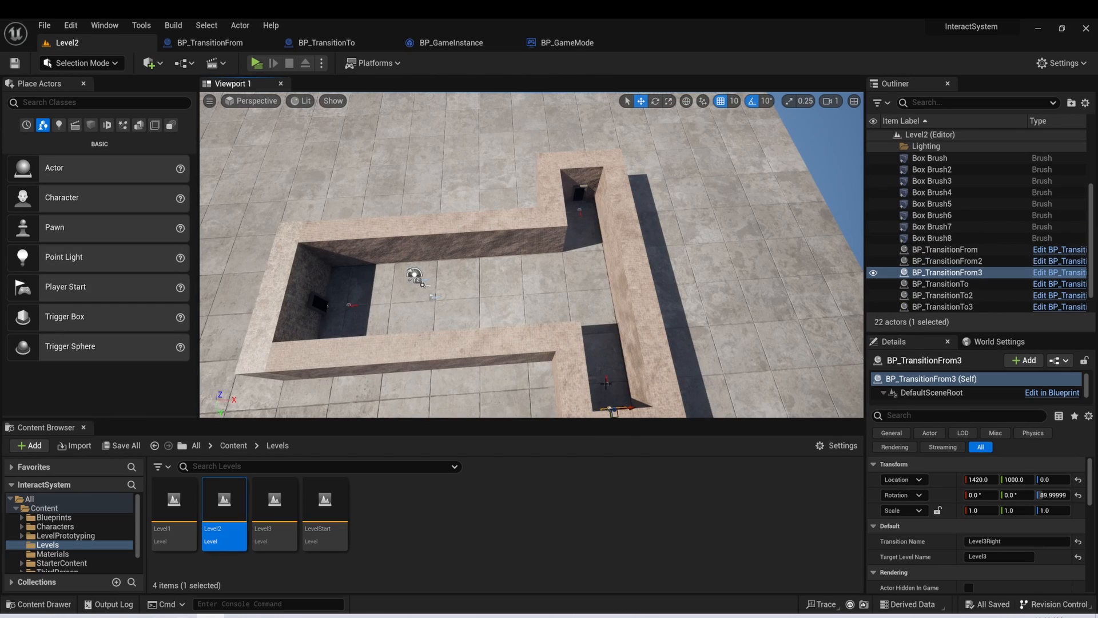
left_click(943, 295)
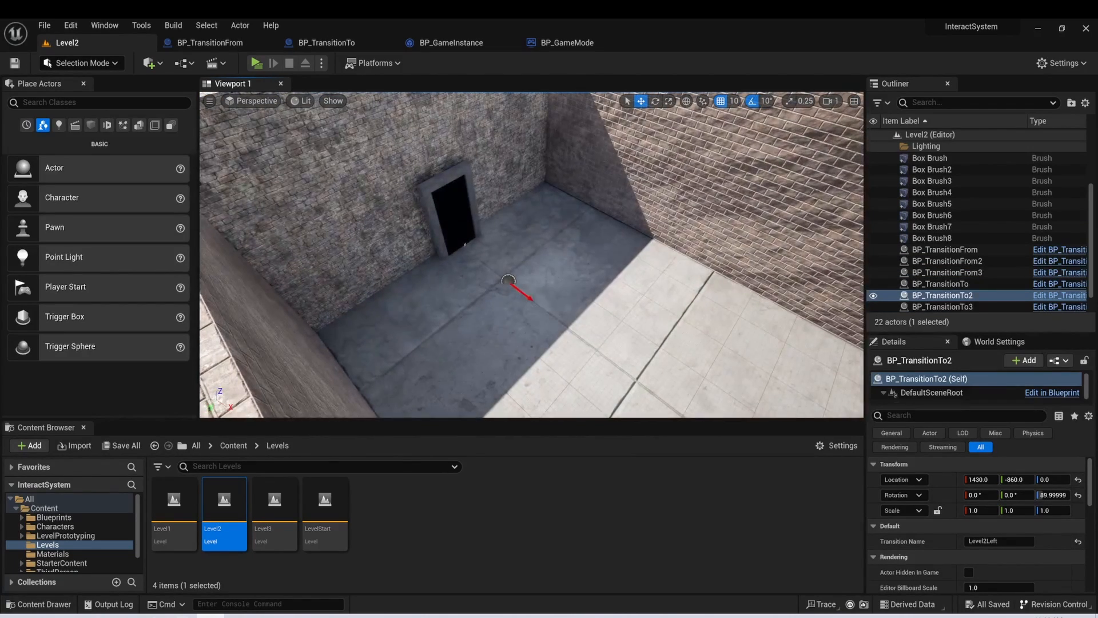
left_click(945, 248)
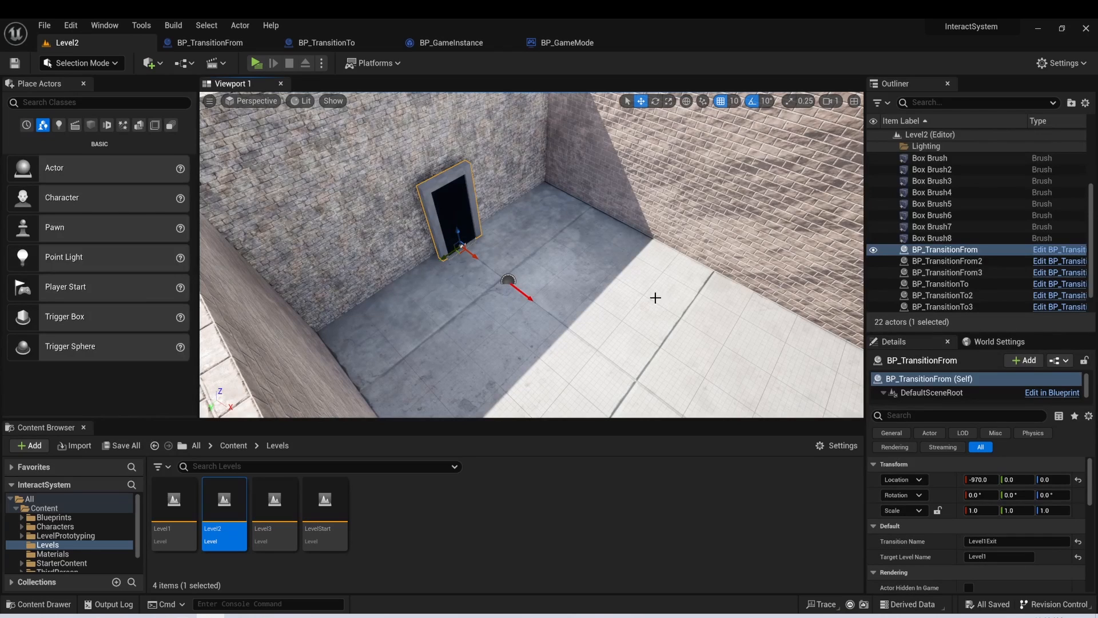
mouse_move(346, 184)
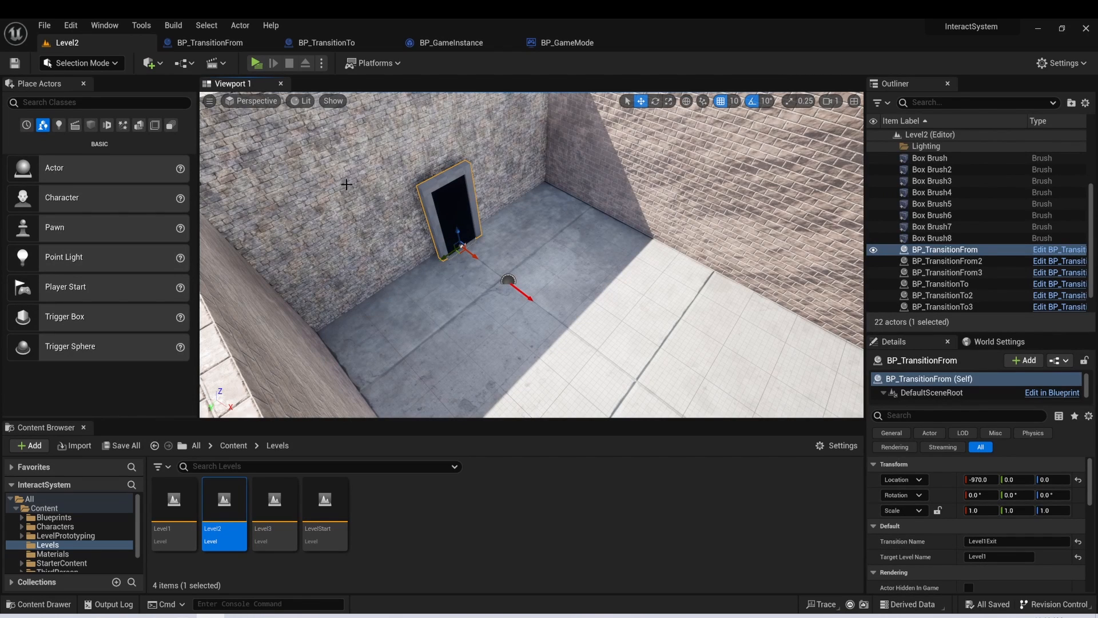
mouse_move(999, 556)
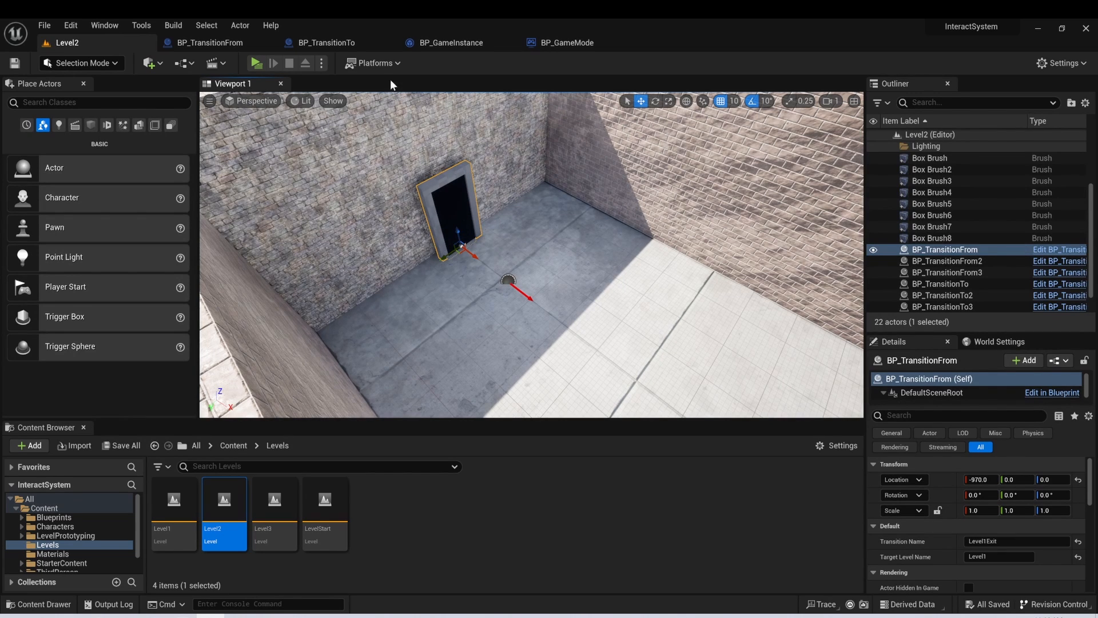
mouse_move(879, 523)
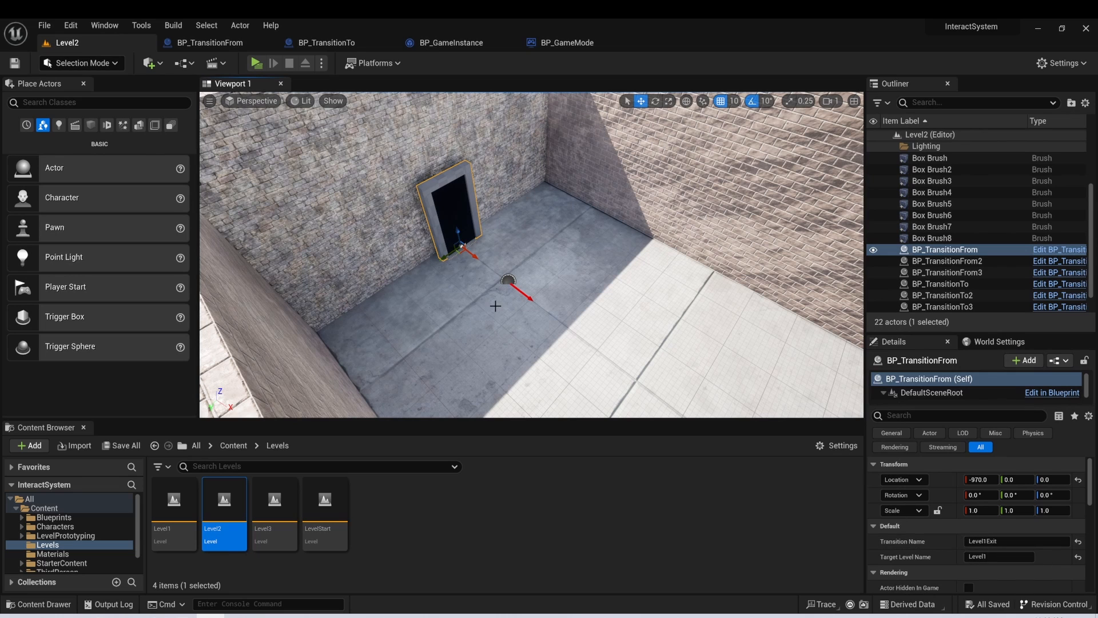
double_click(173, 498)
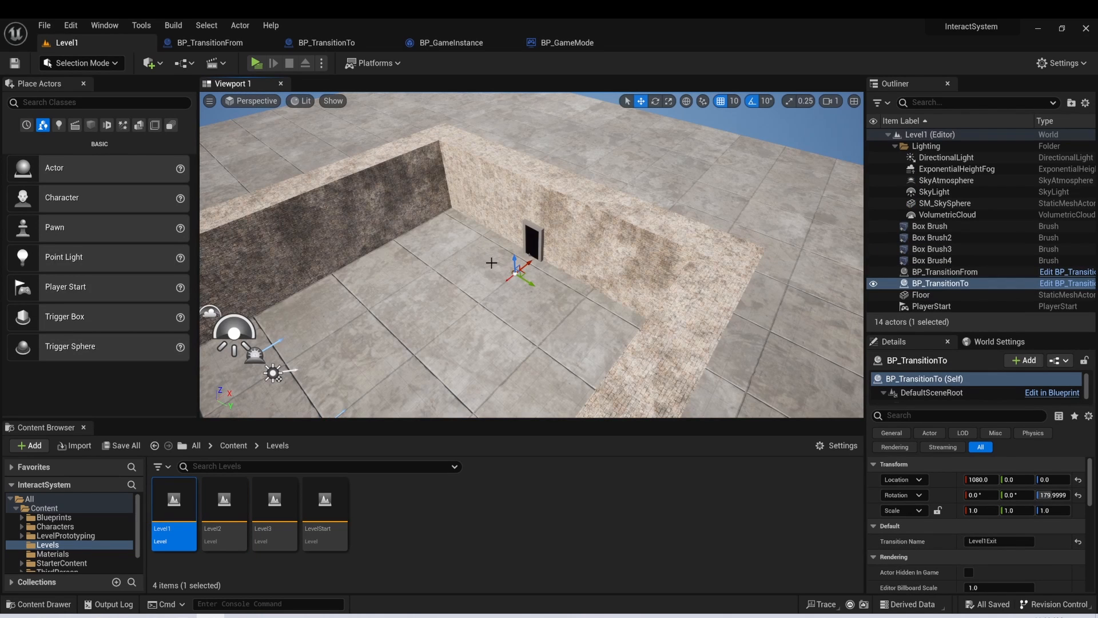
left_click(944, 272)
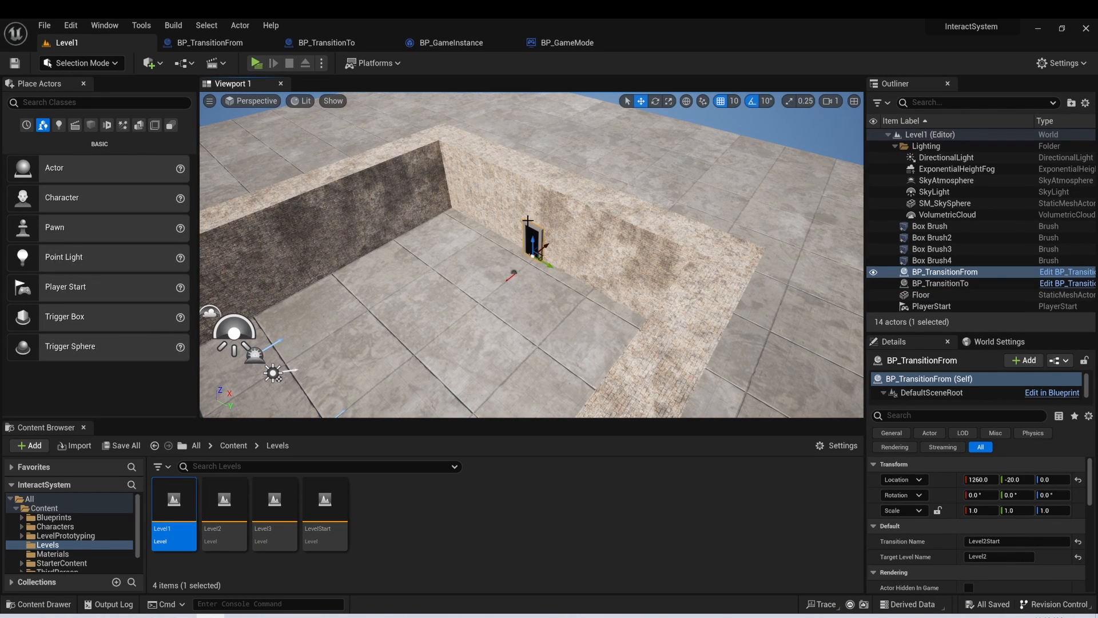
mouse_move(223, 505)
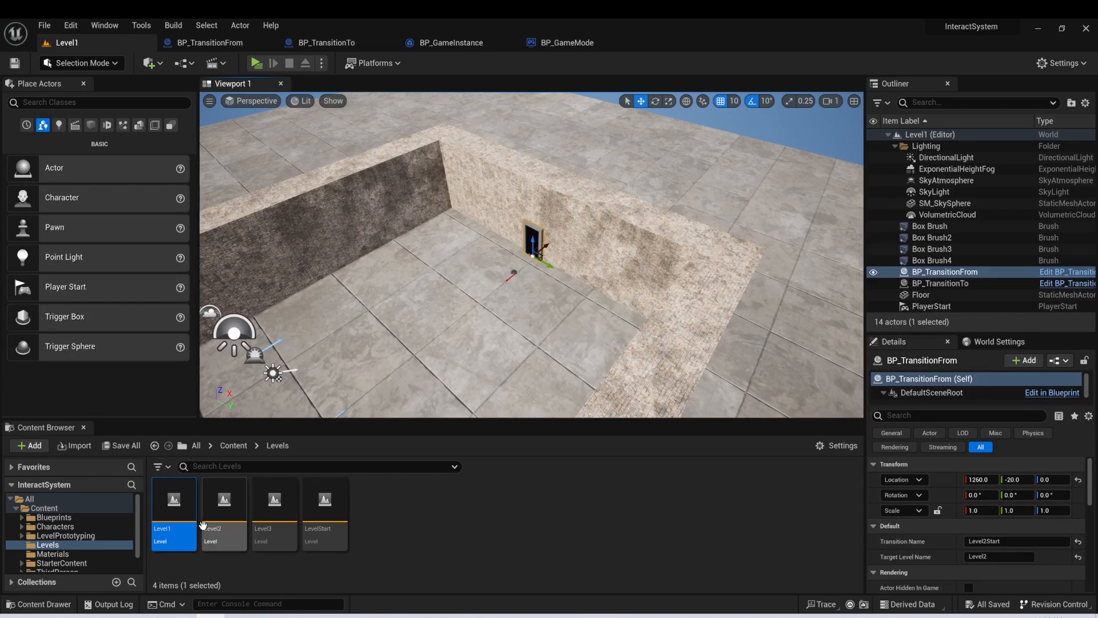
Step: Load Level2 and confirm its BP_TransitionTo arrival actor is named Level2Start
double_click(223, 499)
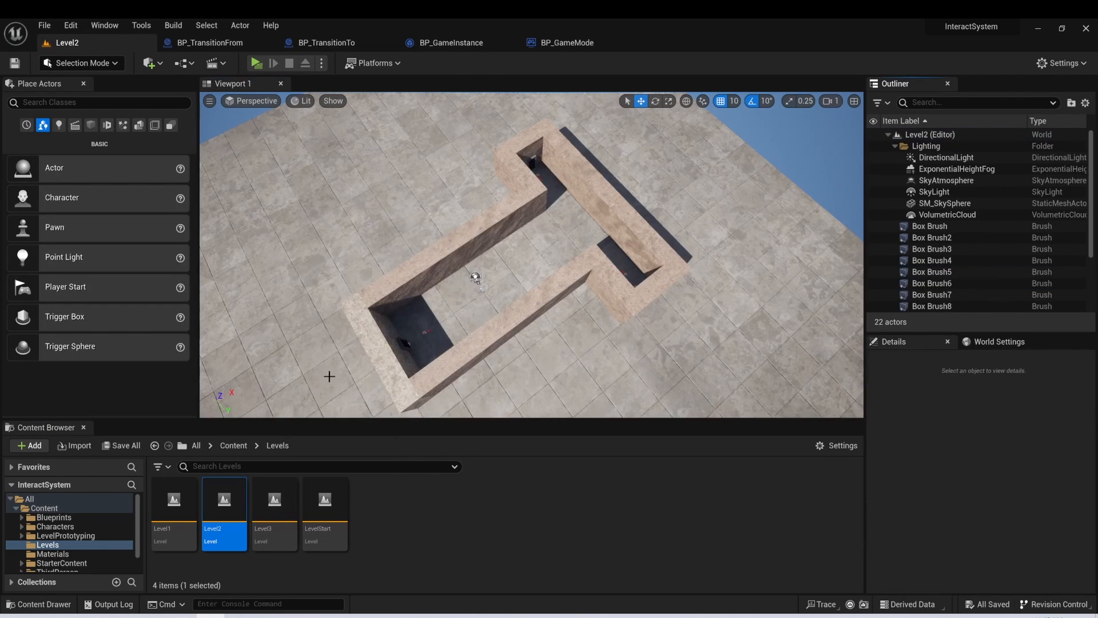
left_click(940, 284)
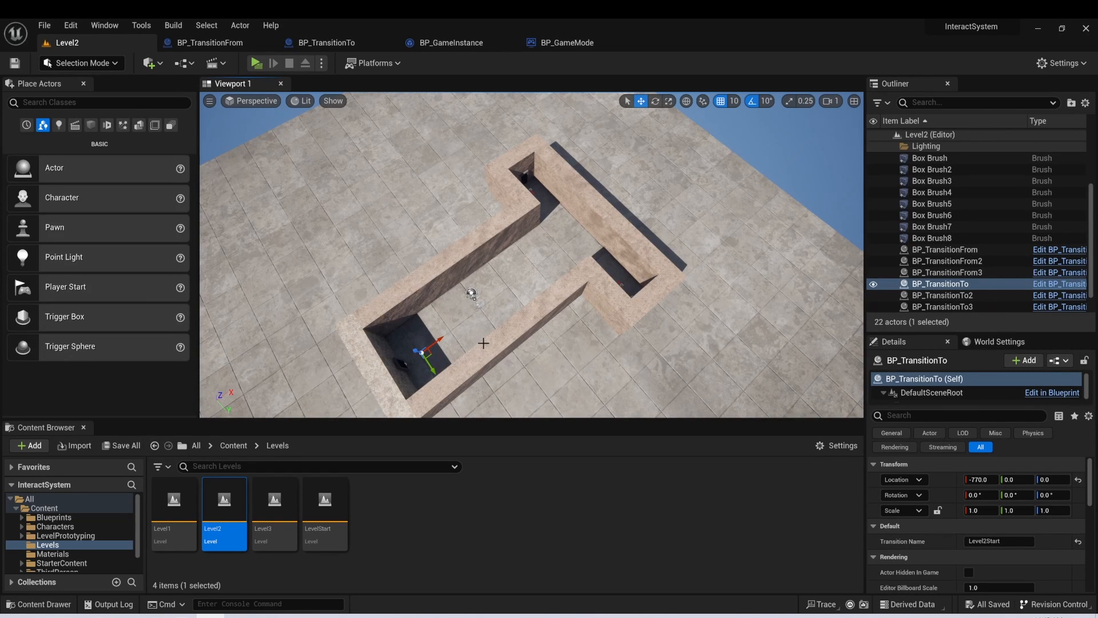
mouse_move(337, 272)
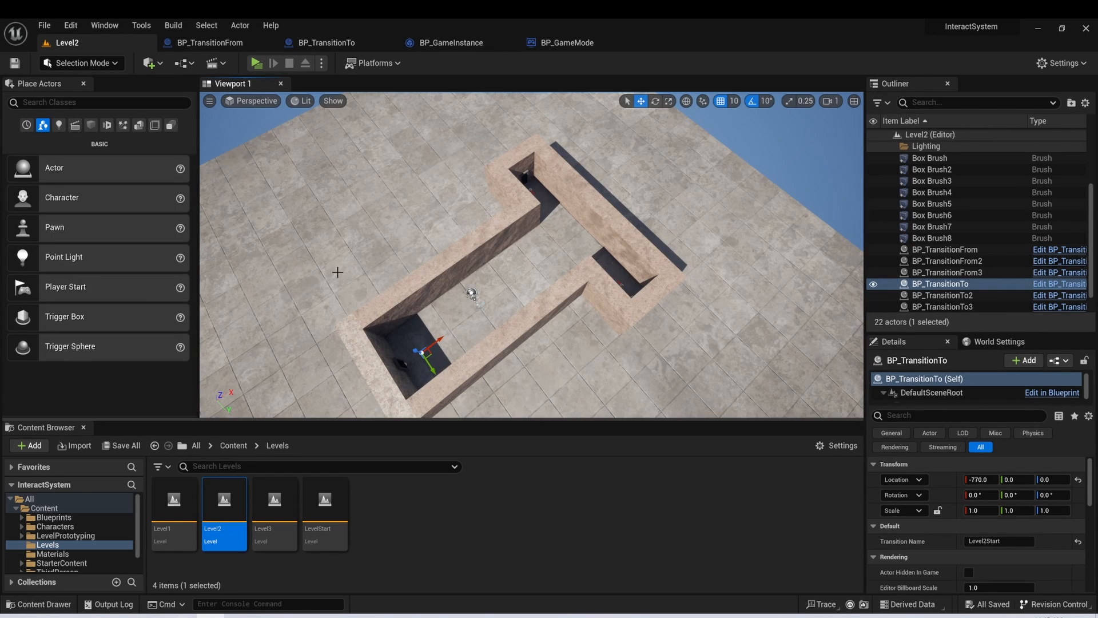